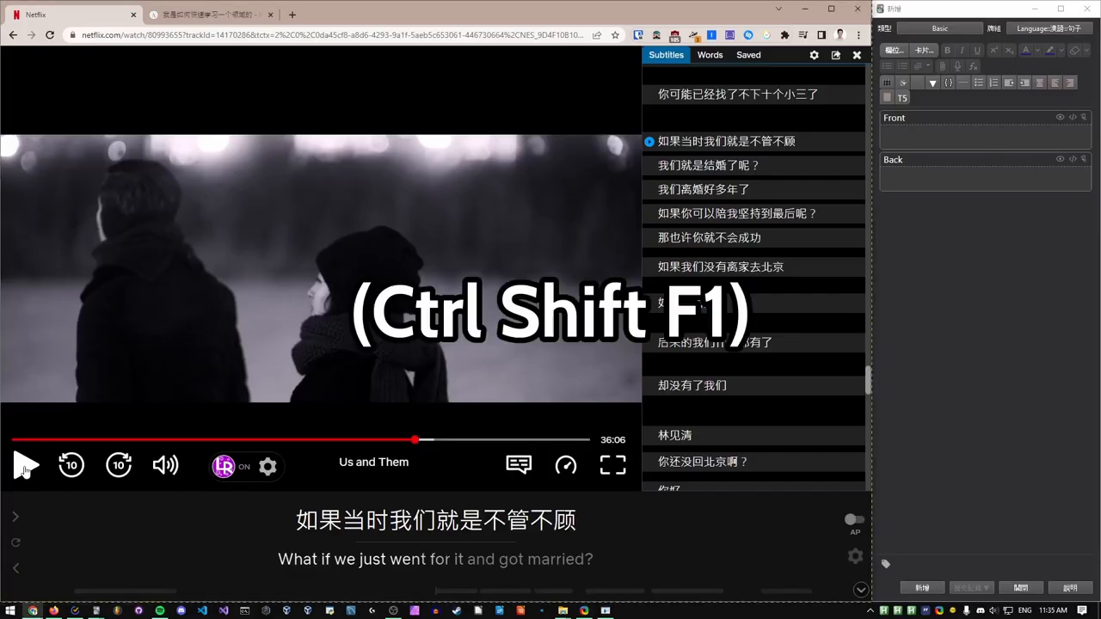
# - Fill the Anki note's Front with the screenshot, audio and subtitle 如果当时我们就是不管不顾 / 我们就是结婚了呢?
pyautogui.click(24, 464)
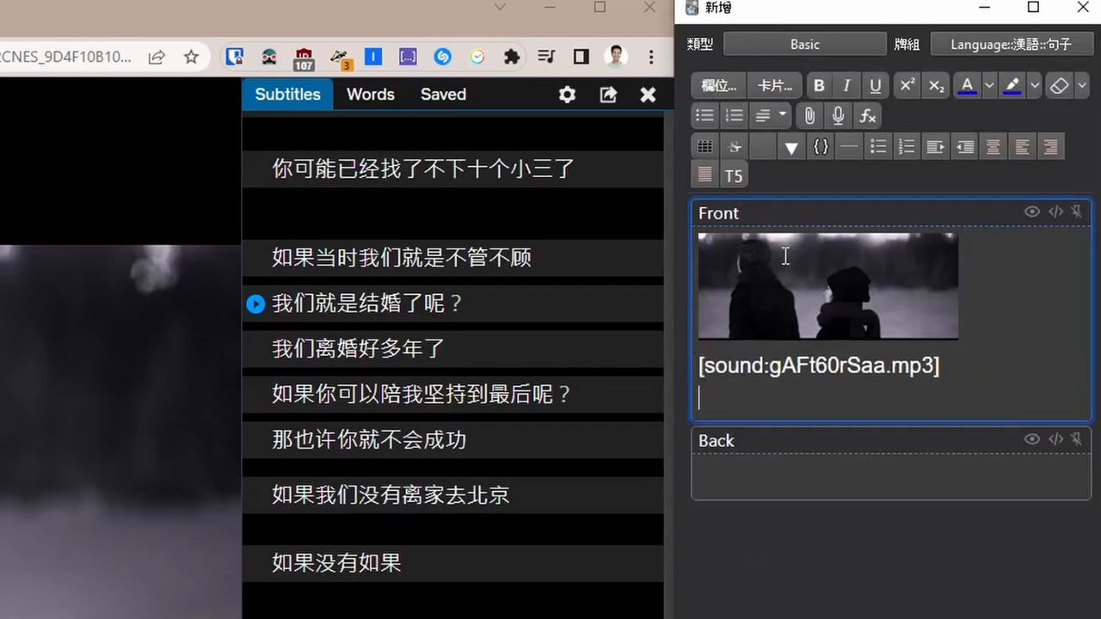
pyautogui.write('如果当时我们就是不管不顾')
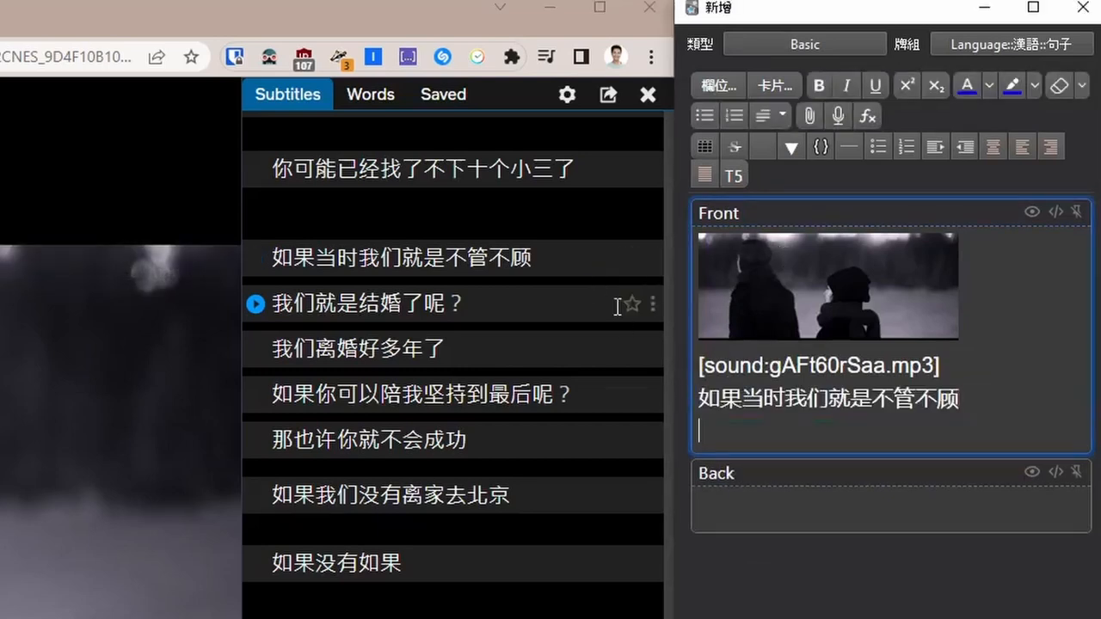
pyautogui.write('我们就是结婚了呢?')
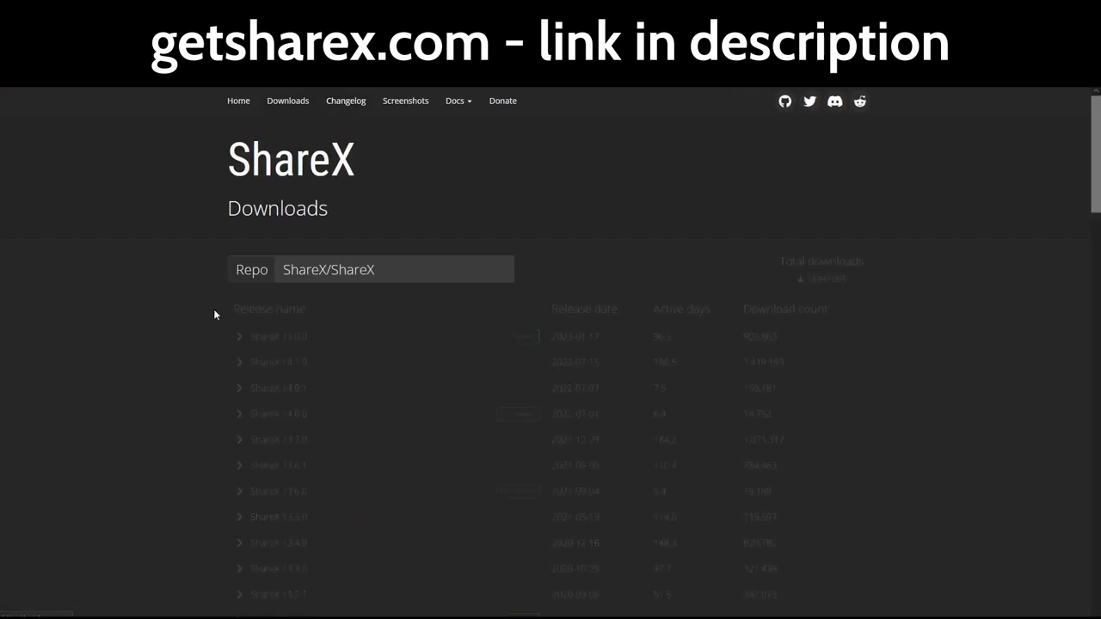
# - Go to the Anki website's Download section and start the Anki for Windows download
pyautogui.click(241, 336)
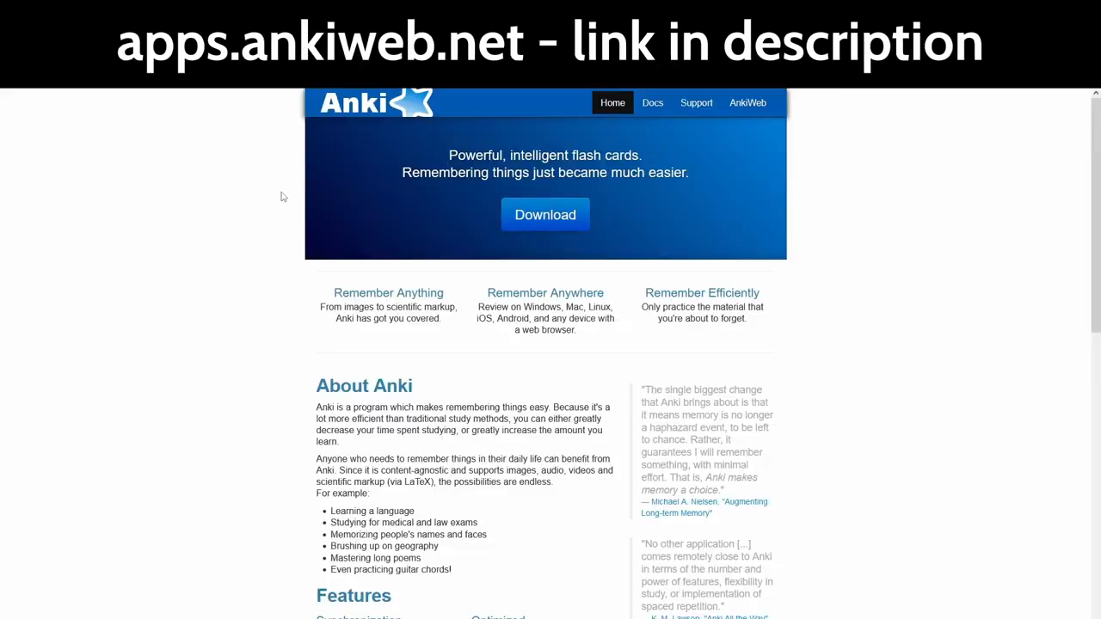
pyautogui.scroll(-3)
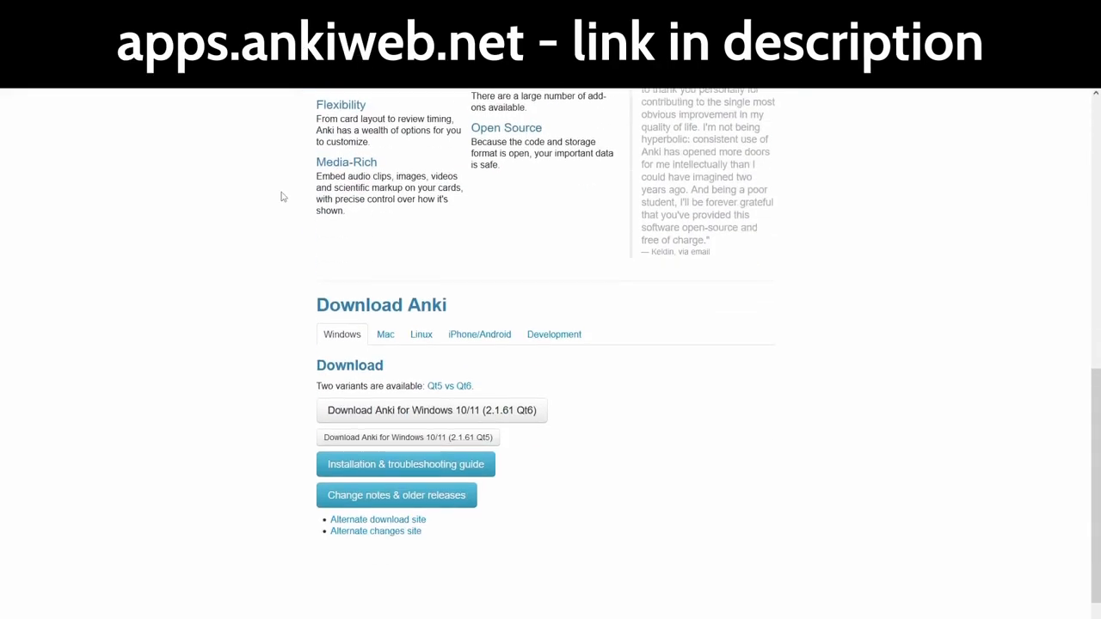
pyautogui.click(430, 410)
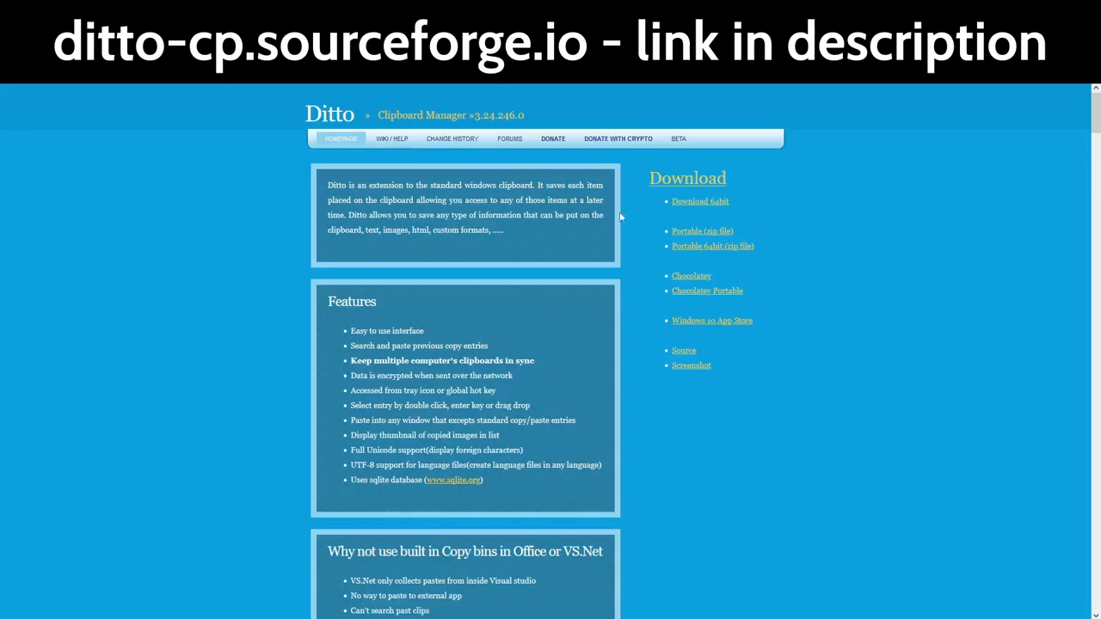
# - Start downloading the Ditto clipboard manager installer from its website
pyautogui.click(451, 138)
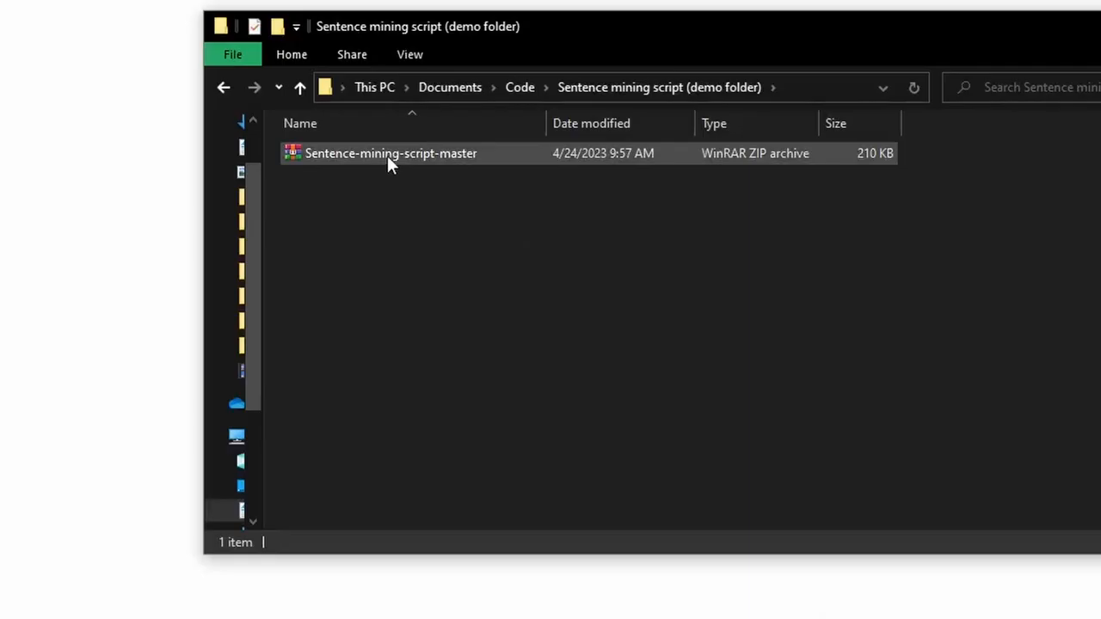
# - Extract Sentence-mining-script-master.zip in the demo folder
pyautogui.click(390, 153)
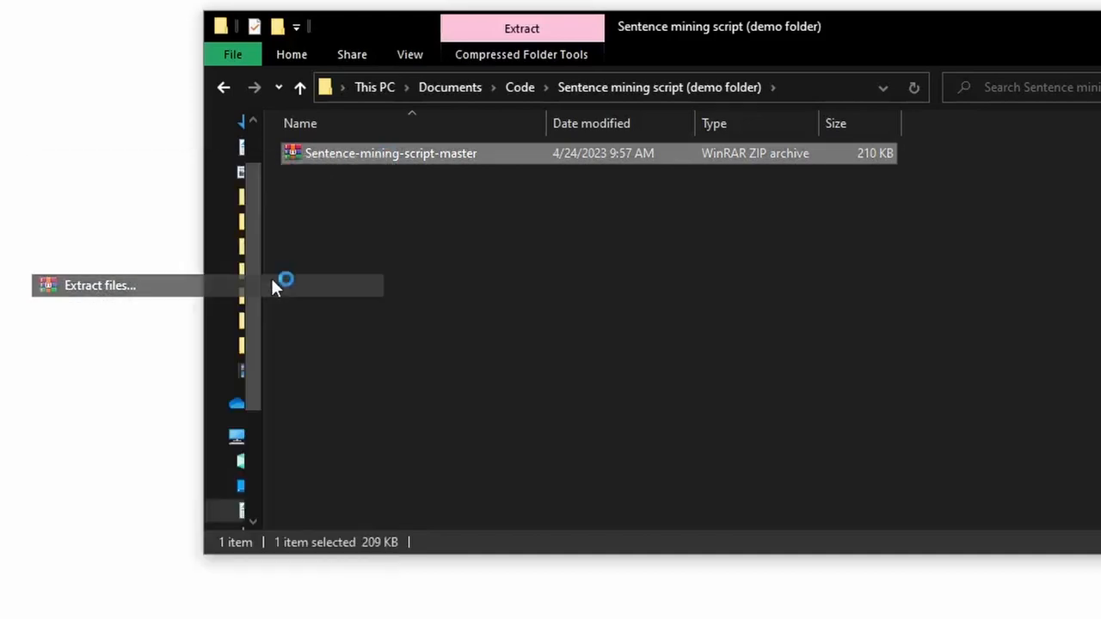
pyautogui.click(100, 286)
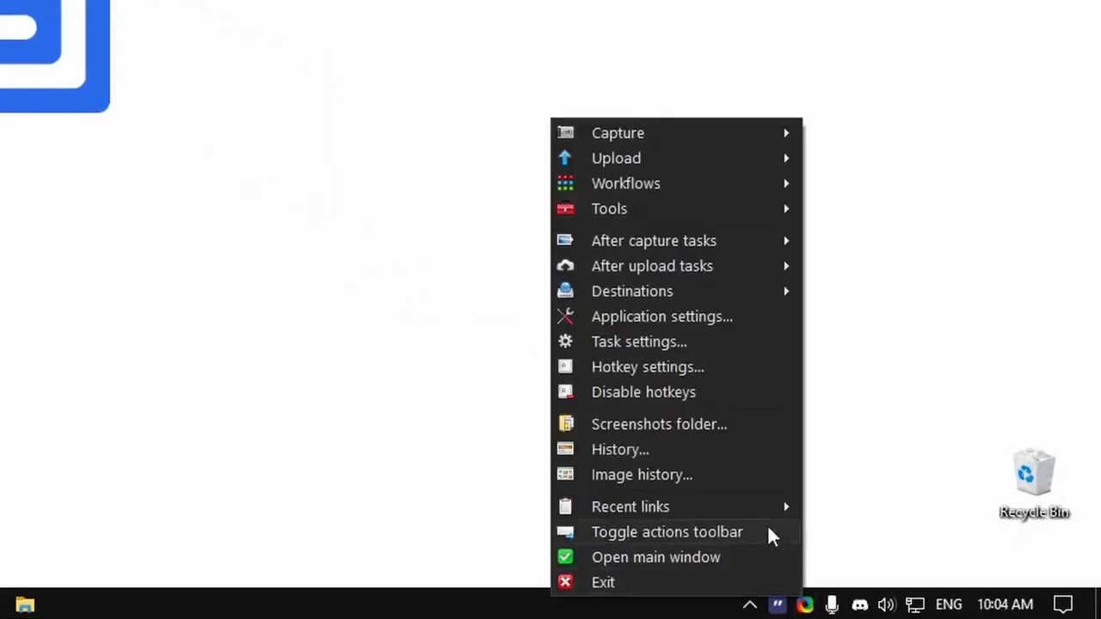
# - Add a new ShareX hotkey that screen-records the active window region
pyautogui.click(647, 366)
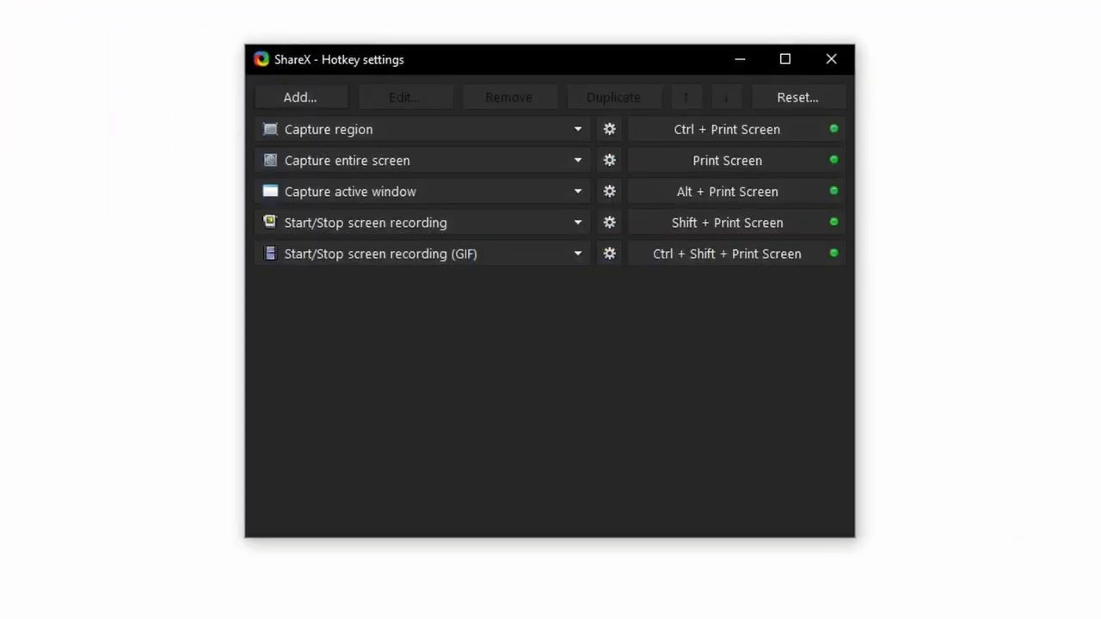
pyautogui.click(299, 96)
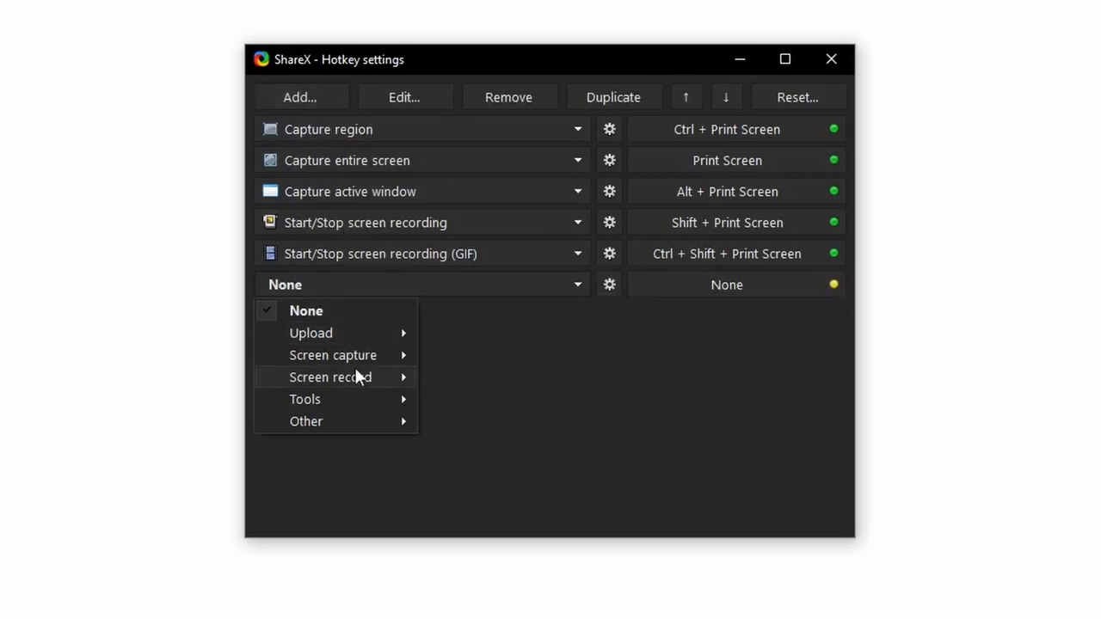
pyautogui.moveTo(331, 377)
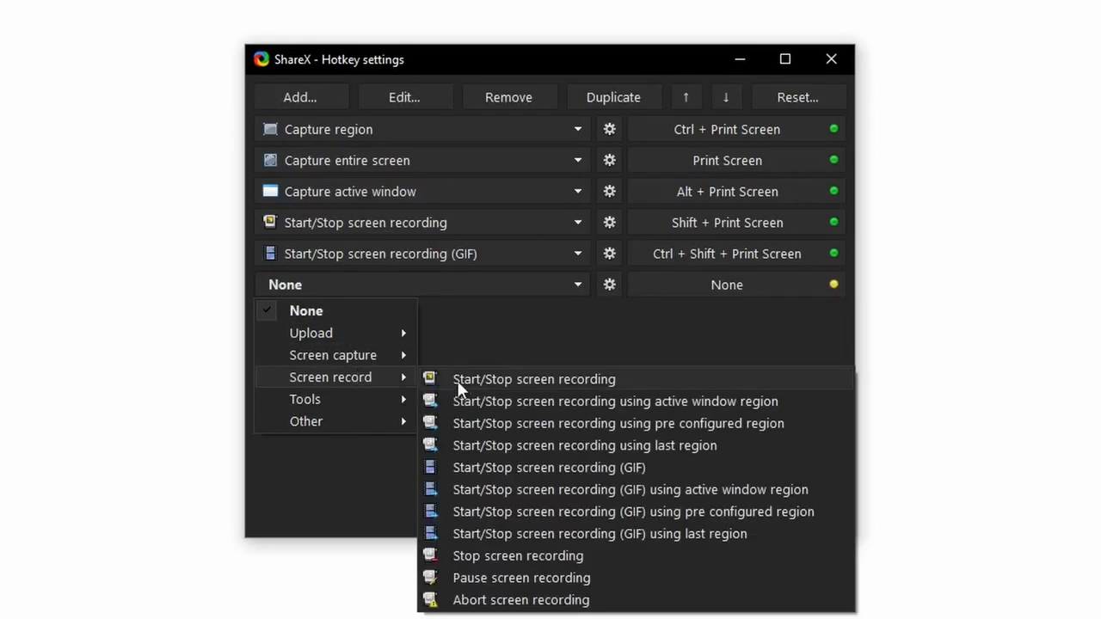
pyautogui.click(616, 400)
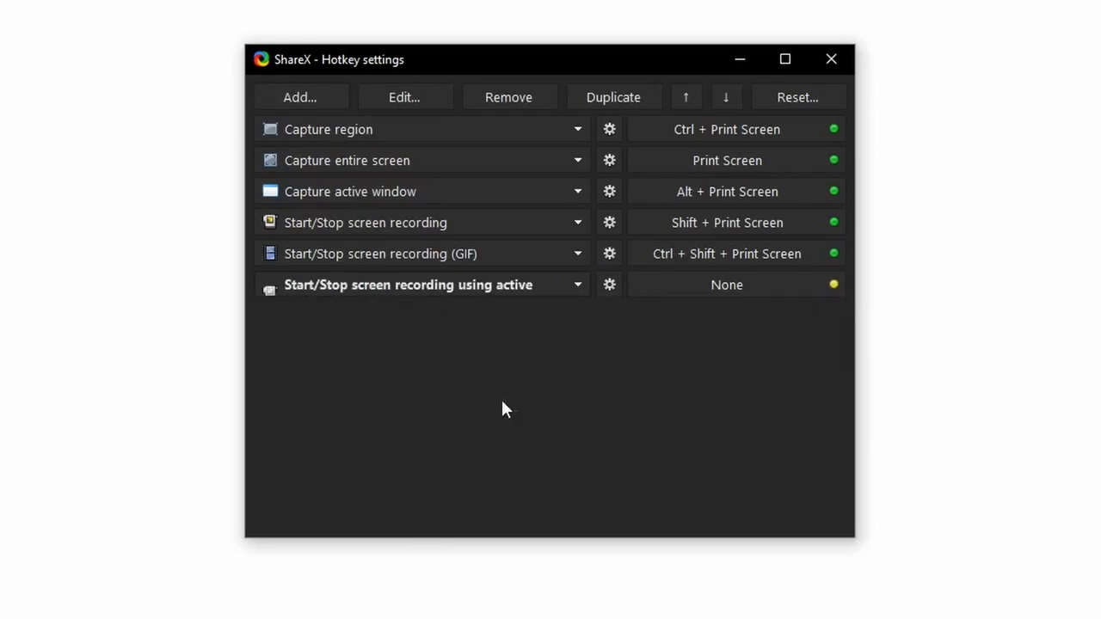
pyautogui.moveTo(603, 317)
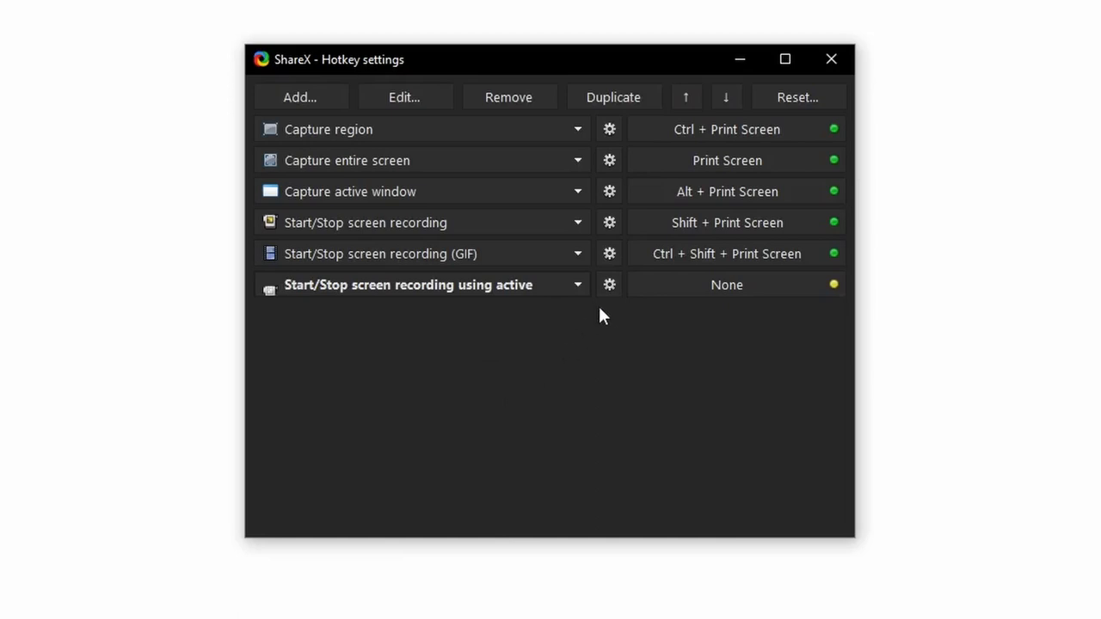
pyautogui.click(609, 286)
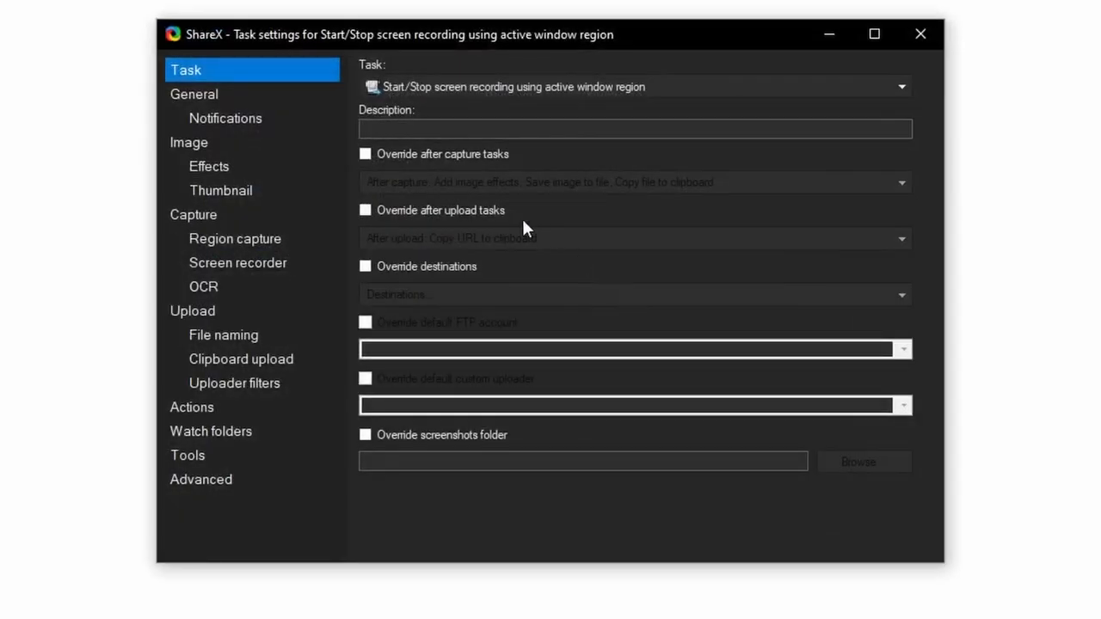
# - Override the hotkey's after-capture tasks and capture settings
pyautogui.click(365, 155)
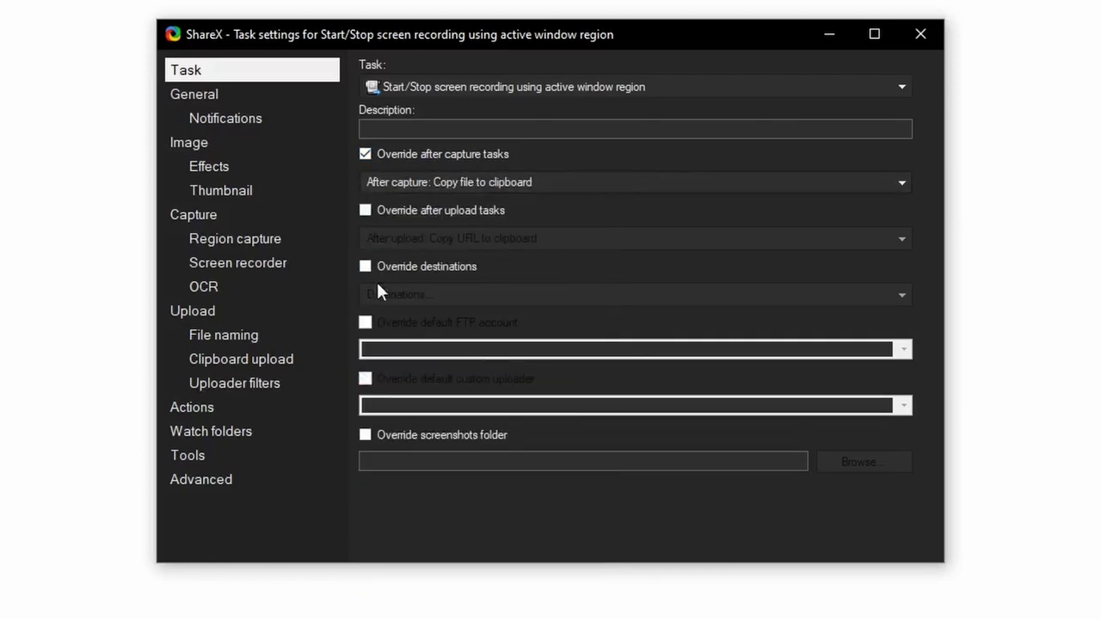
pyautogui.click(192, 213)
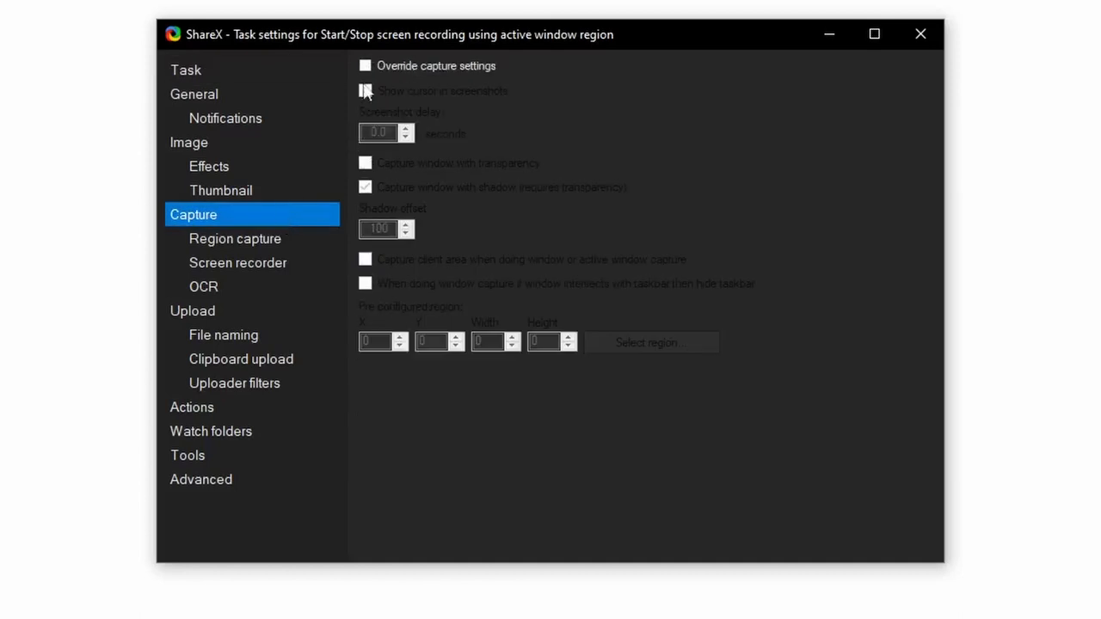
pyautogui.click(365, 65)
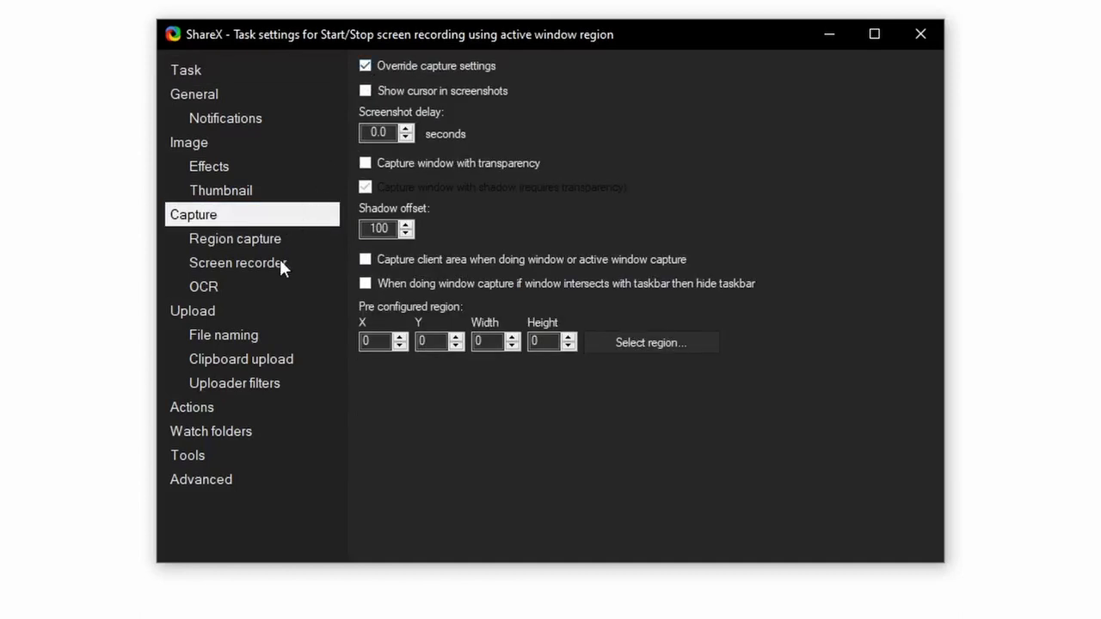
pyautogui.click(237, 262)
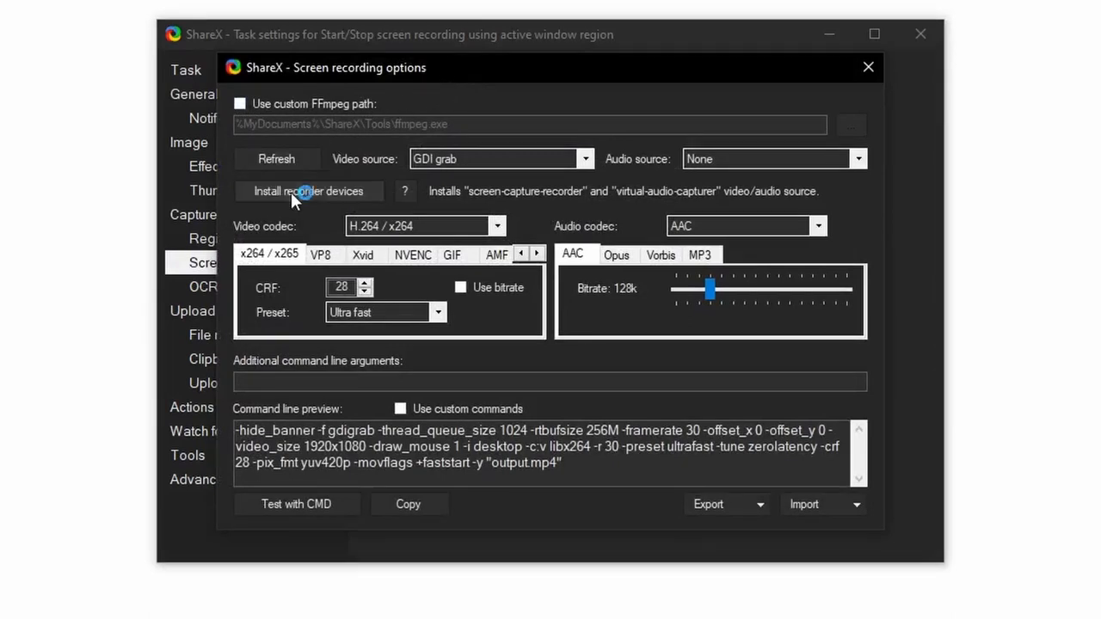
# - Install the recorder devices and set the video source to None for audio-only MP3 recording
pyautogui.click(309, 191)
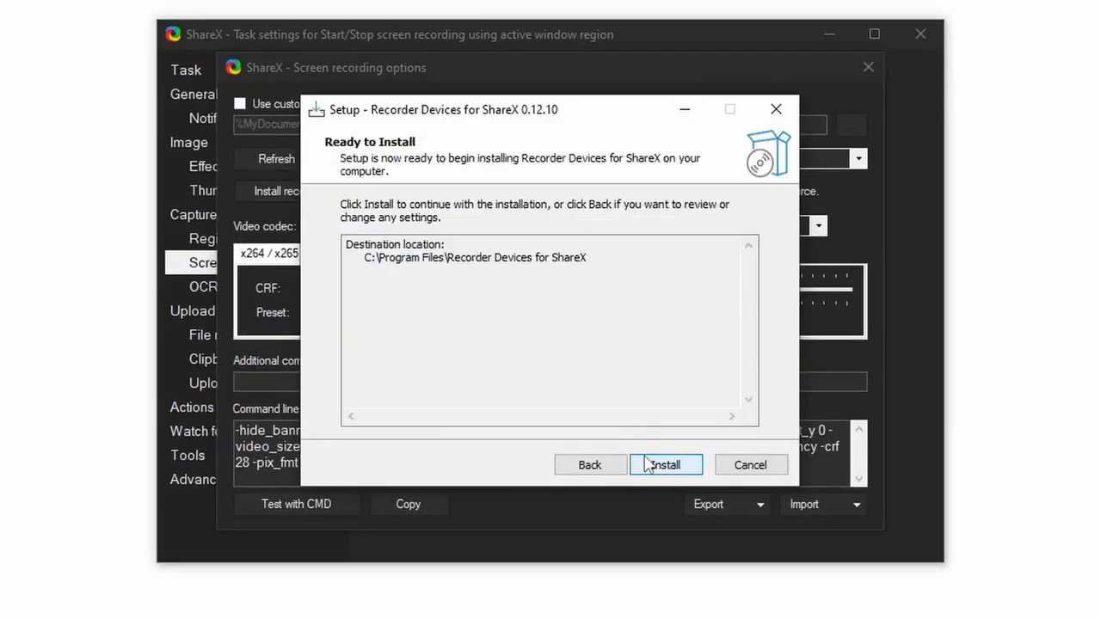
pyautogui.click(664, 465)
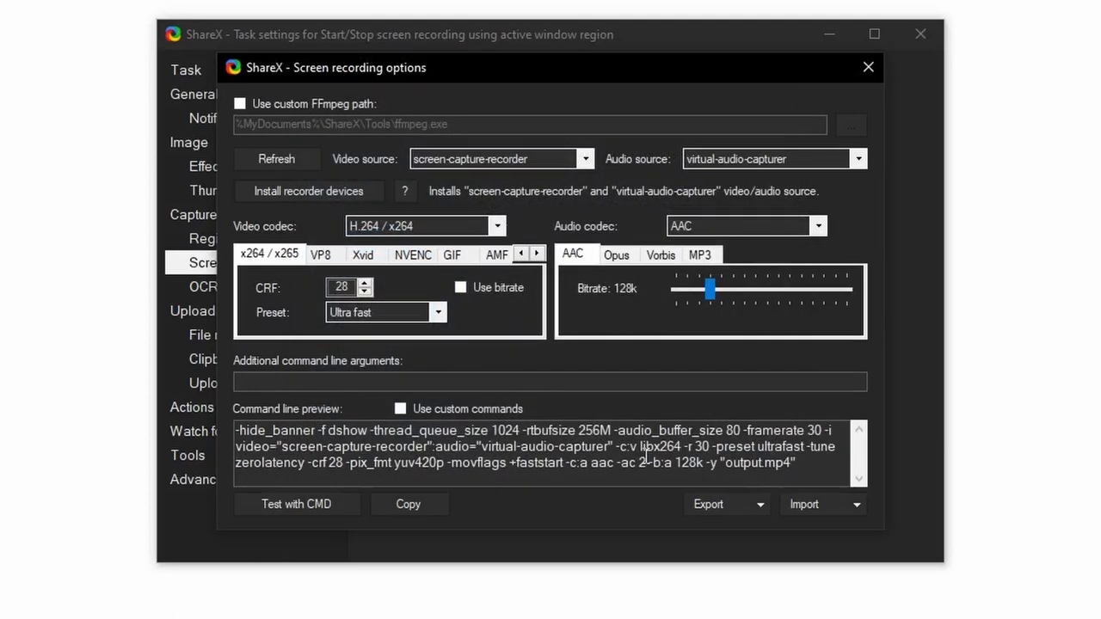
pyautogui.moveTo(777, 163)
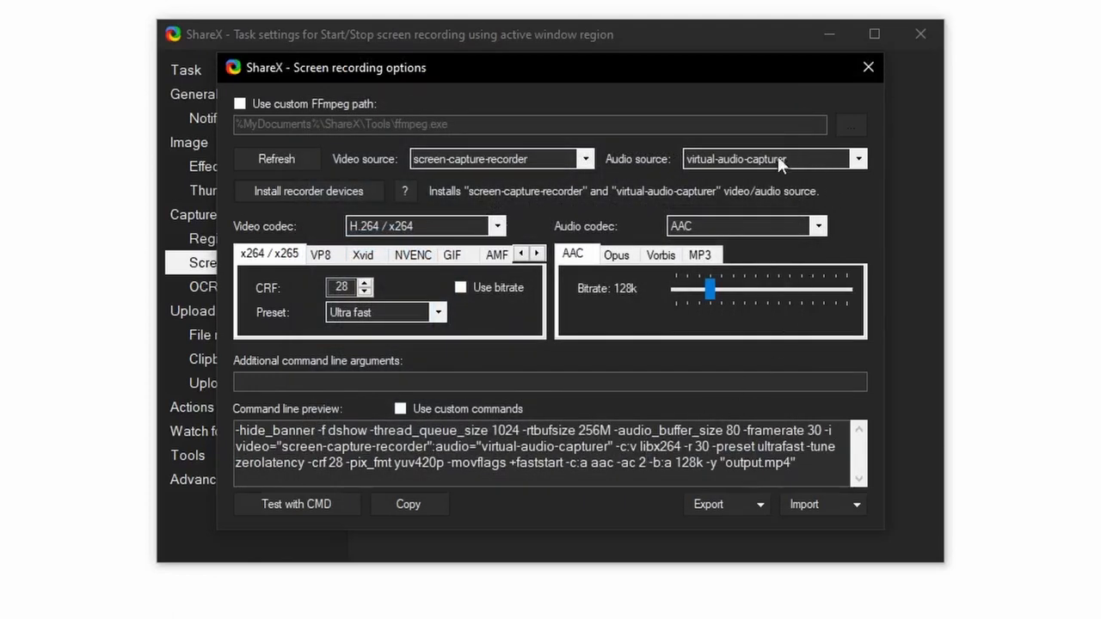
pyautogui.click(585, 158)
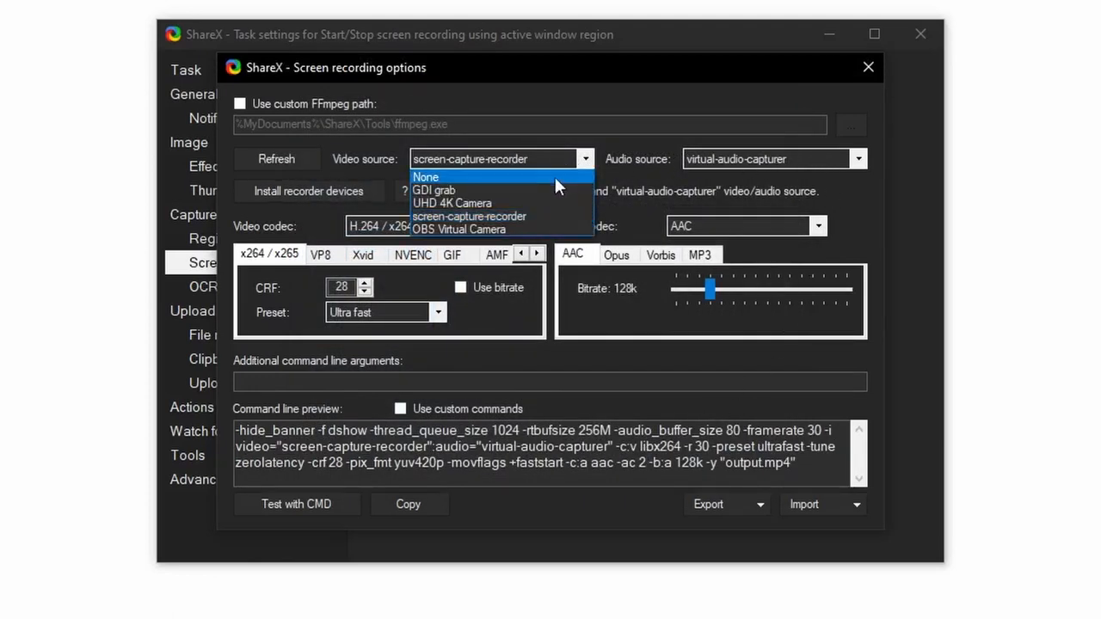
pyautogui.click(427, 177)
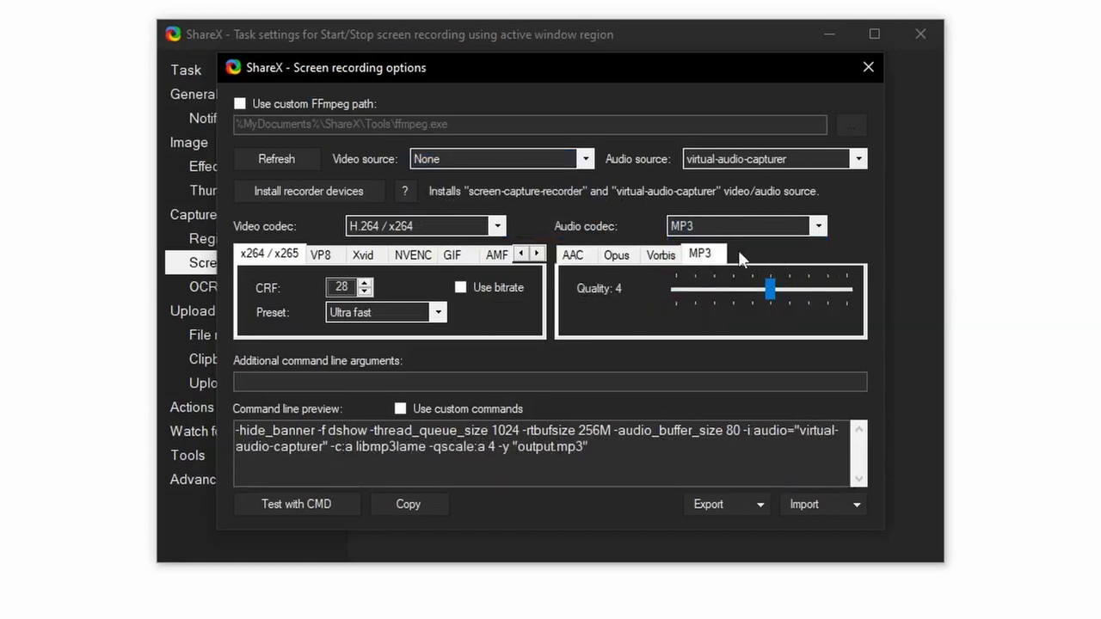
# - Disable the toast notification for this hotkey and name its task Record audio
pyautogui.click(867, 67)
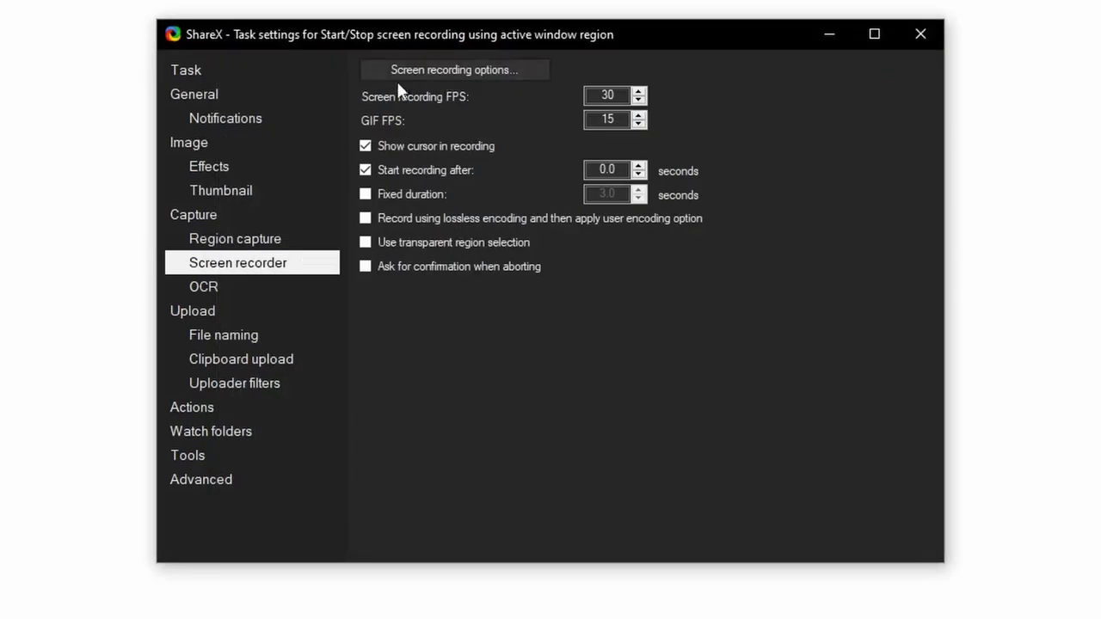
pyautogui.click(193, 93)
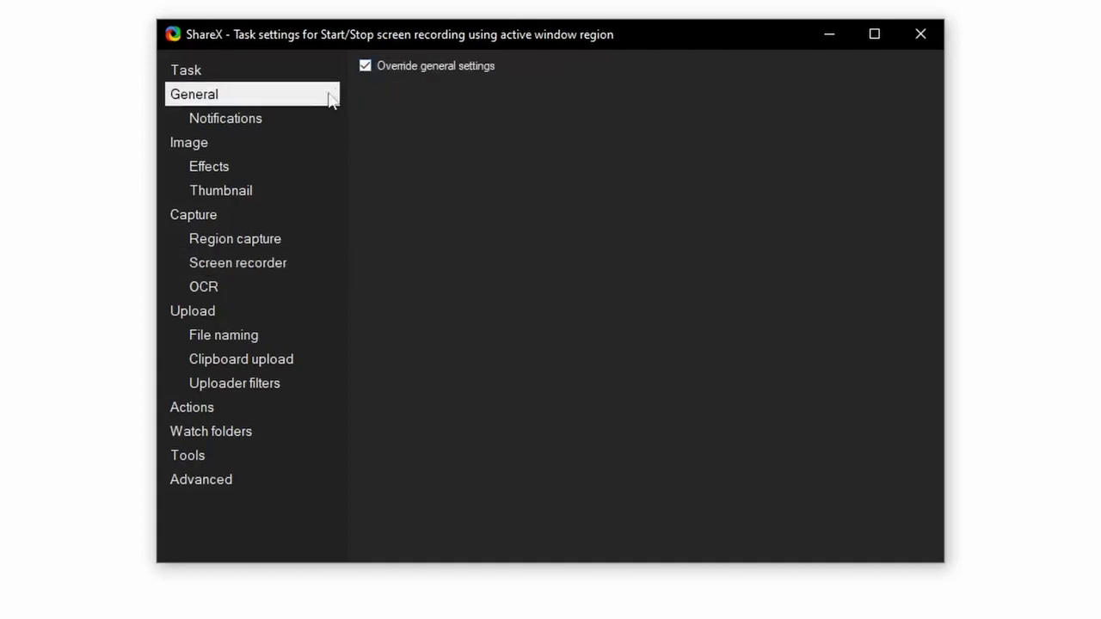
pyautogui.click(225, 117)
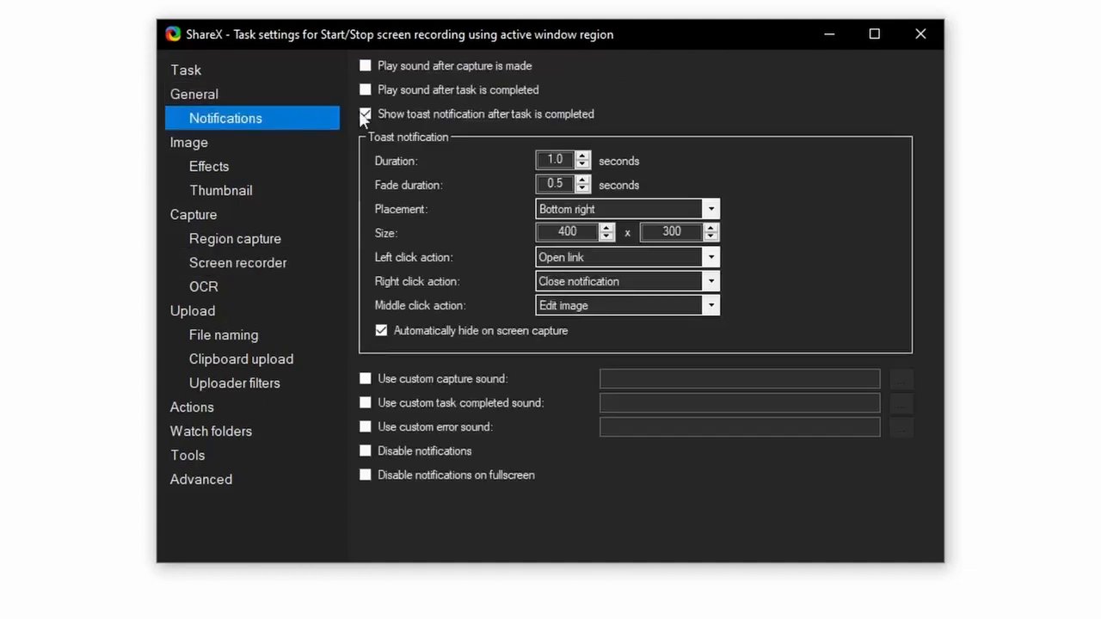
pyautogui.click(365, 114)
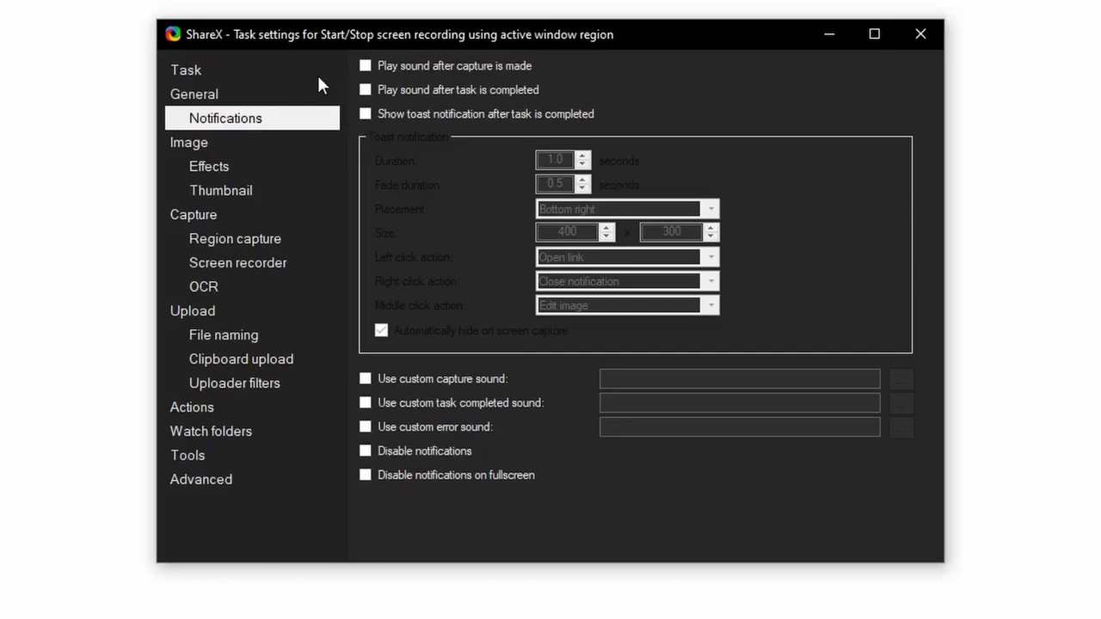
pyautogui.click(186, 69)
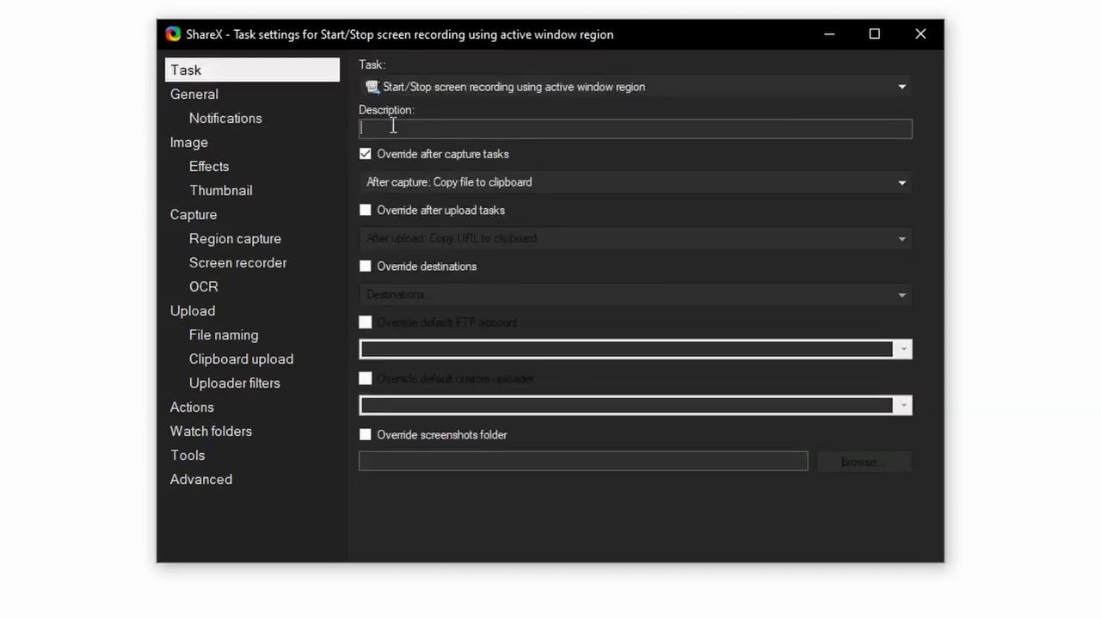
pyautogui.write('Record audi')
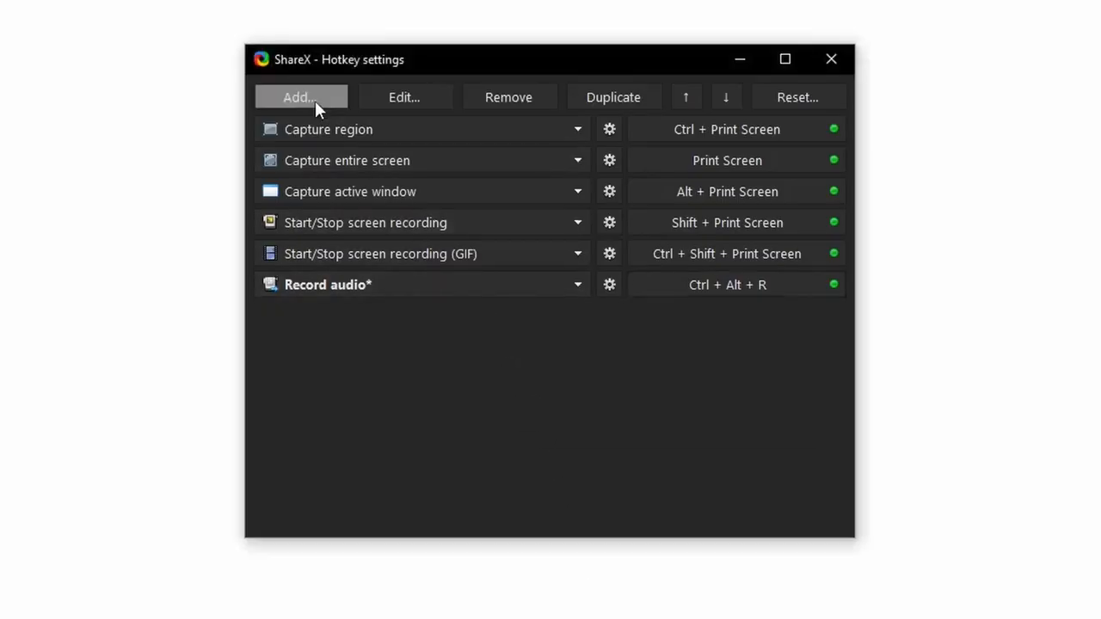
# - Add a second hotkey whose after-capture tasks add image effects and copy the image to clipboard
pyautogui.click(299, 97)
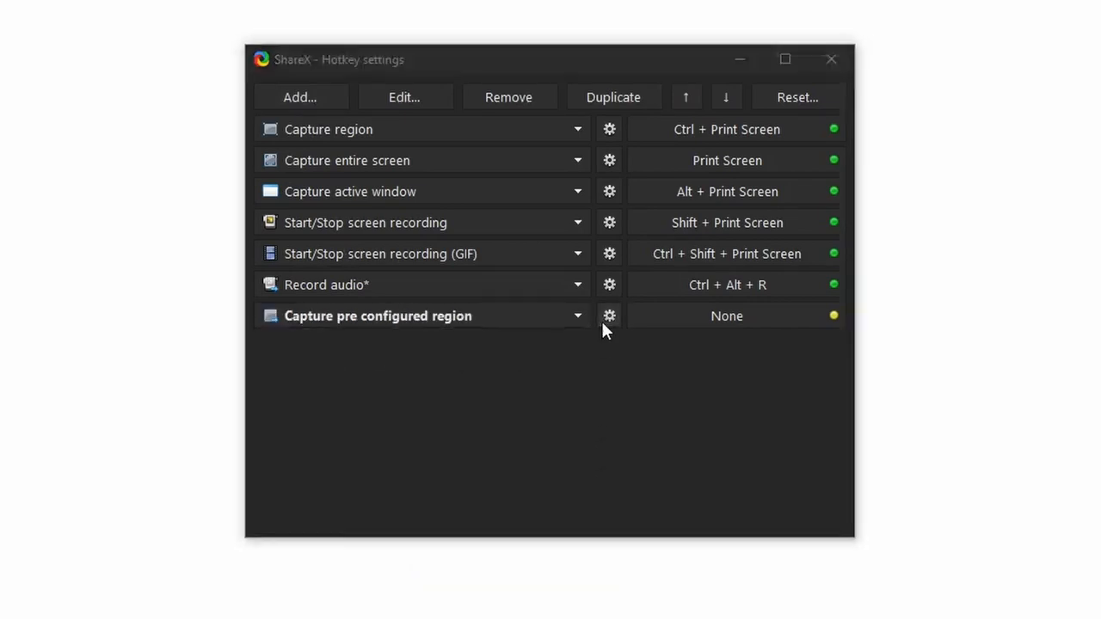
pyautogui.click(609, 316)
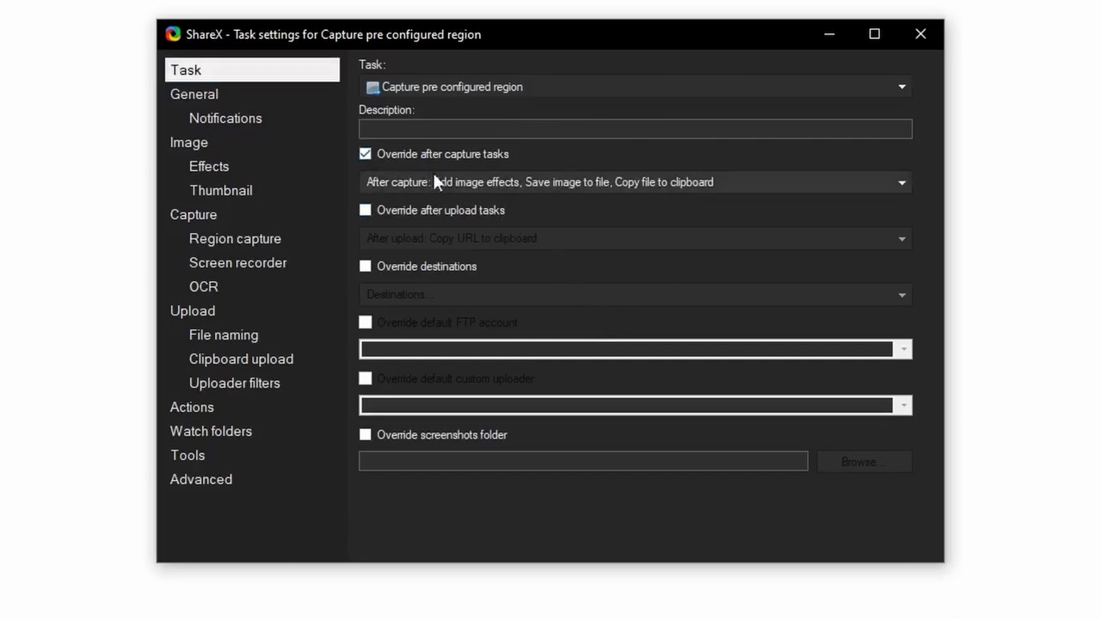
pyautogui.click(901, 183)
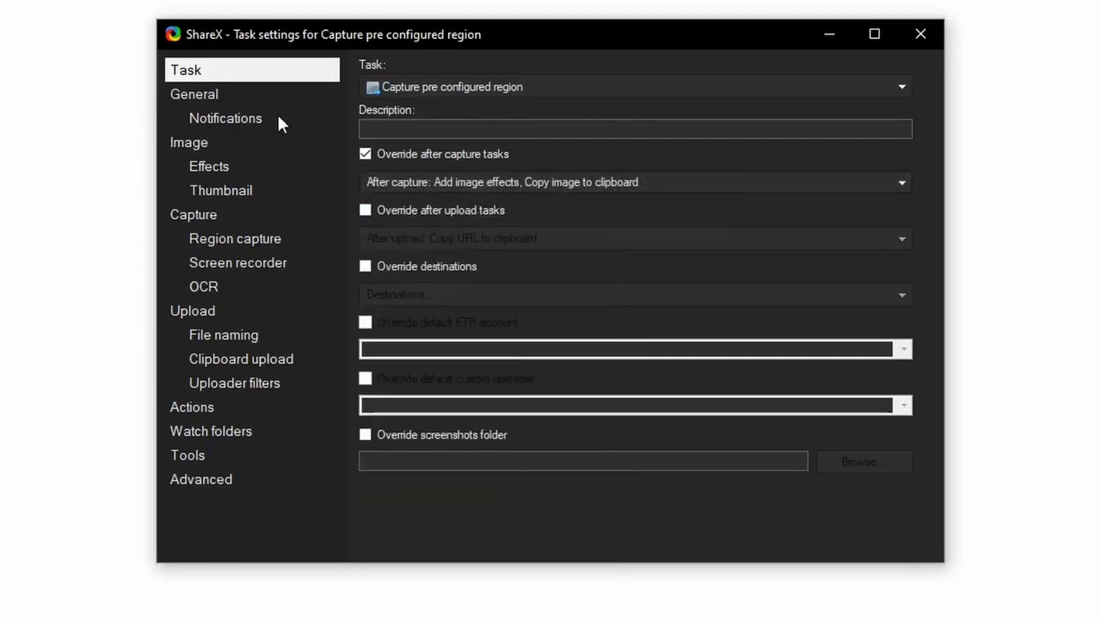
# - Turn off its toast notification and override its capture settings
pyautogui.click(193, 93)
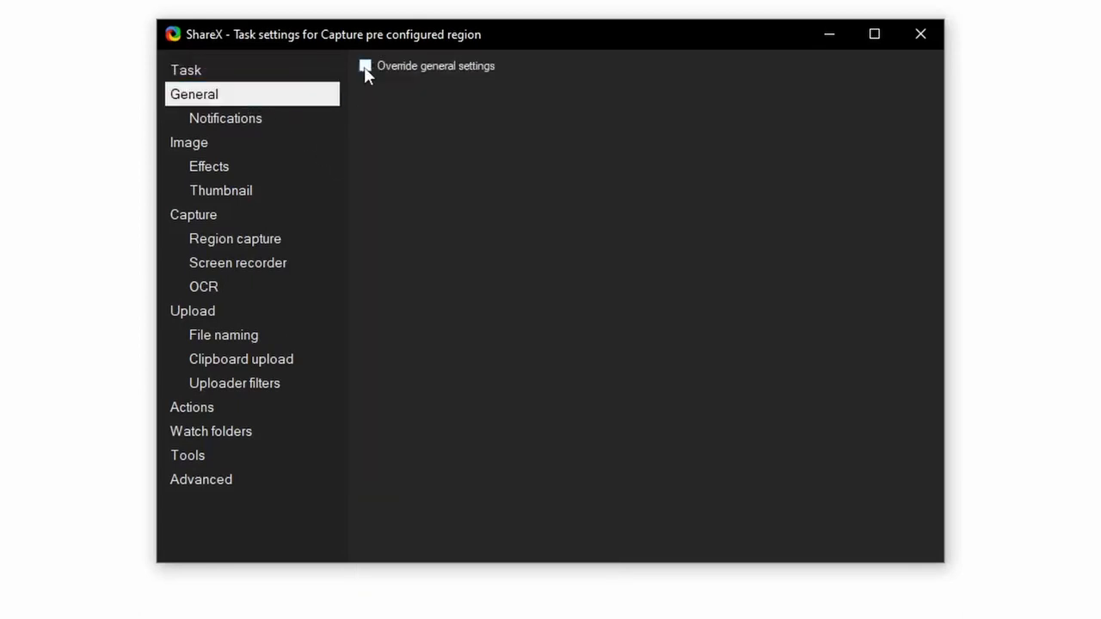
pyautogui.click(225, 117)
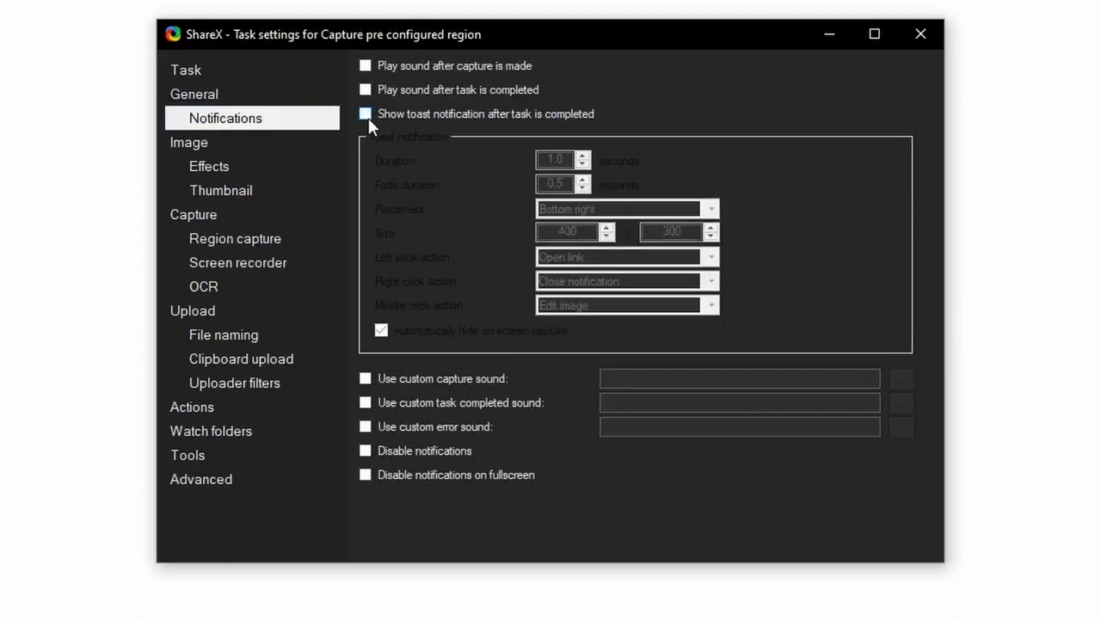
pyautogui.click(193, 214)
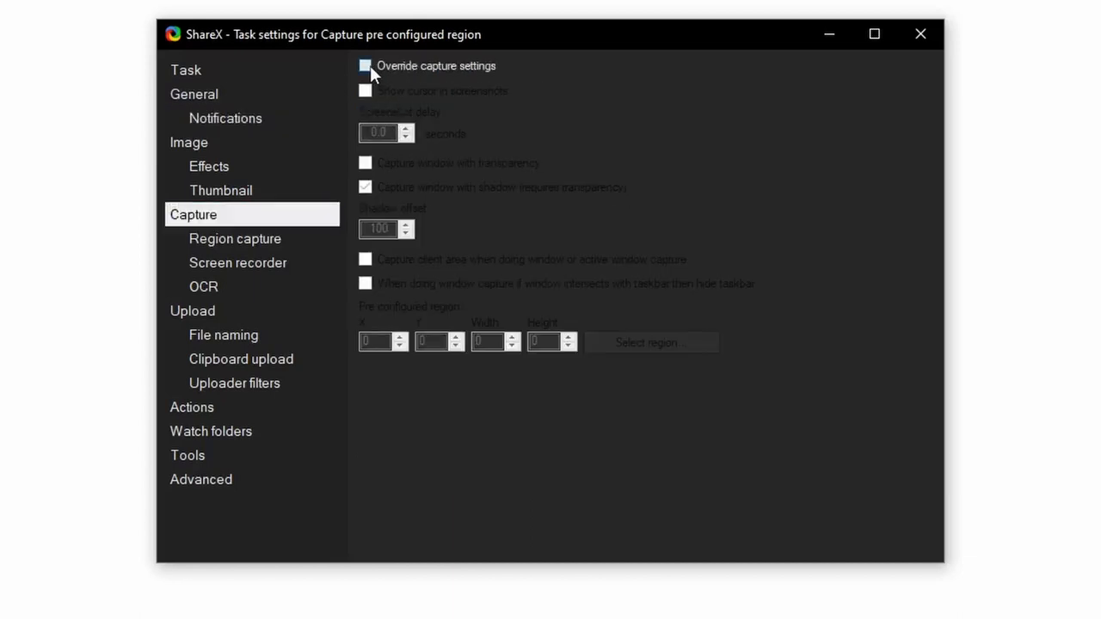
pyautogui.click(364, 65)
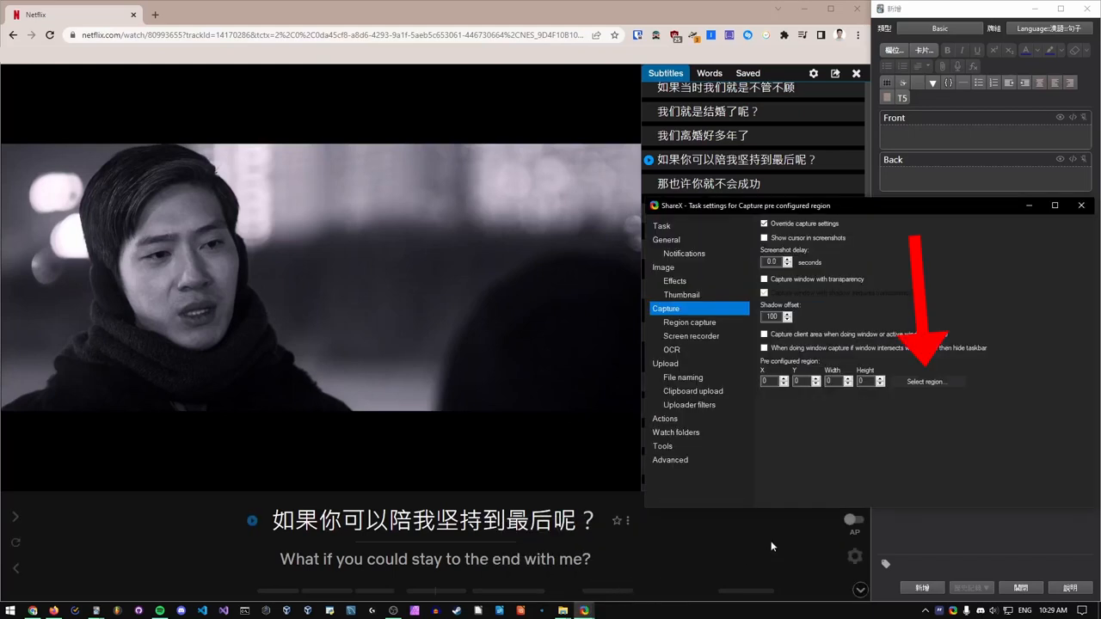
# - Set the pre-configured capture region over the video to X 2, Y 251, 1113 by 461
pyautogui.click(925, 382)
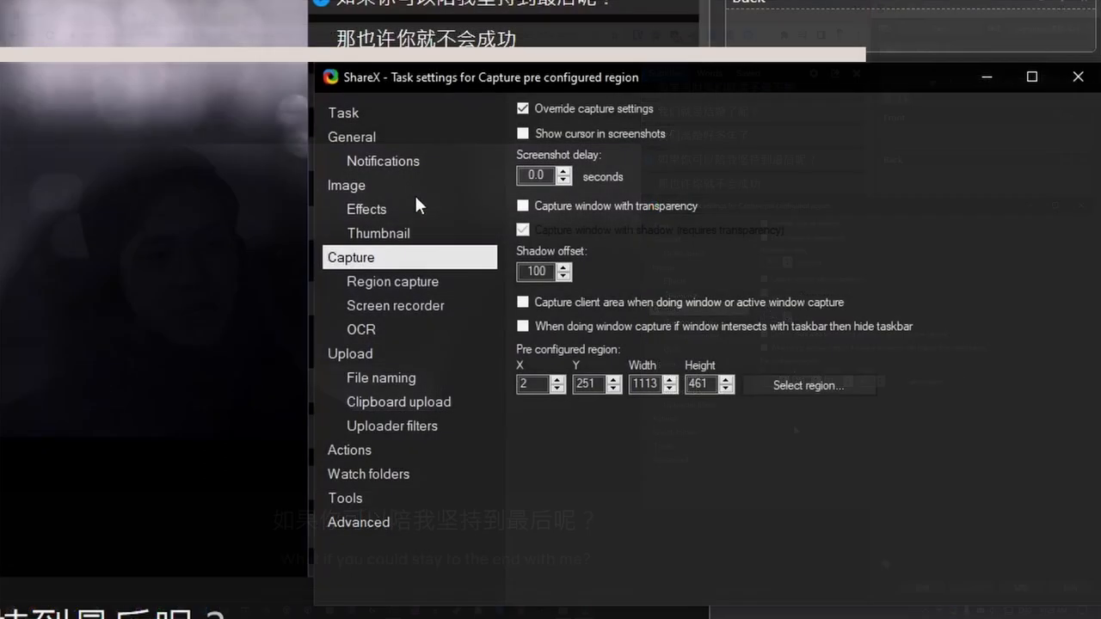
# - Import the Resize effects preset into the hotkey's image effects and enable the 144p Resize
pyautogui.click(348, 186)
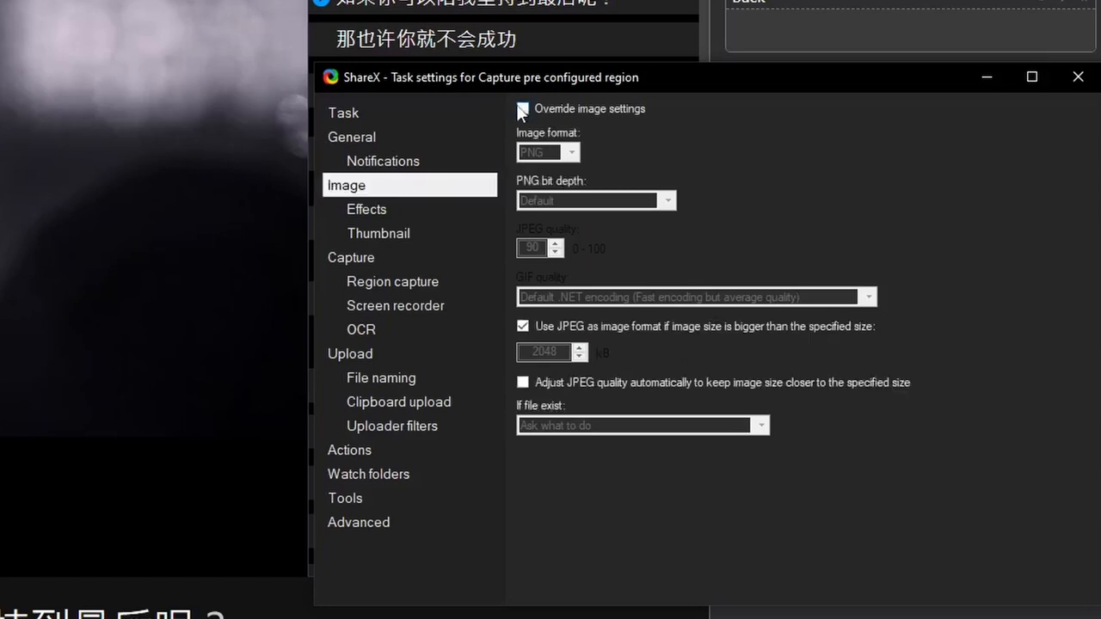
pyautogui.click(366, 210)
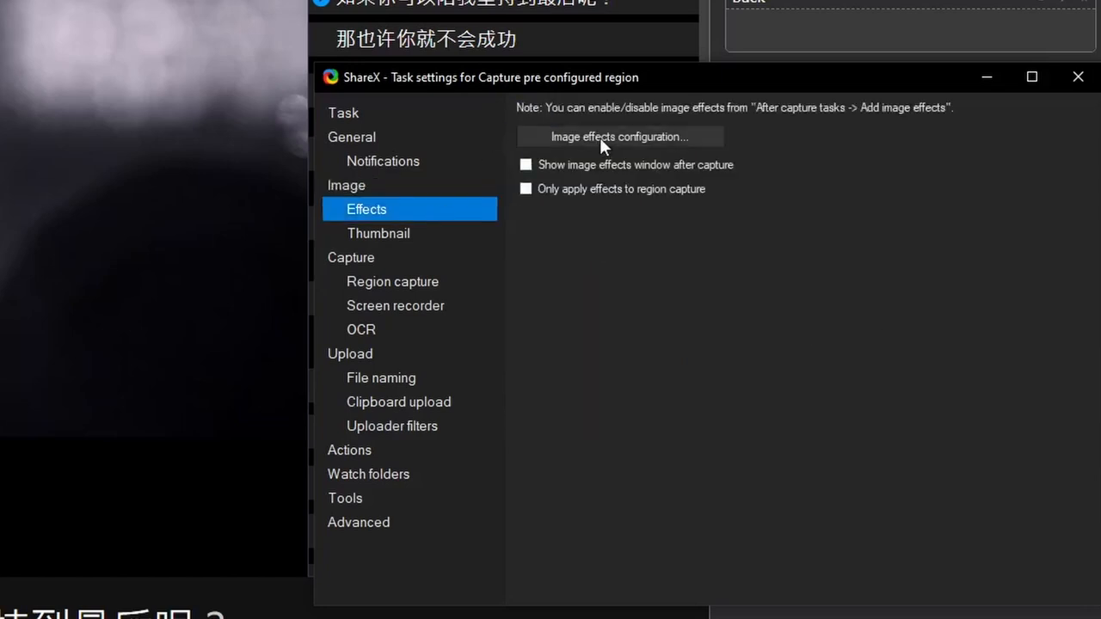
pyautogui.click(619, 138)
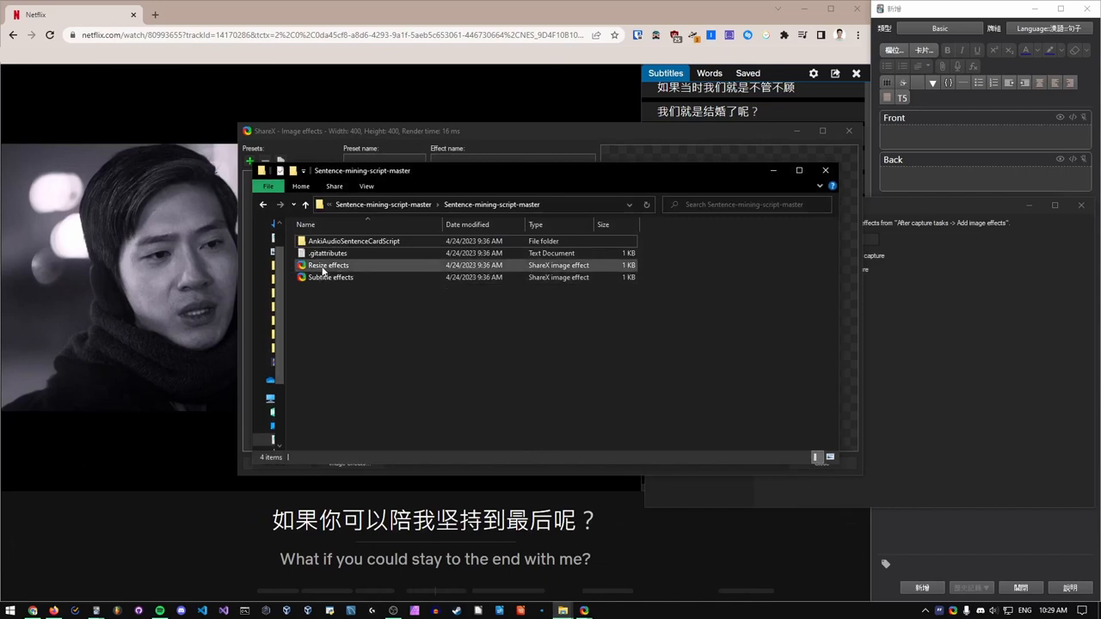
pyautogui.click(327, 265)
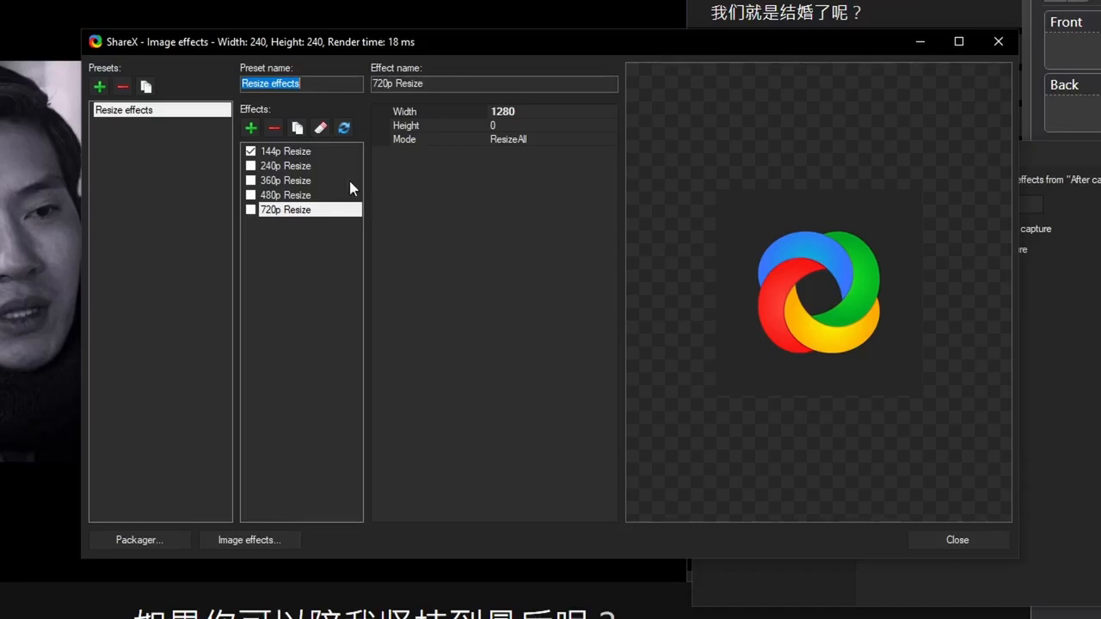
pyautogui.click(286, 151)
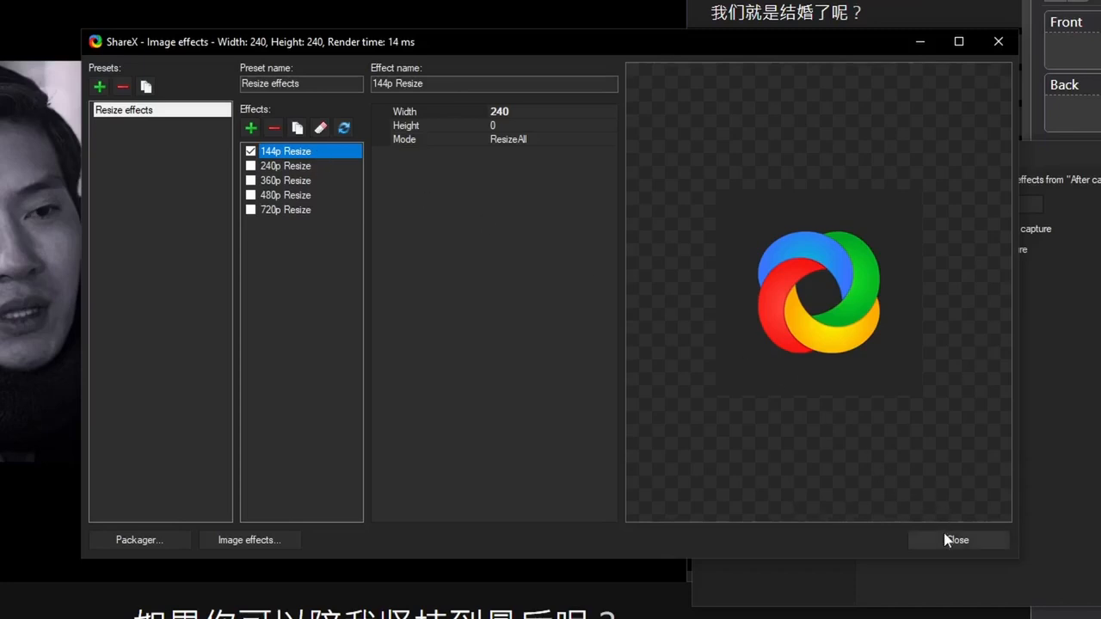
# - Name the region hotkey's task 'Cropped screenshot' and assign it a keyboard shortcut
pyautogui.click(957, 540)
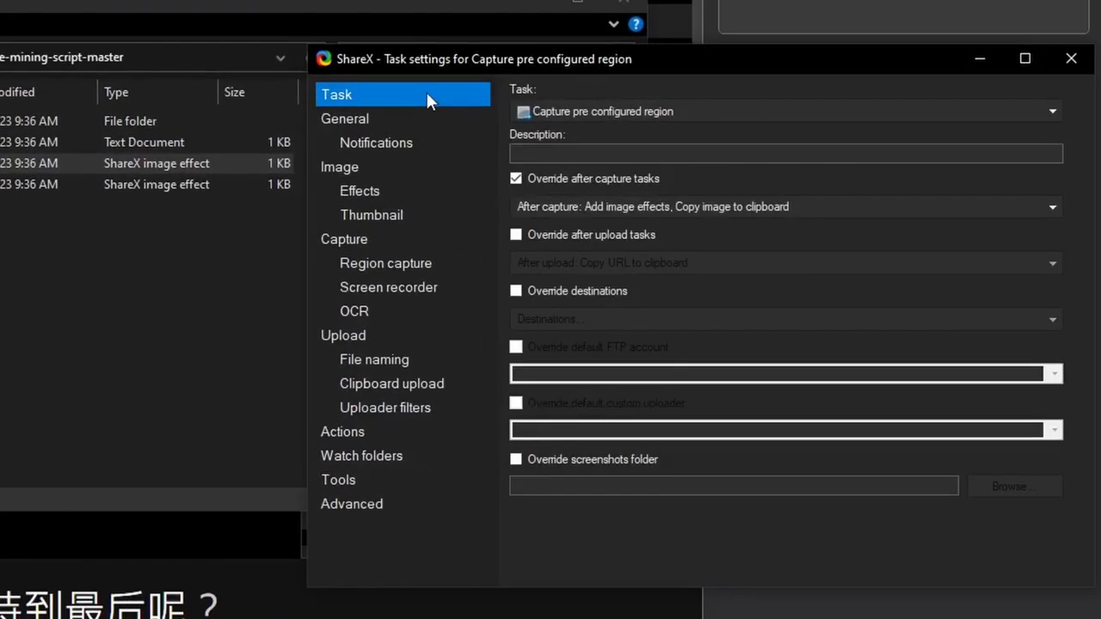
pyautogui.write('Crop')
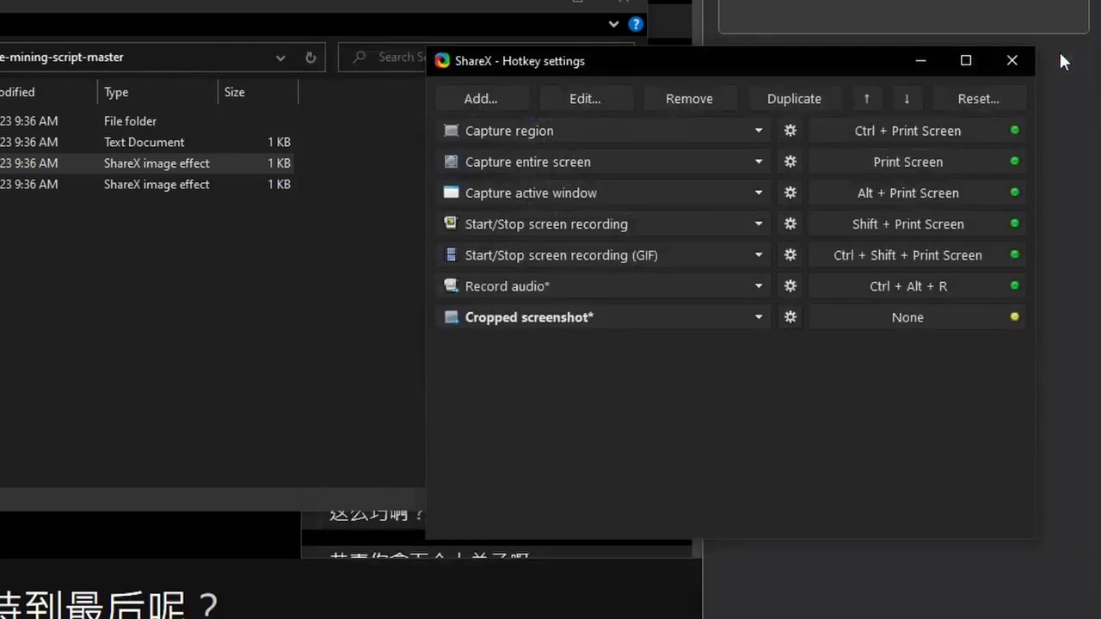
pyautogui.moveTo(809, 348)
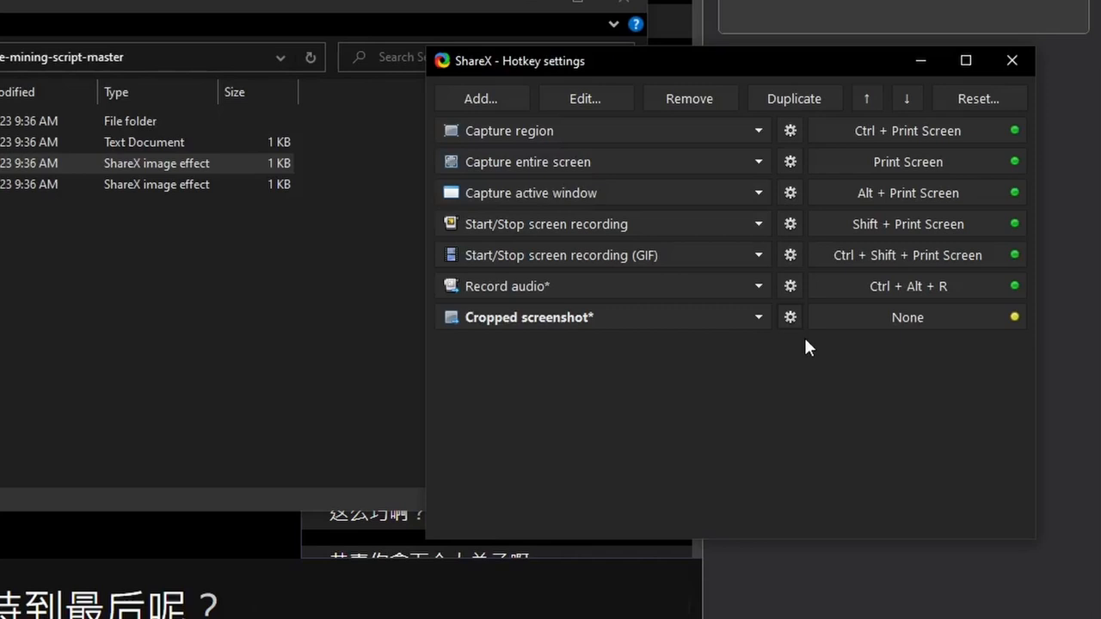
pyautogui.click(909, 317)
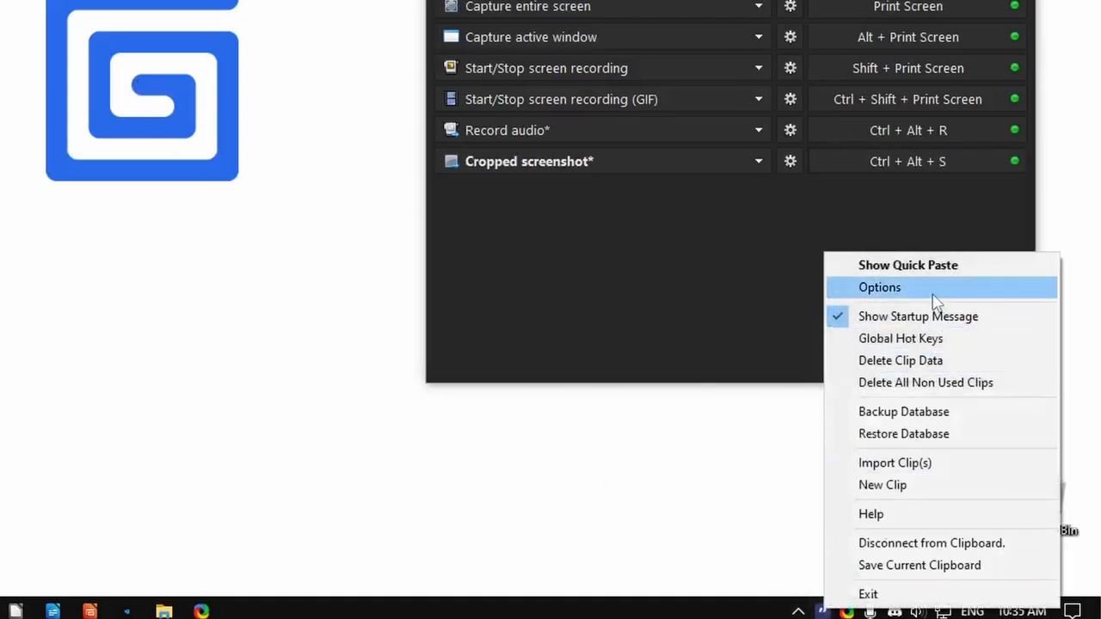
# - Set Ditto's Activate Ditto shortcut to Ctrl+Shift+Alt+D in Keyboard Shortcuts and confirm
pyautogui.click(879, 287)
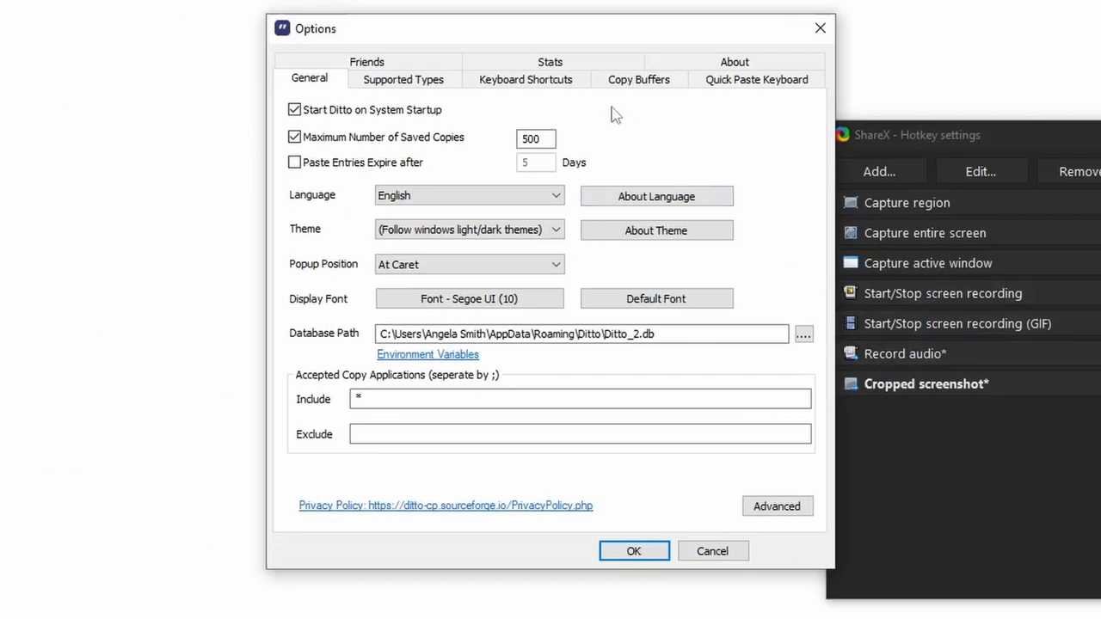
pyautogui.click(525, 79)
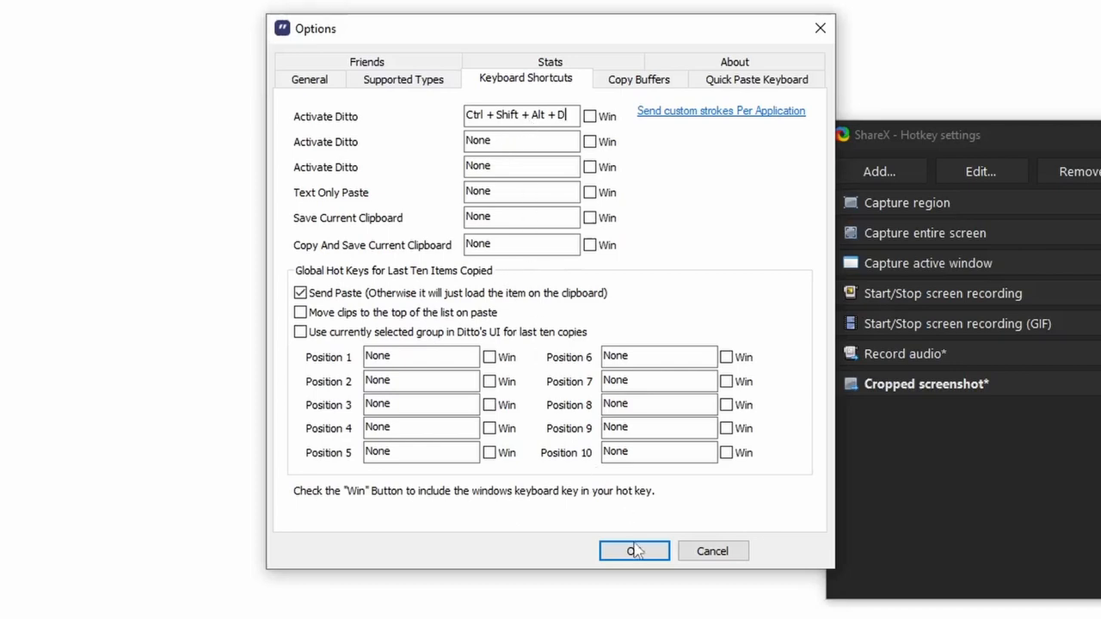
pyautogui.click(633, 551)
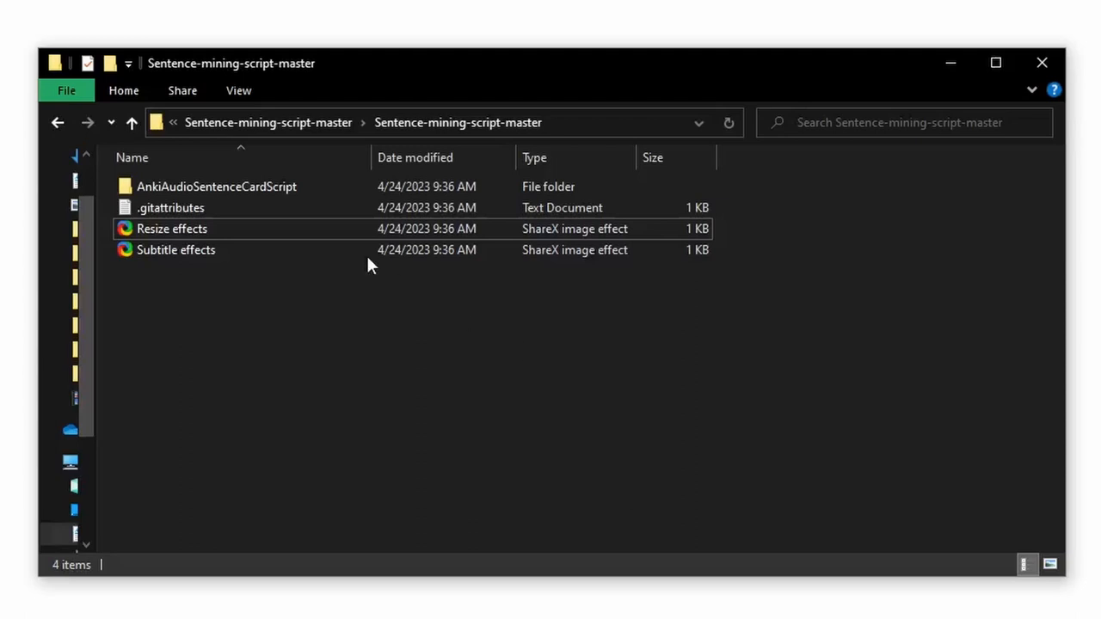
# - Navigate into AnkiAudioSentenceCardScript > bin > Debug to reach the built scripts
pyautogui.doubleClick(217, 186)
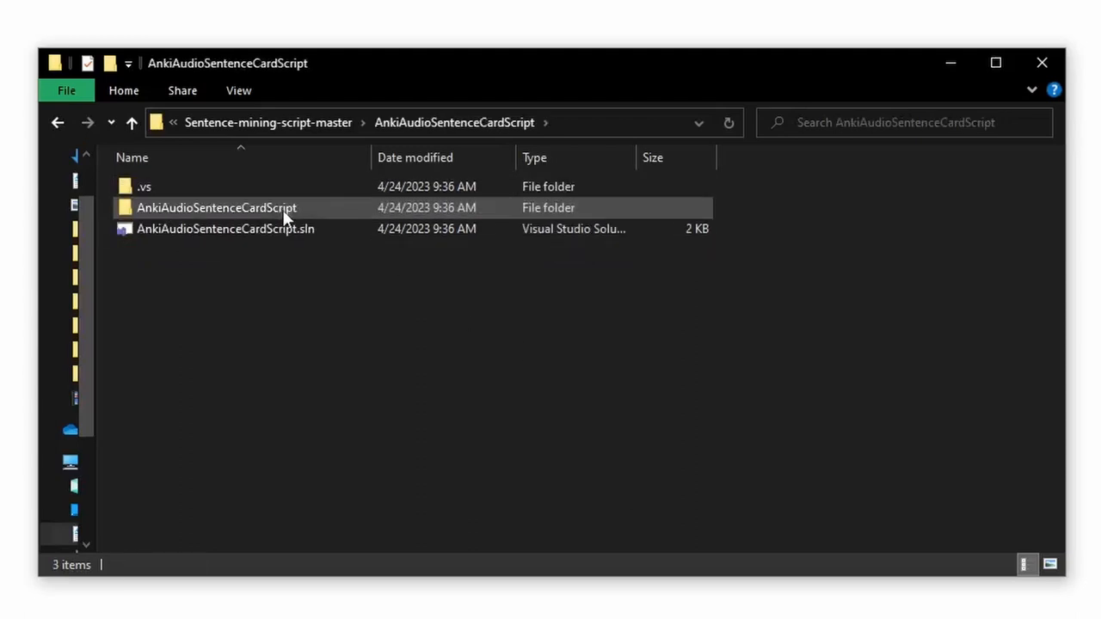
pyautogui.doubleClick(217, 206)
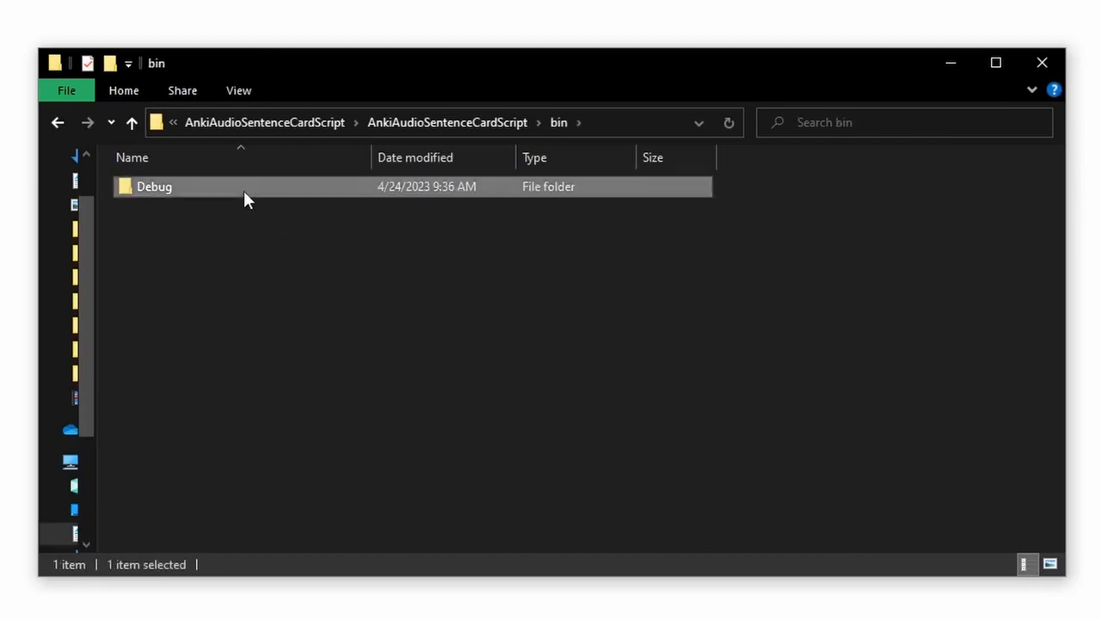
pyautogui.doubleClick(155, 186)
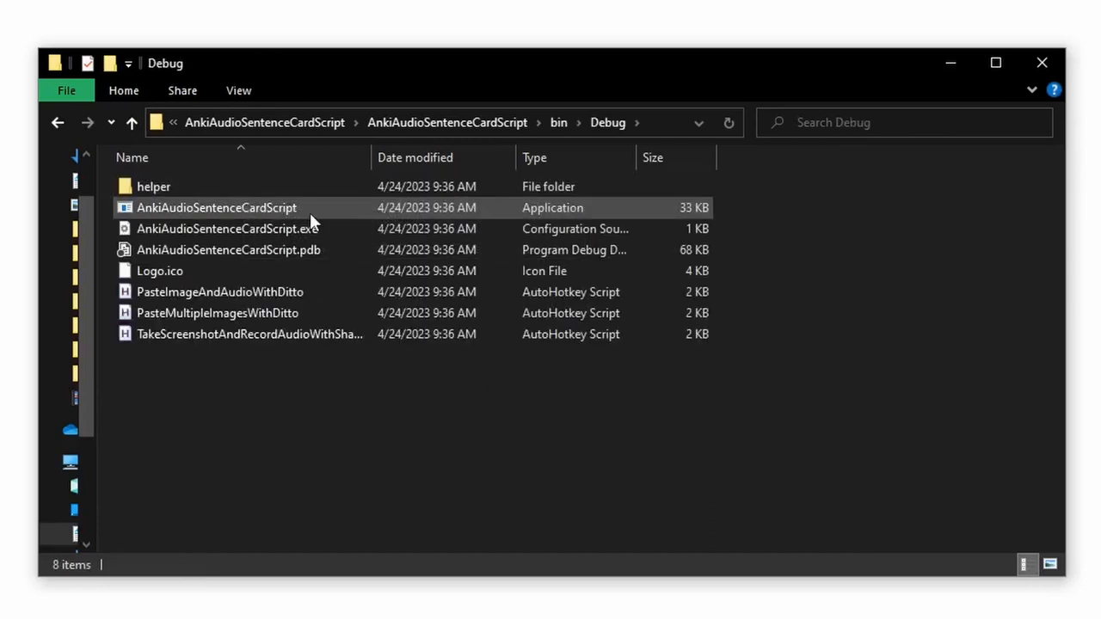
pyautogui.moveTo(571, 224)
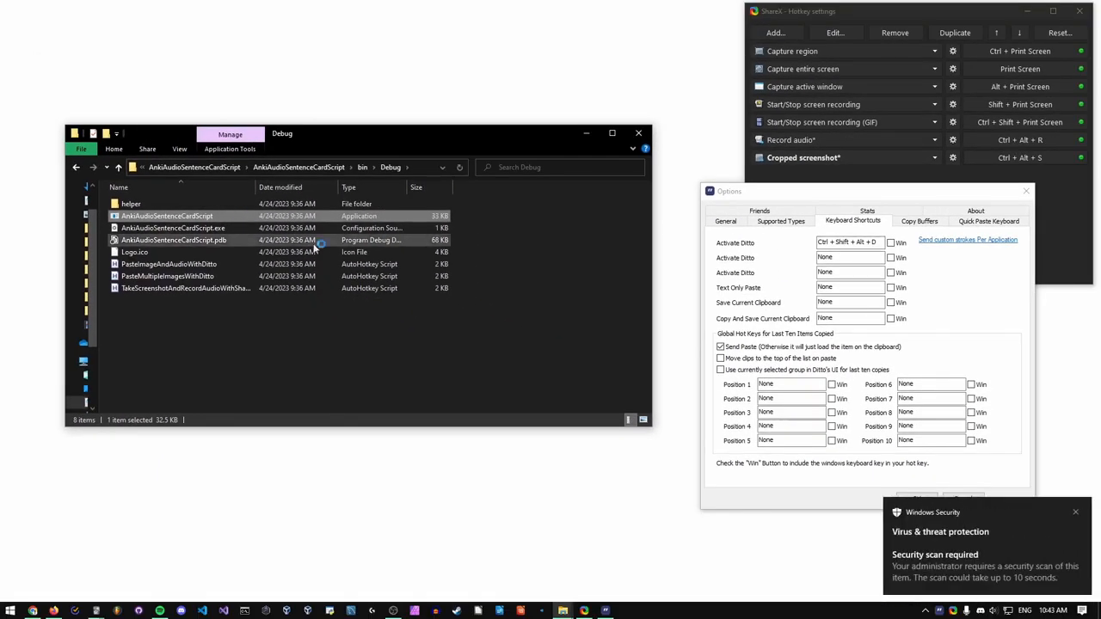
# - Launch AnkiAudioSentenceCardScript.exe and run it anyway past the SmartScreen warning
pyautogui.doubleClick(167, 216)
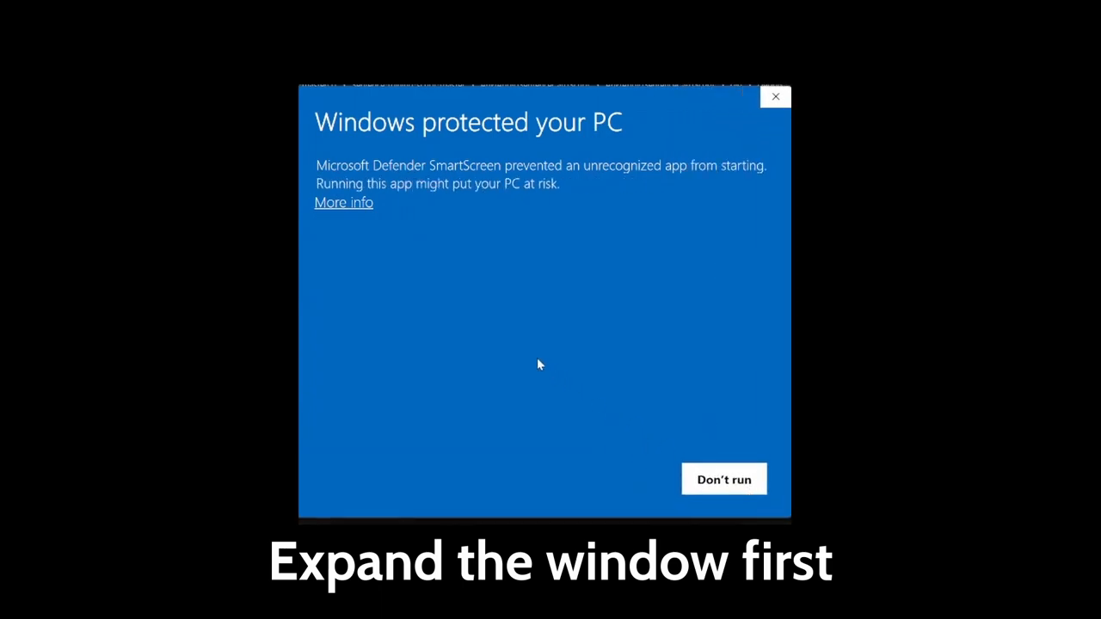
pyautogui.click(344, 203)
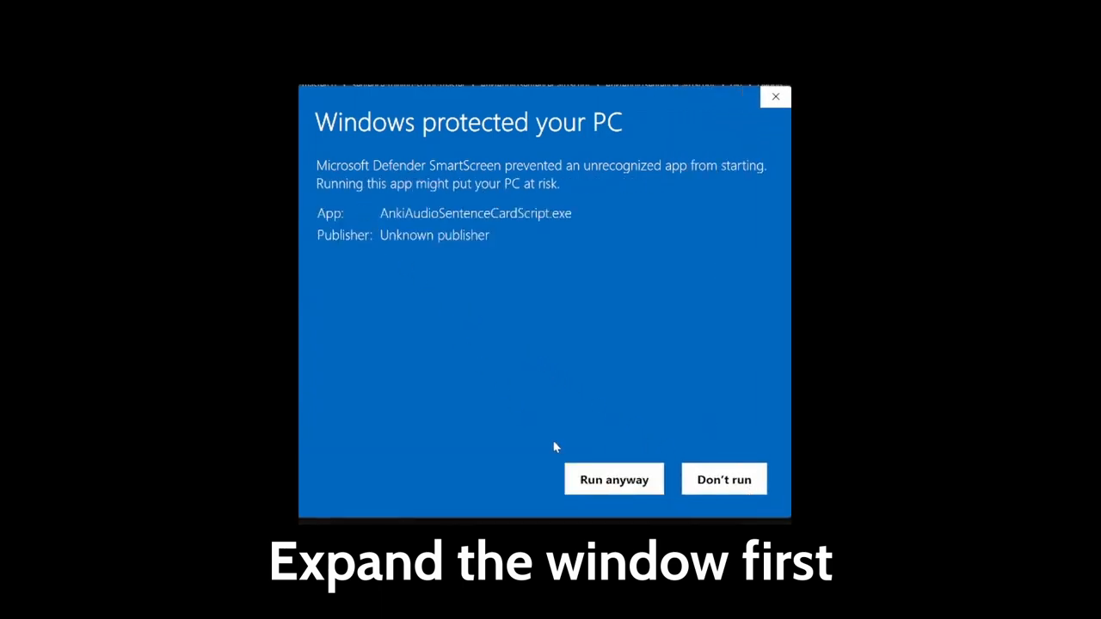
pyautogui.click(612, 478)
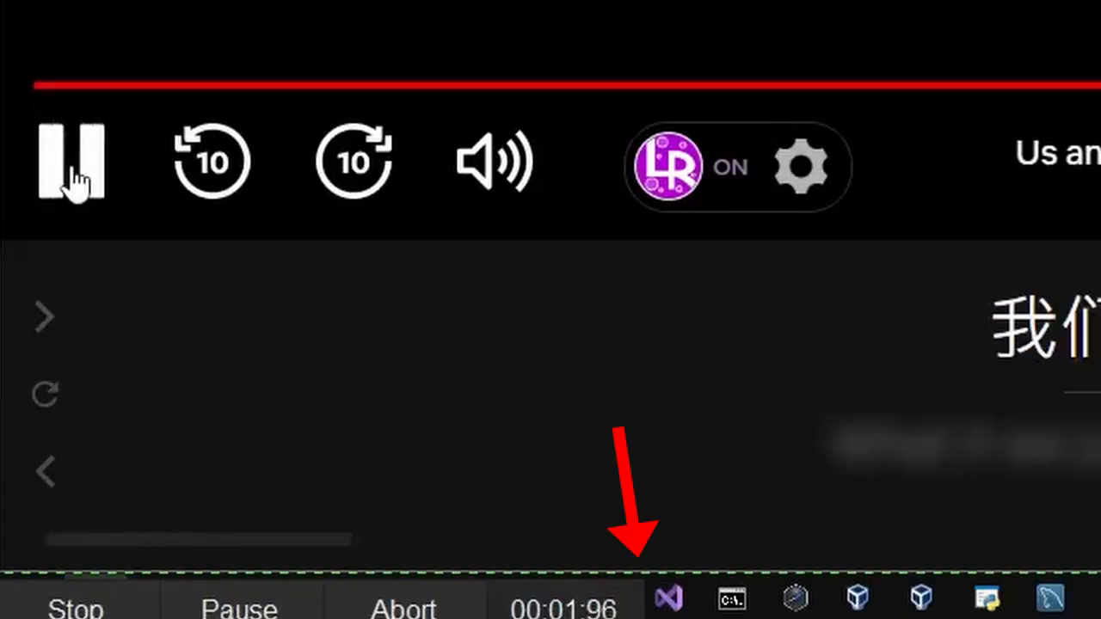
# - Save the hotkey scripts, install AutoHotkey v1.1.36.02, and check the running scripts in the tray
pyautogui.click(73, 162)
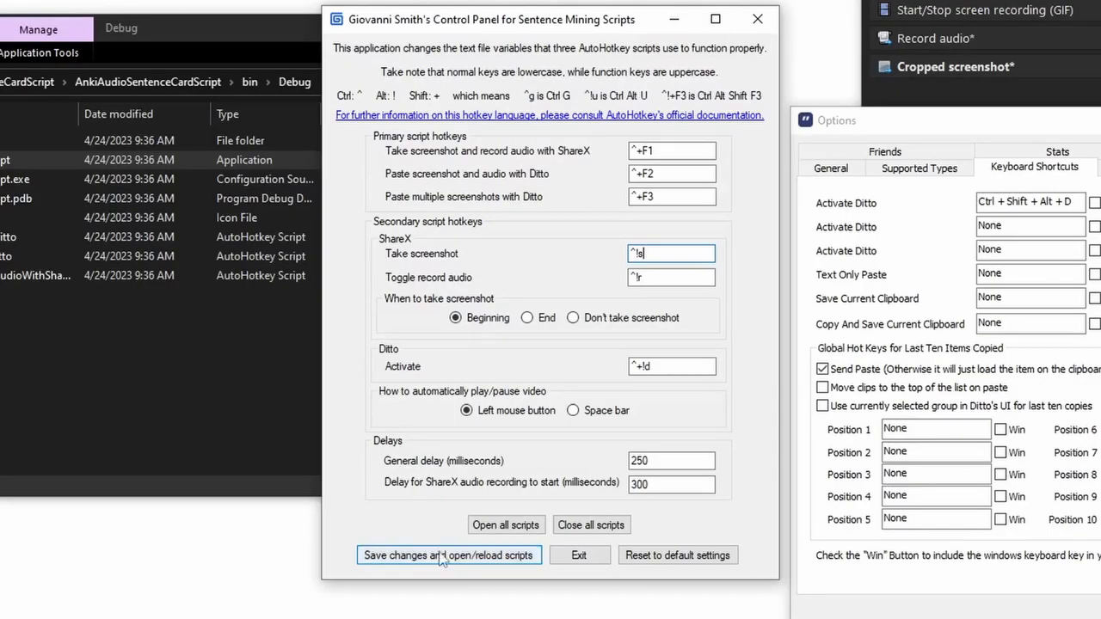
pyautogui.click(447, 554)
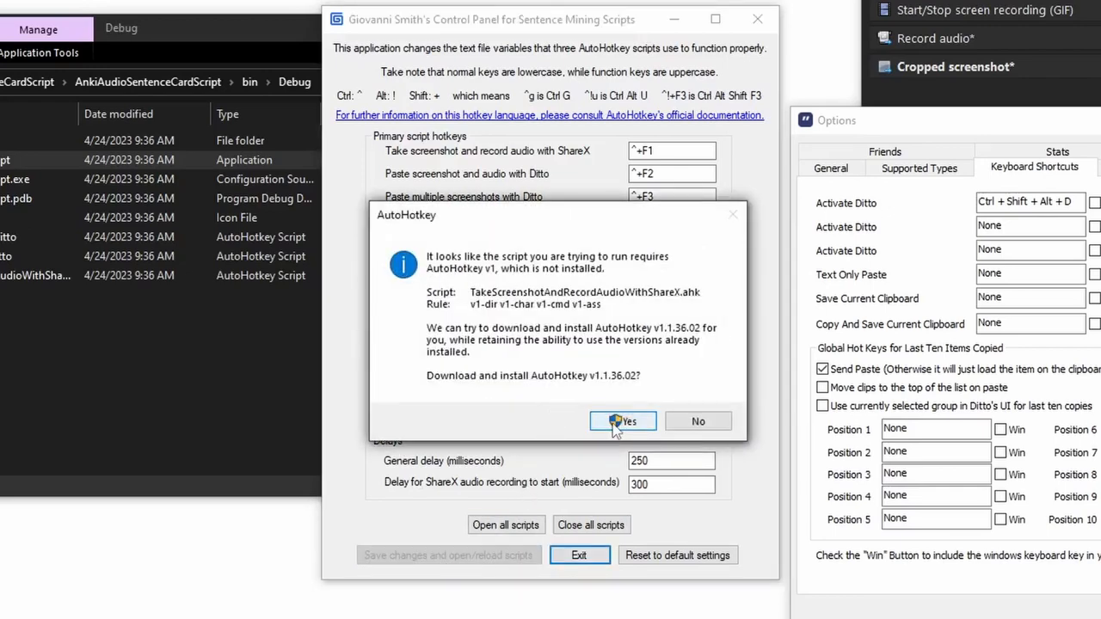
pyautogui.click(623, 420)
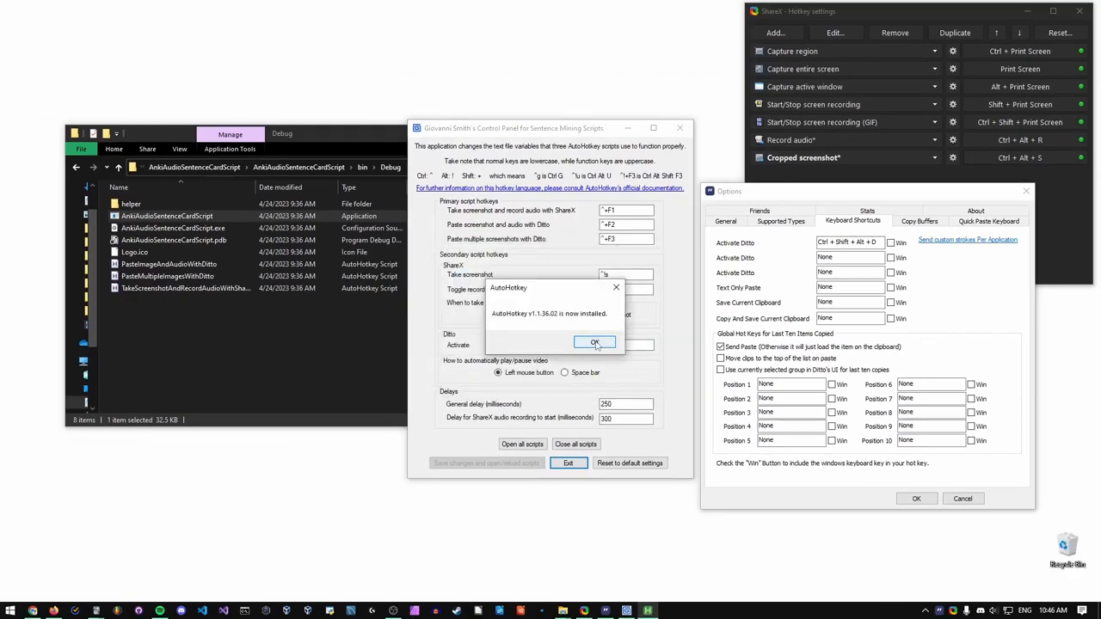
pyautogui.click(595, 343)
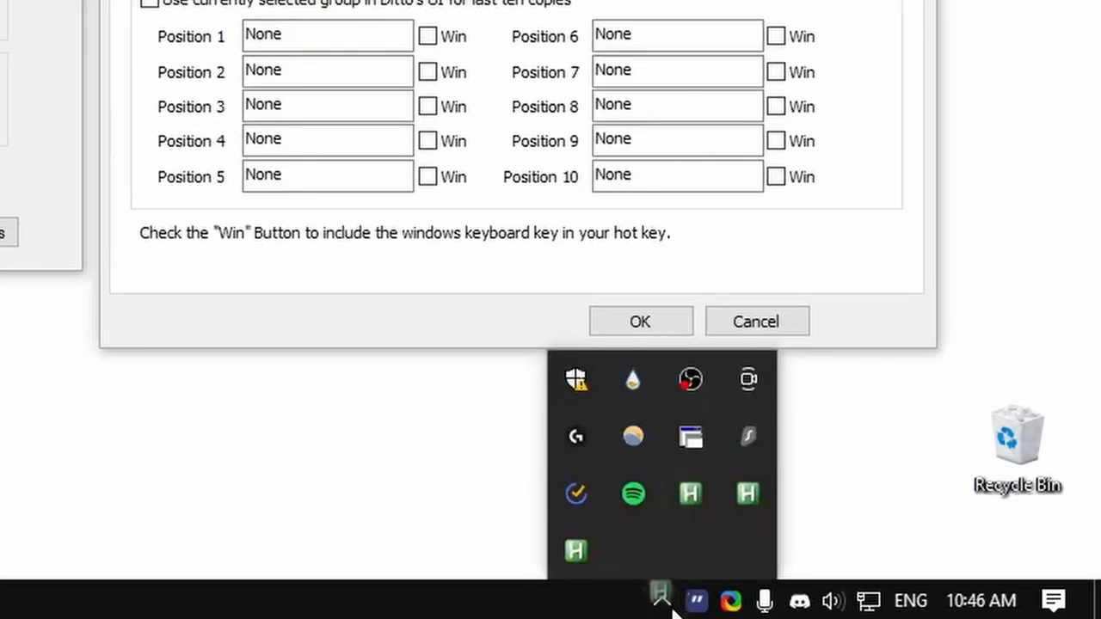
pyautogui.click(661, 601)
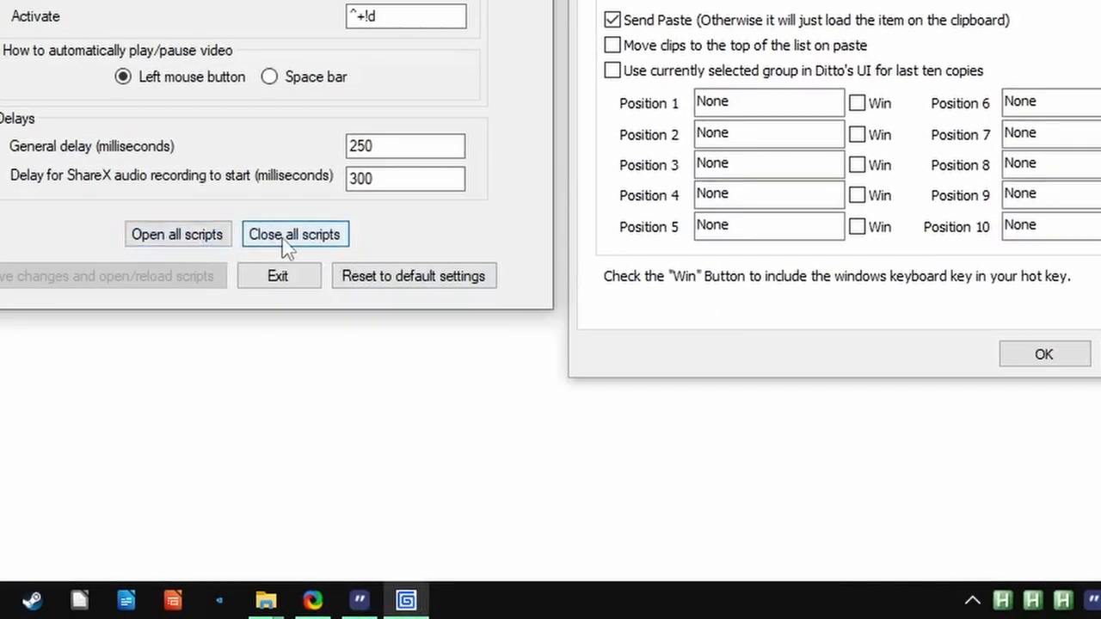
pyautogui.moveTo(179, 234)
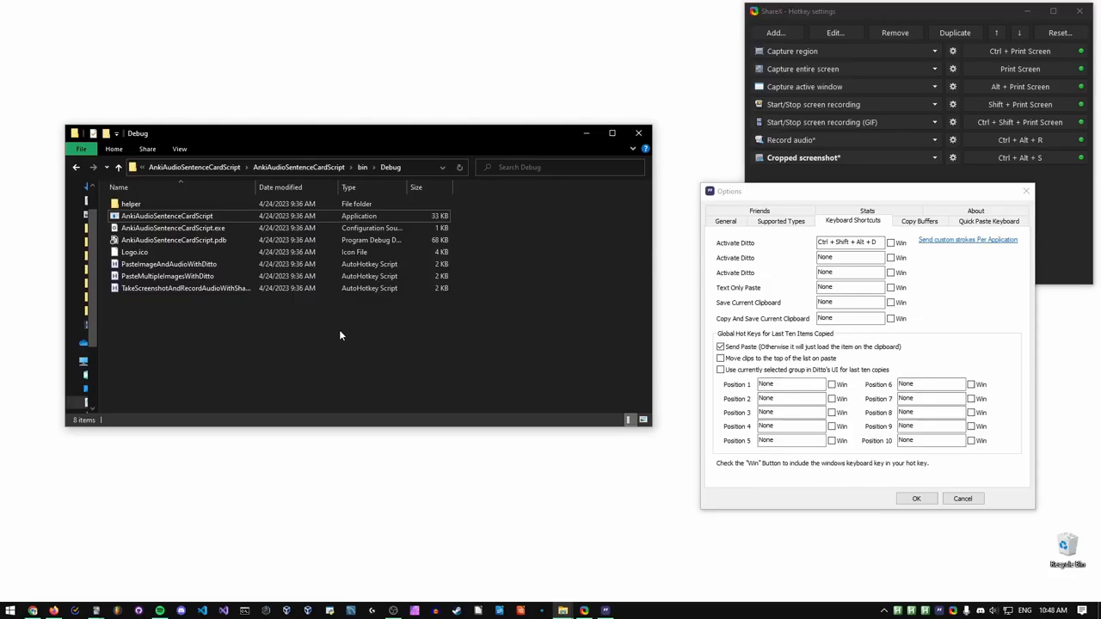
# - Create a shortcut to the screenshot-and-audio script in the Debug folder via its file options
pyautogui.click(185, 289)
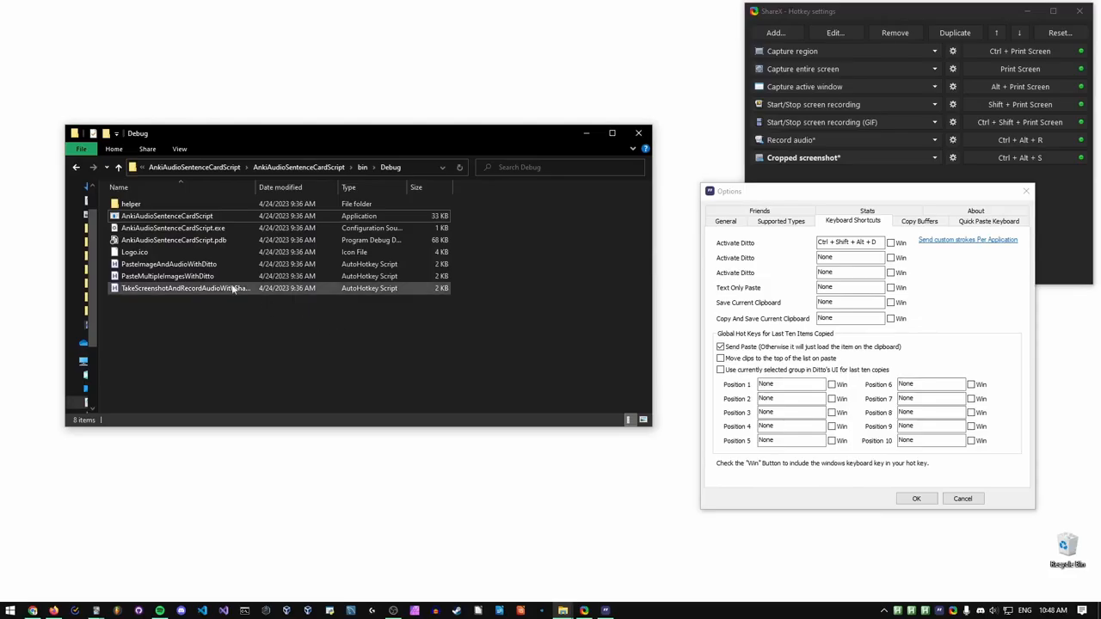
pyautogui.rightClick(186, 289)
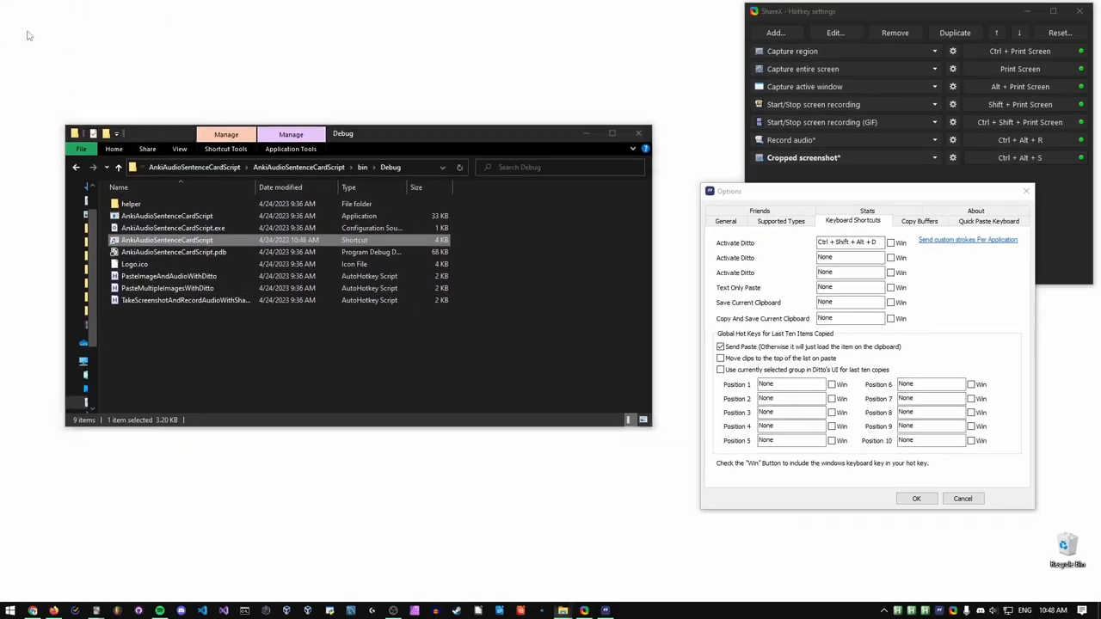
pyautogui.rightClick(165, 240)
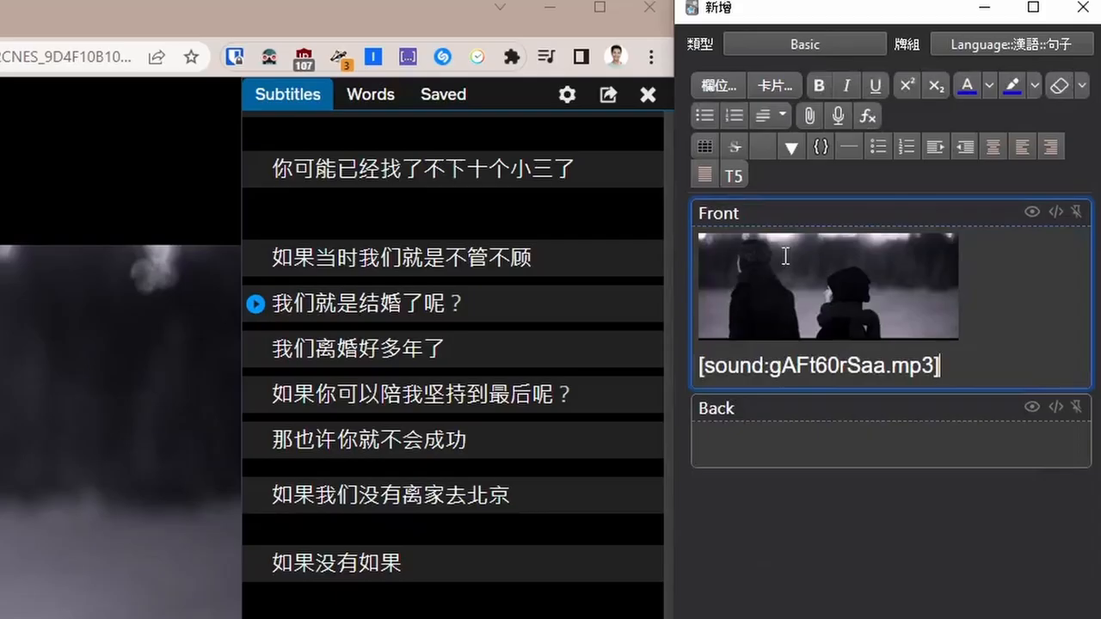
# - Paste the screenshot and recorded mp3 into the Anki card's Front field via the script hotkey
pyautogui.click(736, 380)
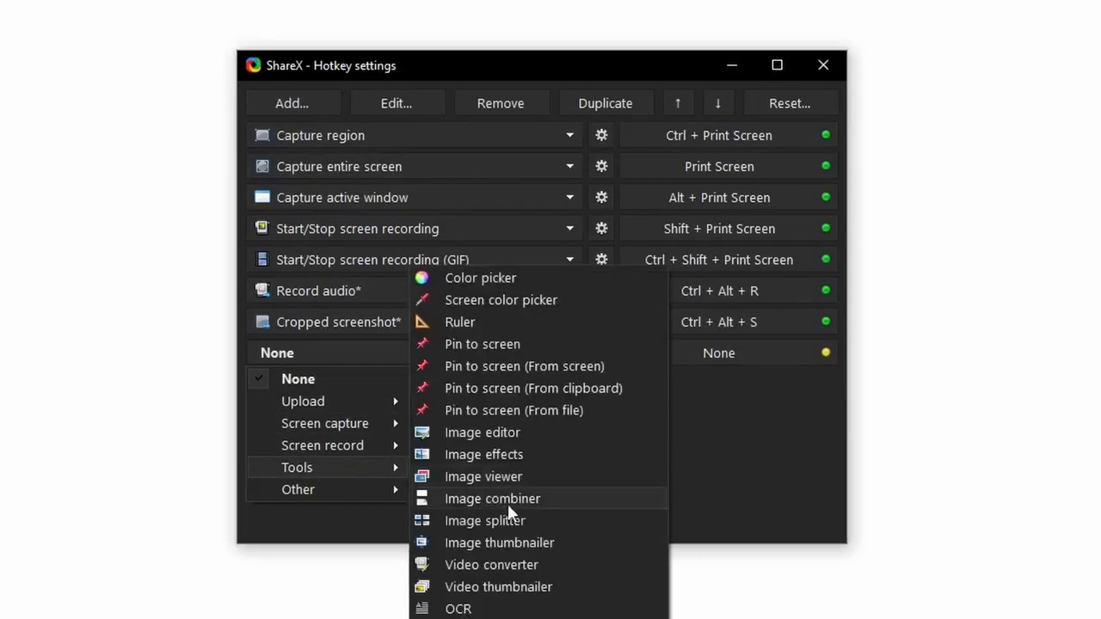
# - Set the new ShareX hotkey entry's task to Tools > OCR
pyautogui.click(458, 609)
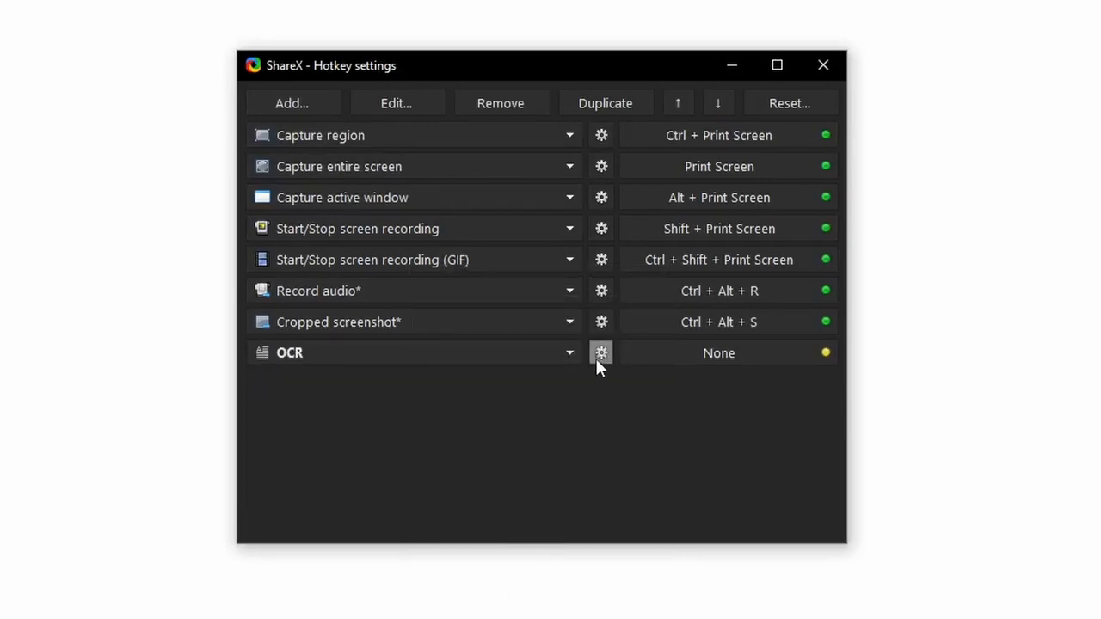
# - Override the OCR hotkey's task settings with Chinese (Simplified, China) as the default OCR language
pyautogui.click(600, 353)
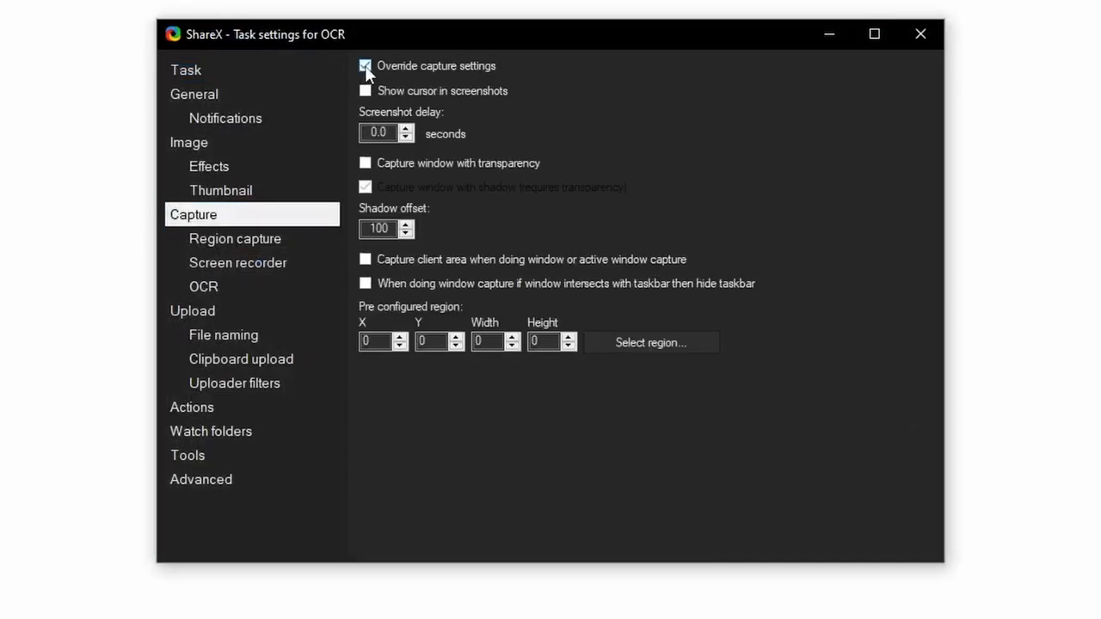
pyautogui.click(203, 285)
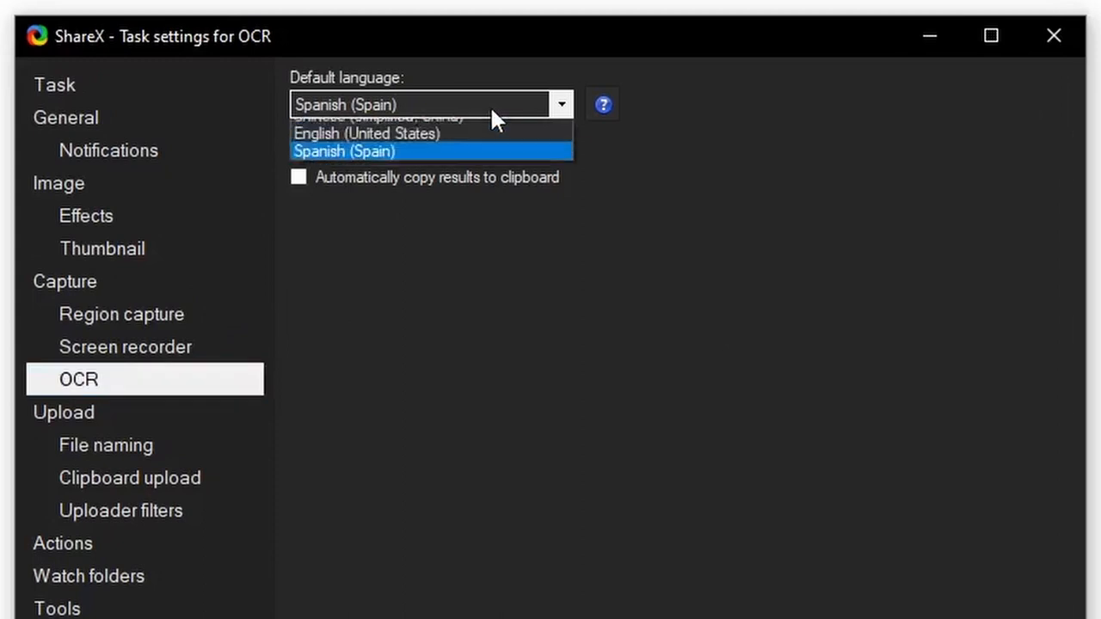
pyautogui.click(387, 117)
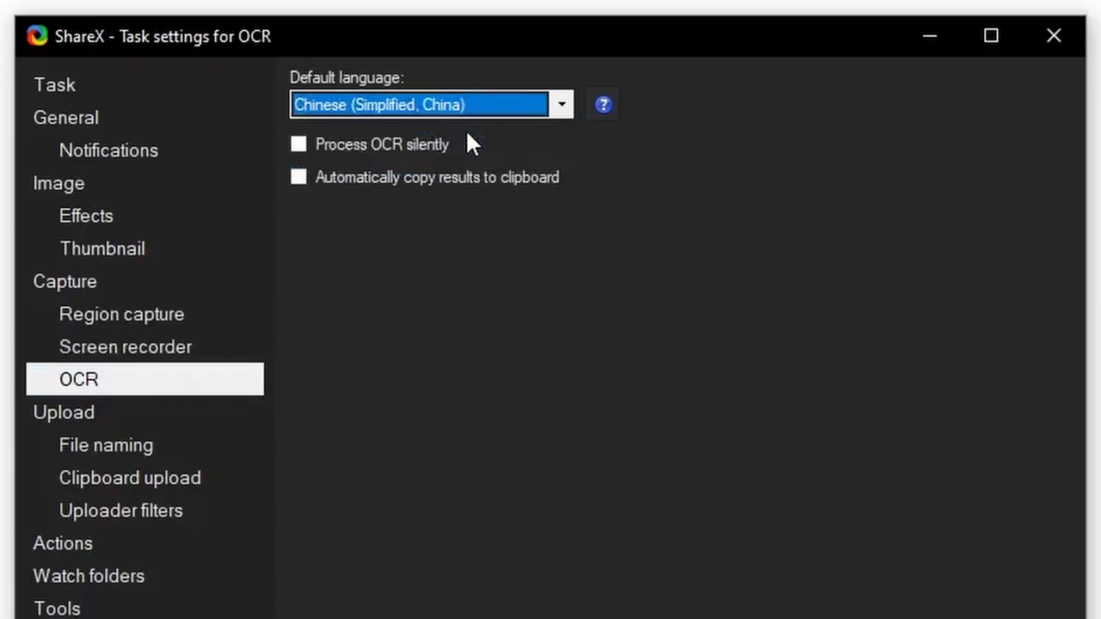
pyautogui.click(297, 144)
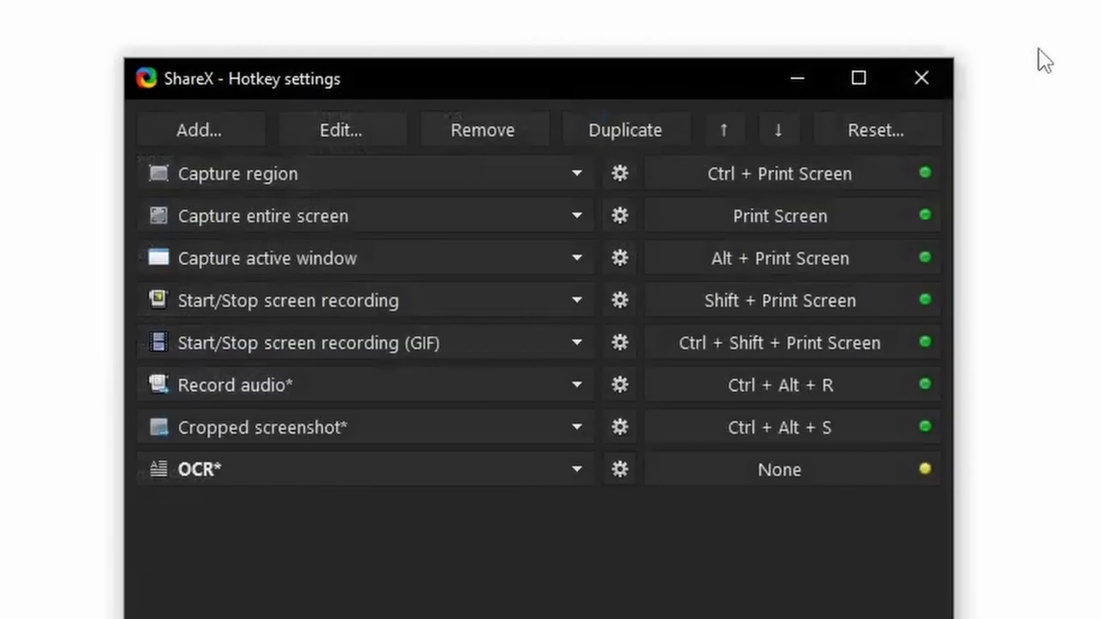
# - Assign Ctrl+Alt+O as the shortcut for the OCR hotkey
pyautogui.click(777, 468)
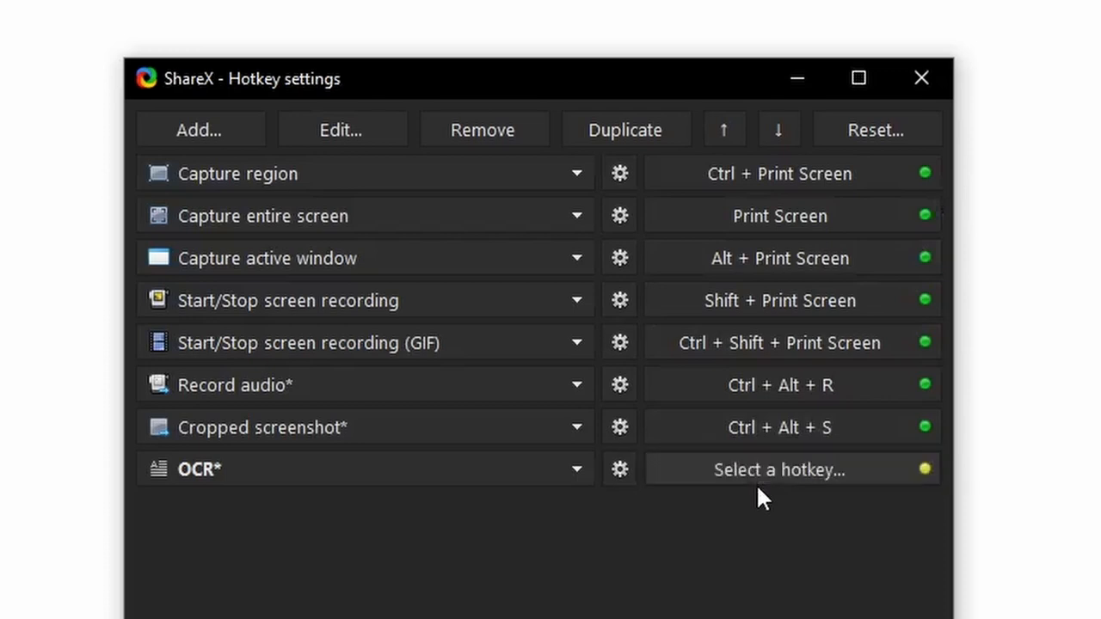
pyautogui.press('ctrl+alt+o')
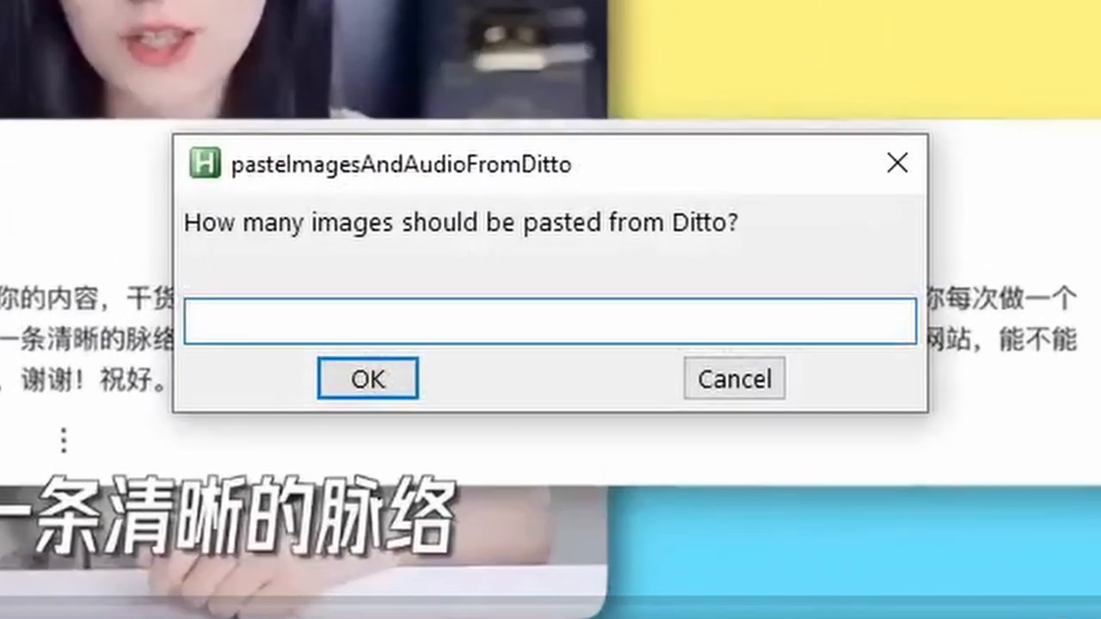
# - Enter the number of images to paste from Ditto in the script's prompt
pyautogui.click(366, 378)
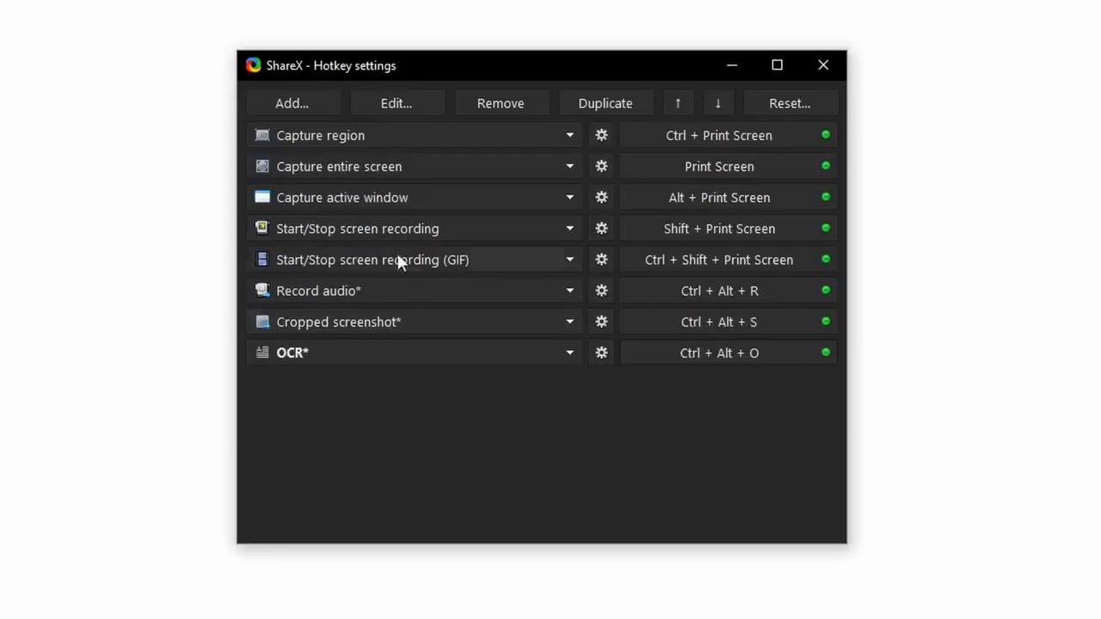
# - Reach the Image Effects page of the Capture region hotkey's task settings
pyautogui.click(293, 103)
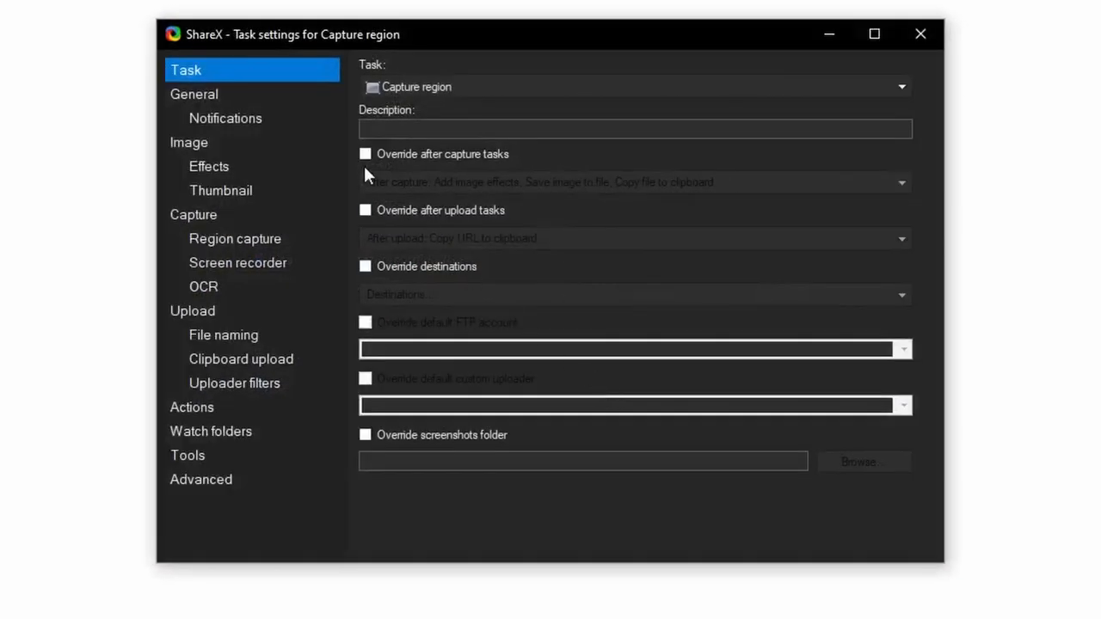
pyautogui.click(192, 93)
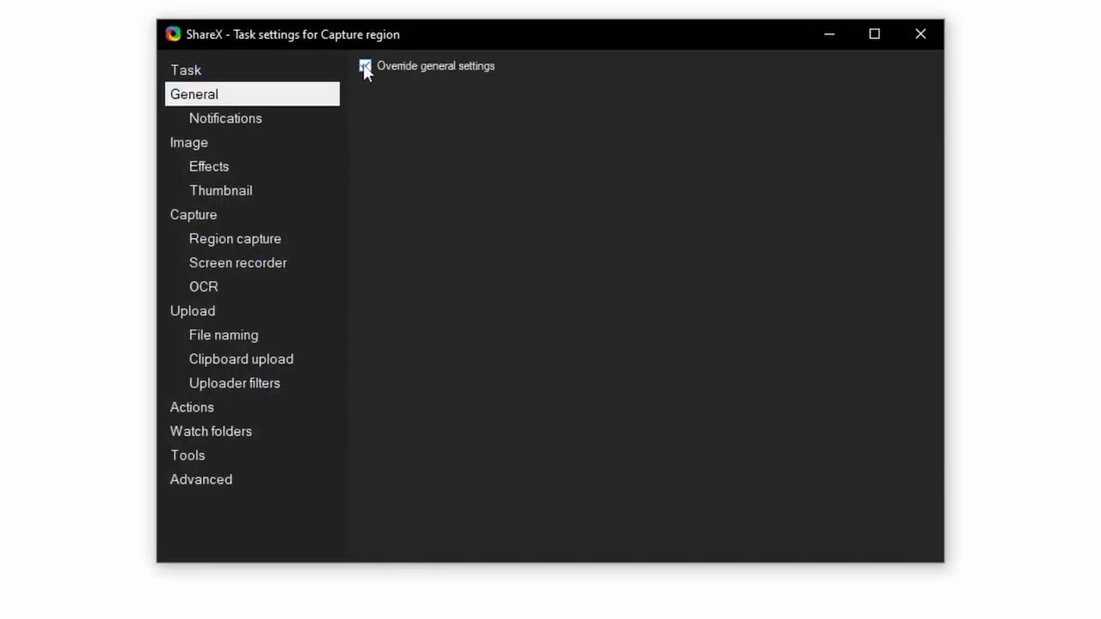
pyautogui.click(226, 117)
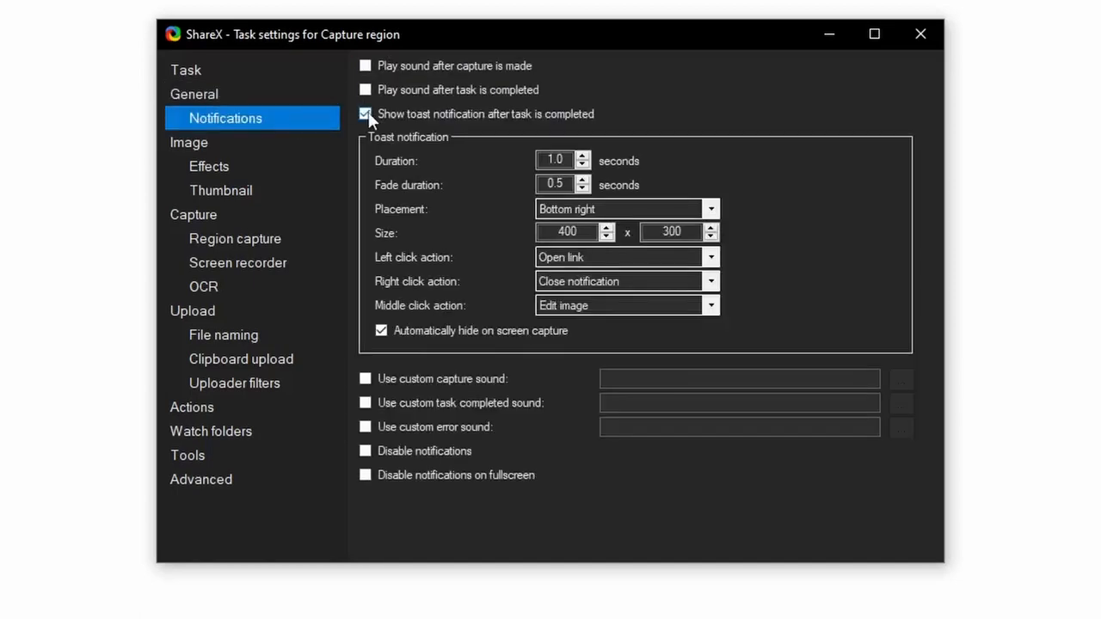
pyautogui.click(190, 141)
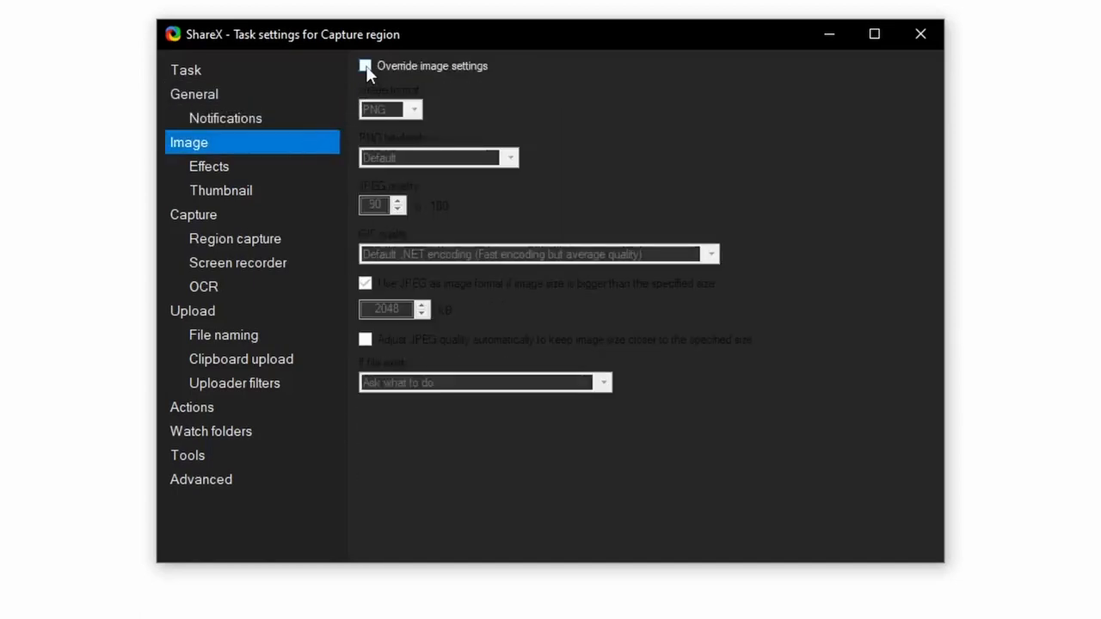
pyautogui.click(210, 165)
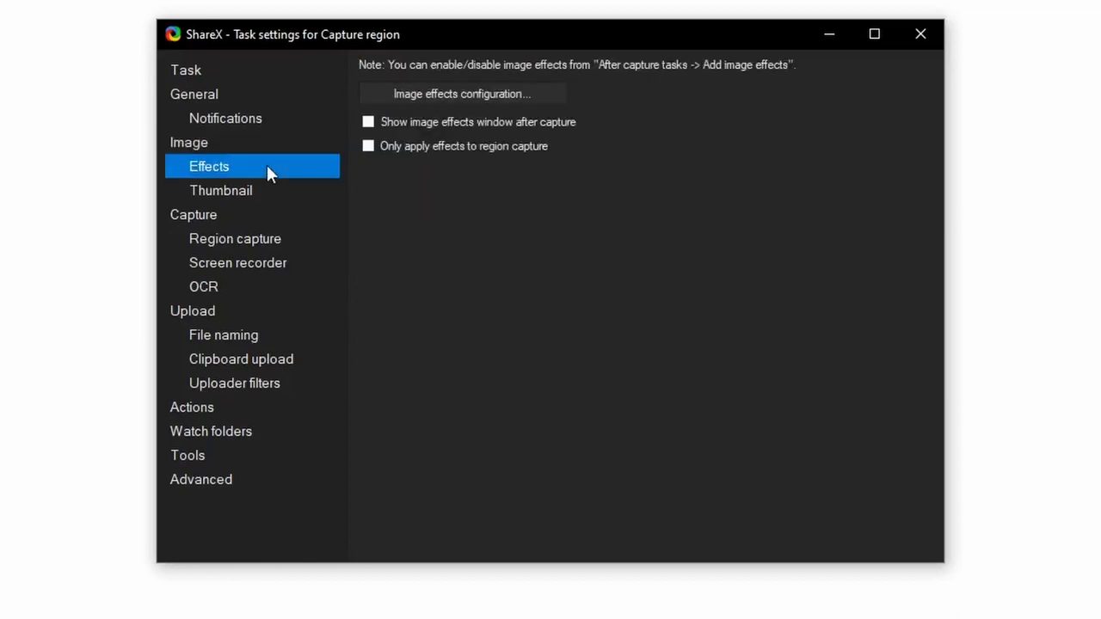
# - Import the Subtitle effects.sxie preset from the script's main folder
pyautogui.click(461, 93)
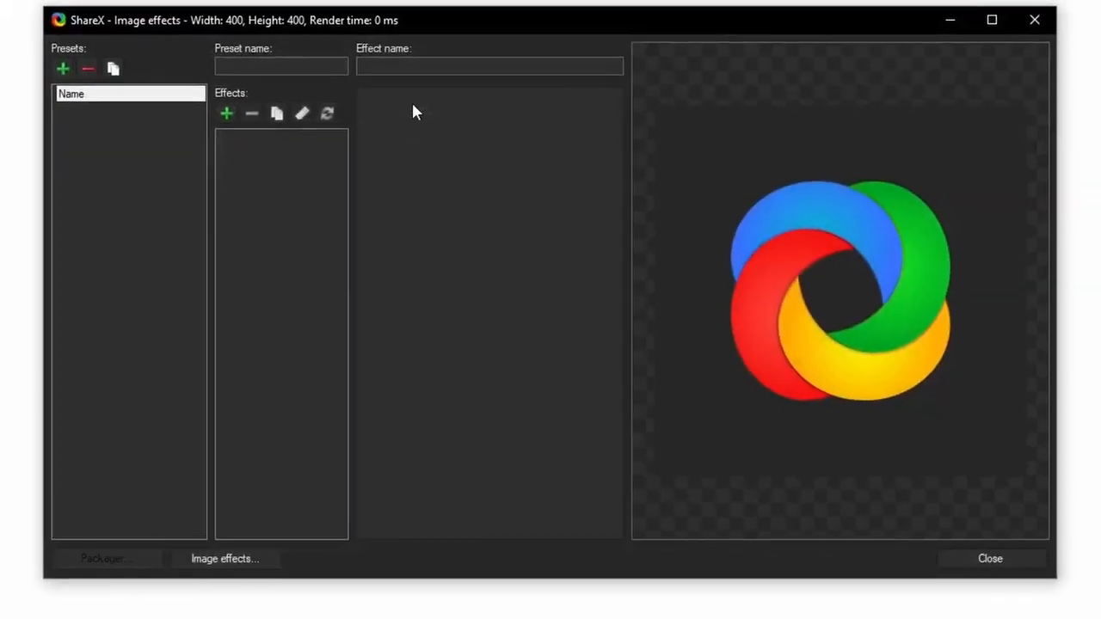
pyautogui.click(86, 69)
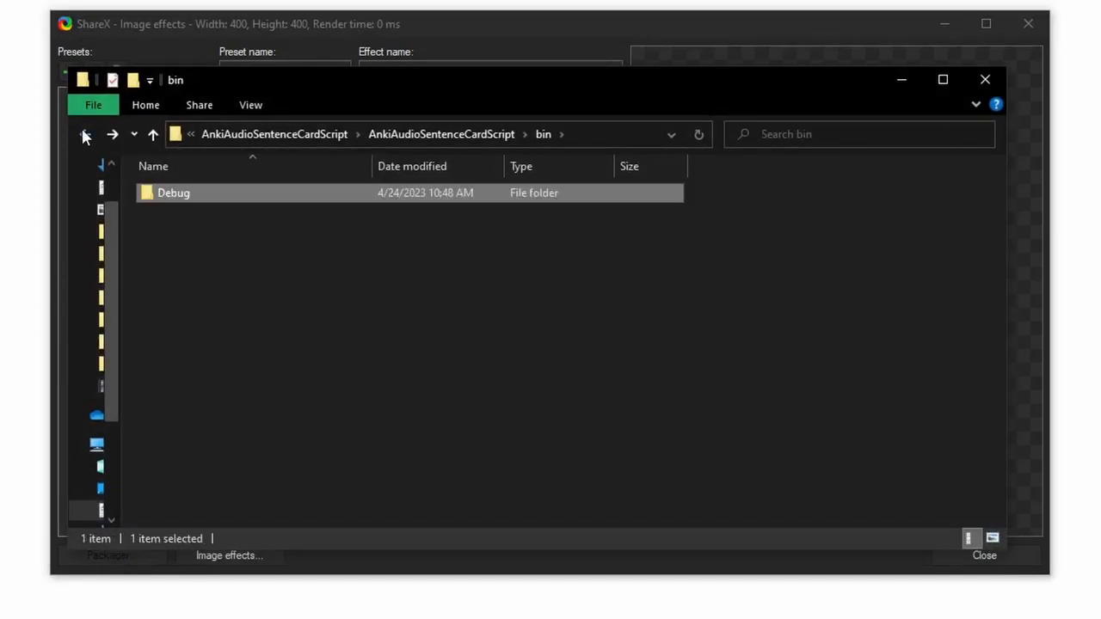
pyautogui.click(153, 134)
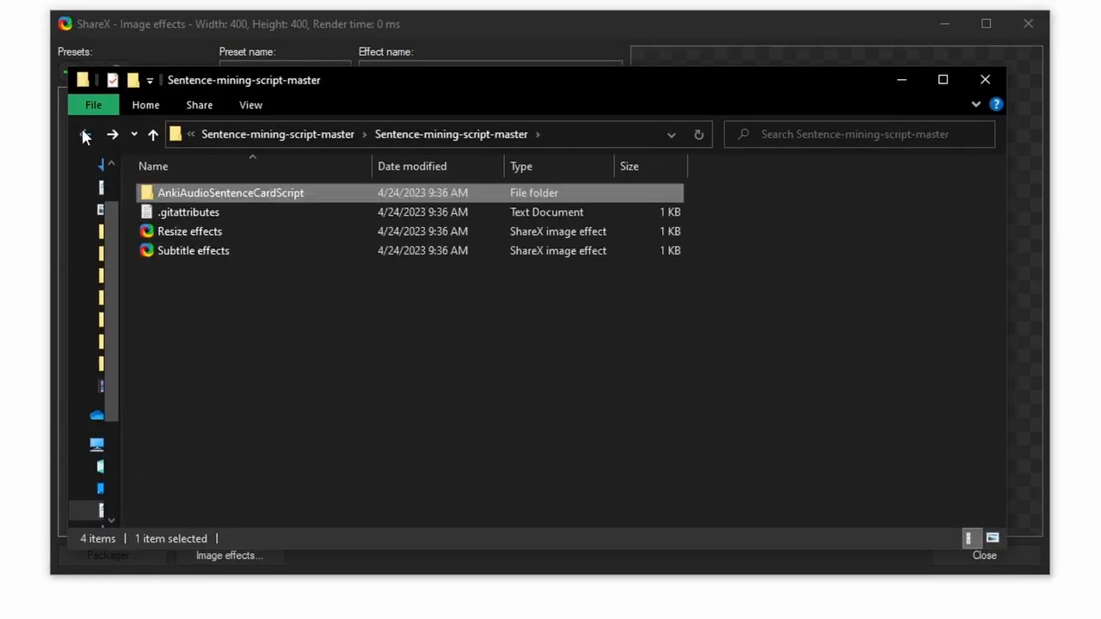
pyautogui.click(193, 251)
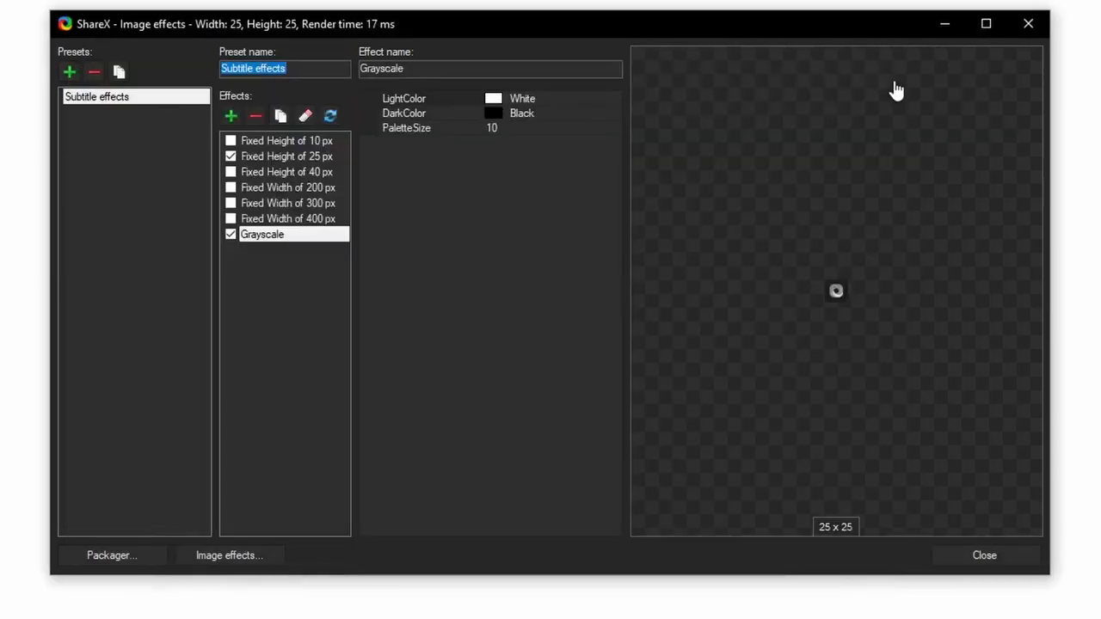
# - Review the preset's effects: 10 px and 25 px fixed height, 400 px width, grayscale
pyautogui.click(287, 142)
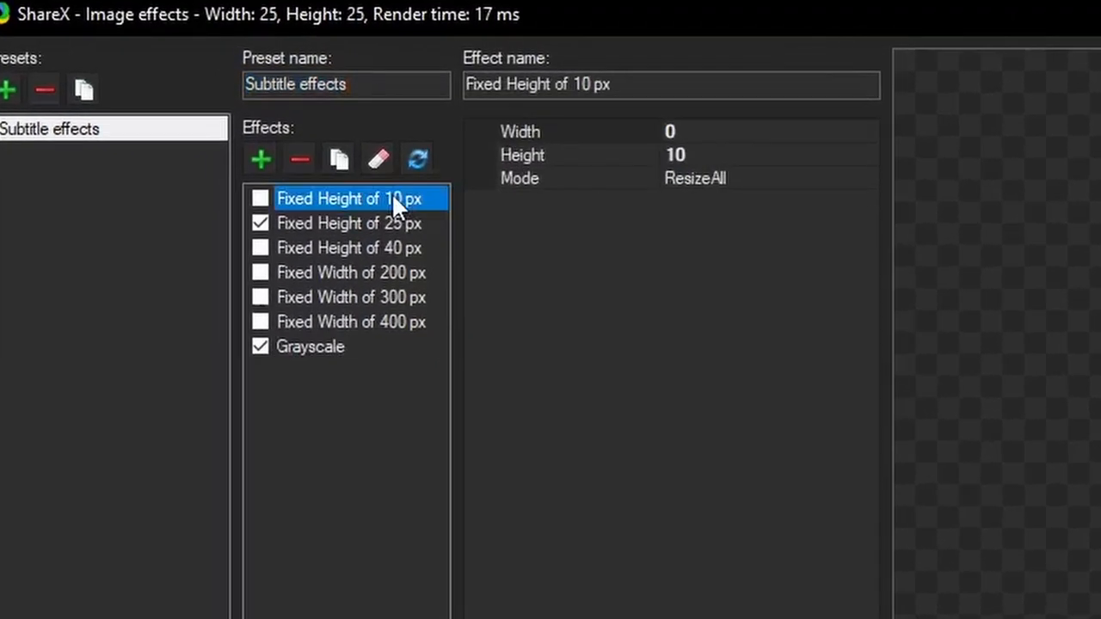
pyautogui.click(347, 223)
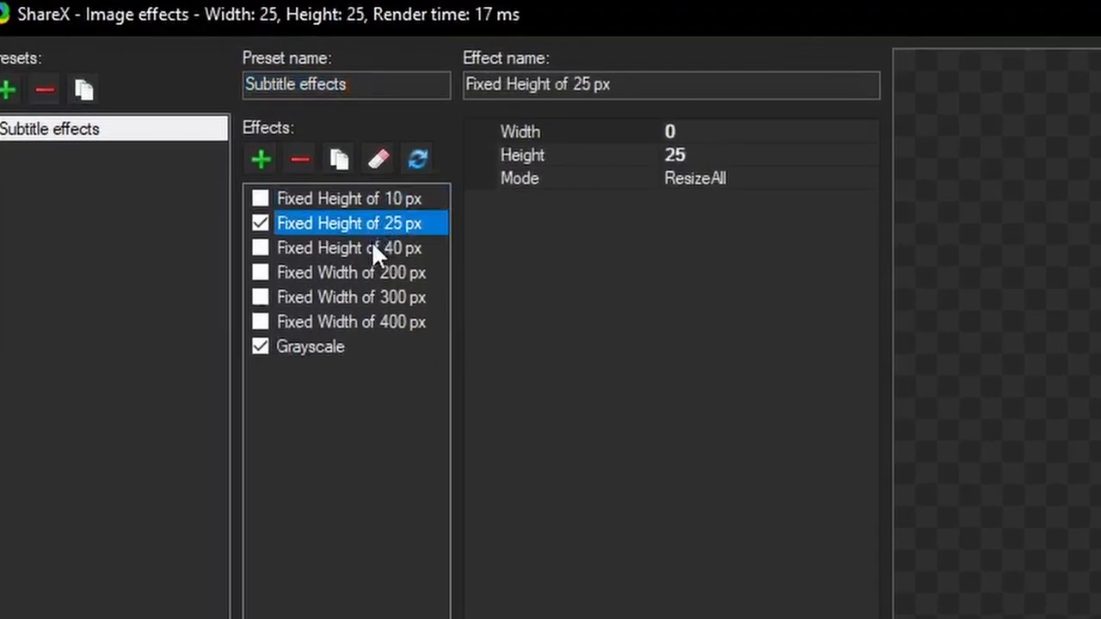
pyautogui.click(351, 322)
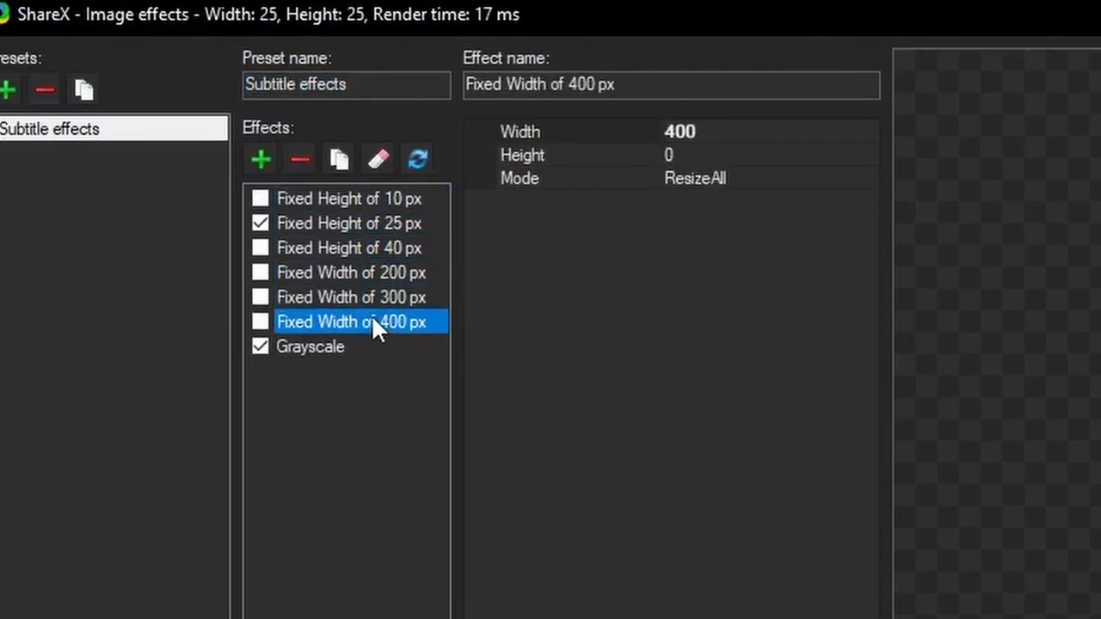
pyautogui.click(310, 345)
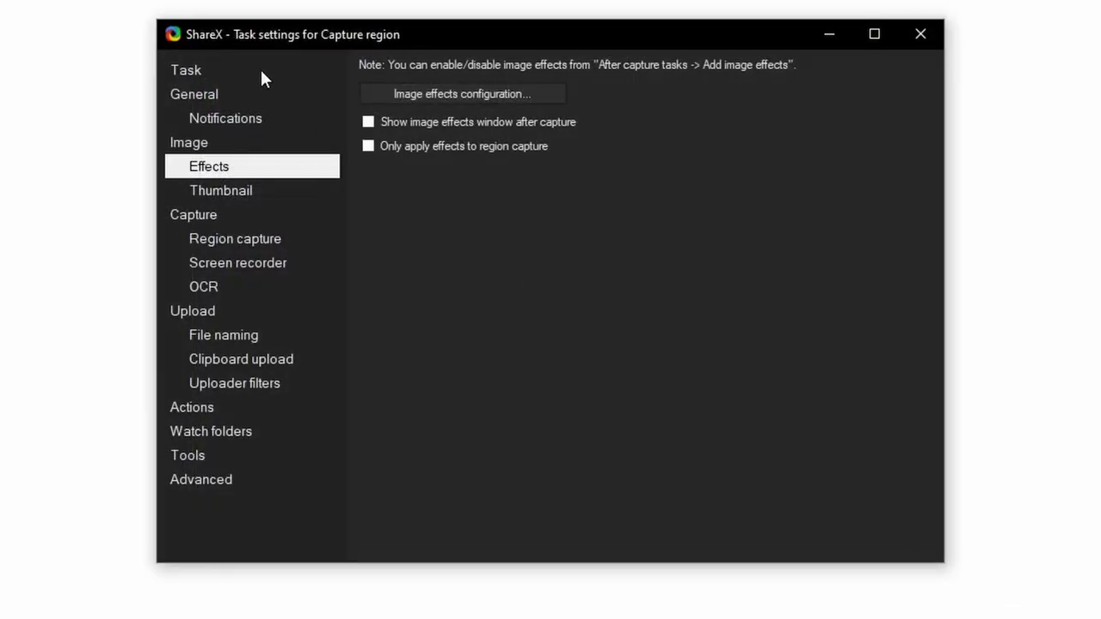
# - Describe the task as 'Capture subtitle' and assign it the Ctrl+Alt+P shortcut
pyautogui.click(186, 69)
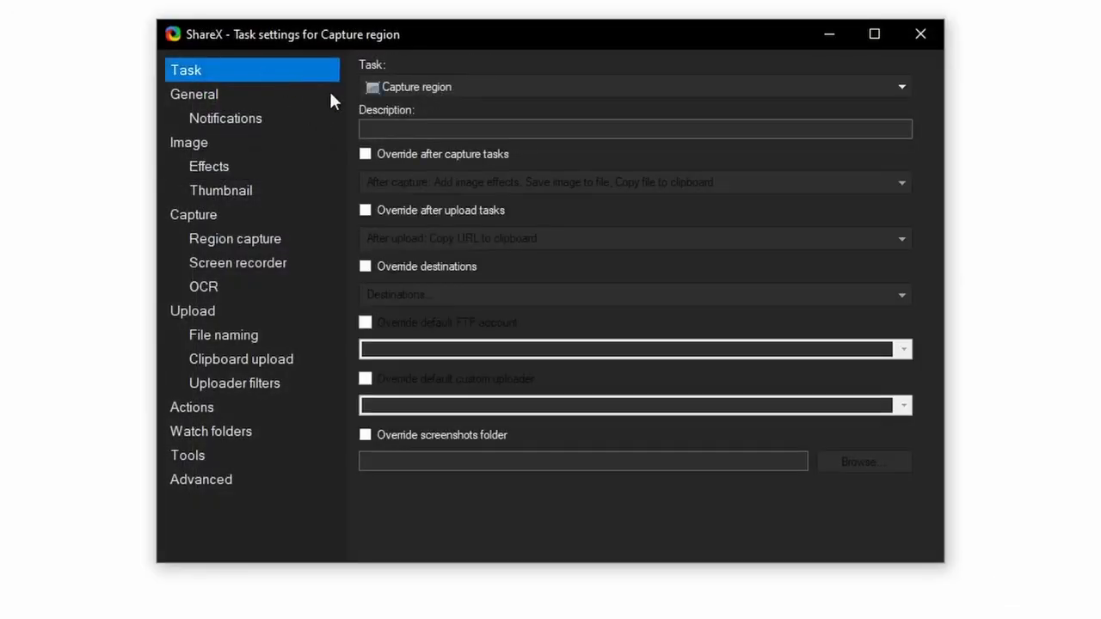
pyautogui.write('Capture su')
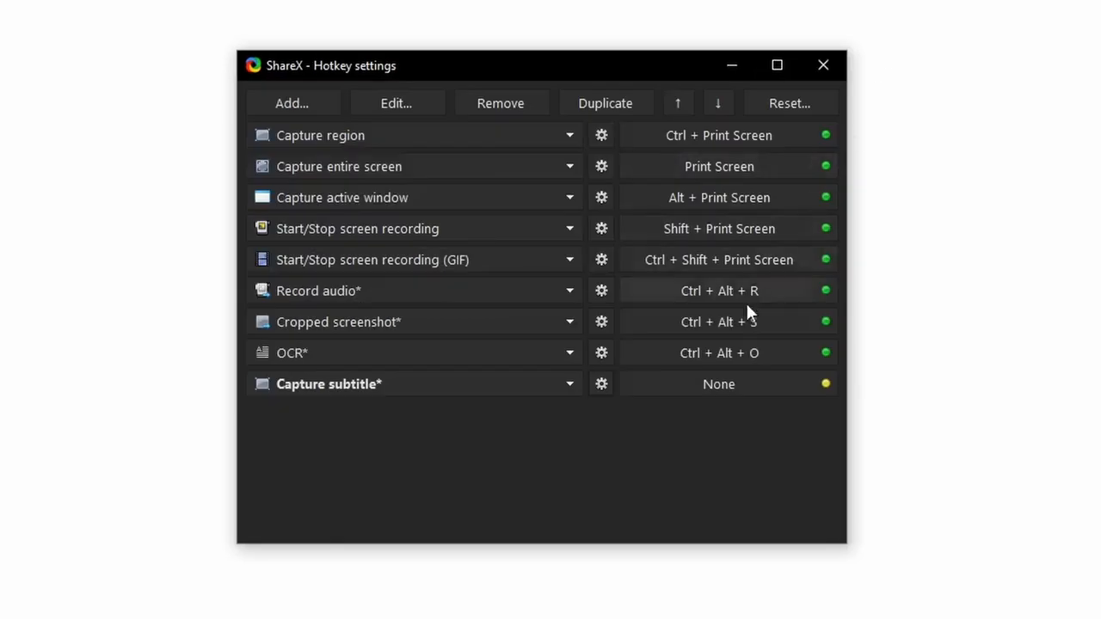
pyautogui.click(719, 384)
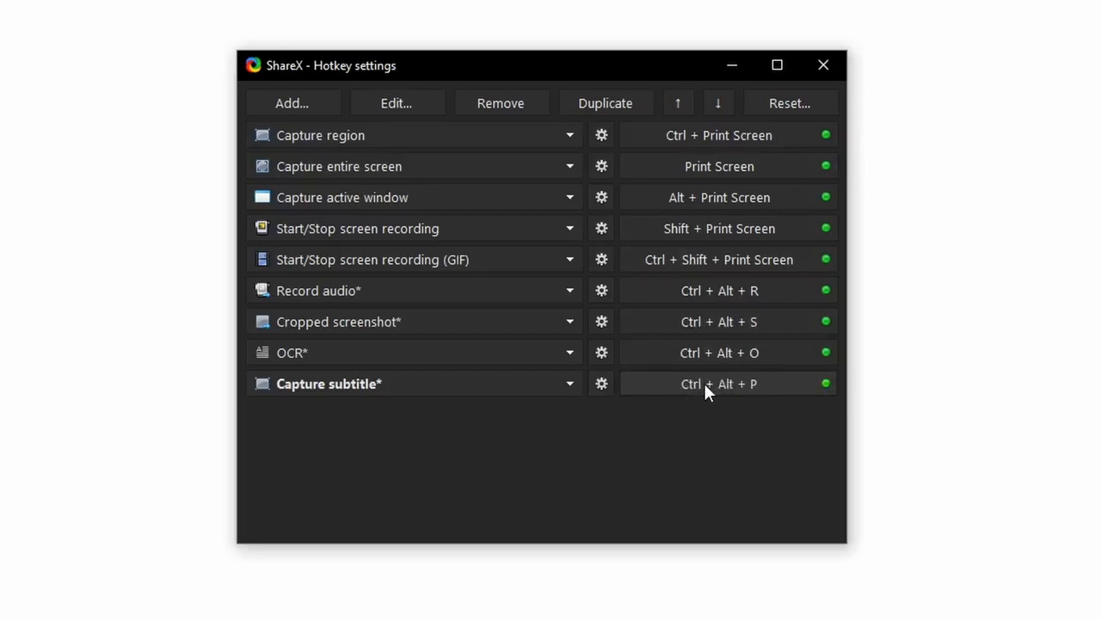
pyautogui.click(823, 65)
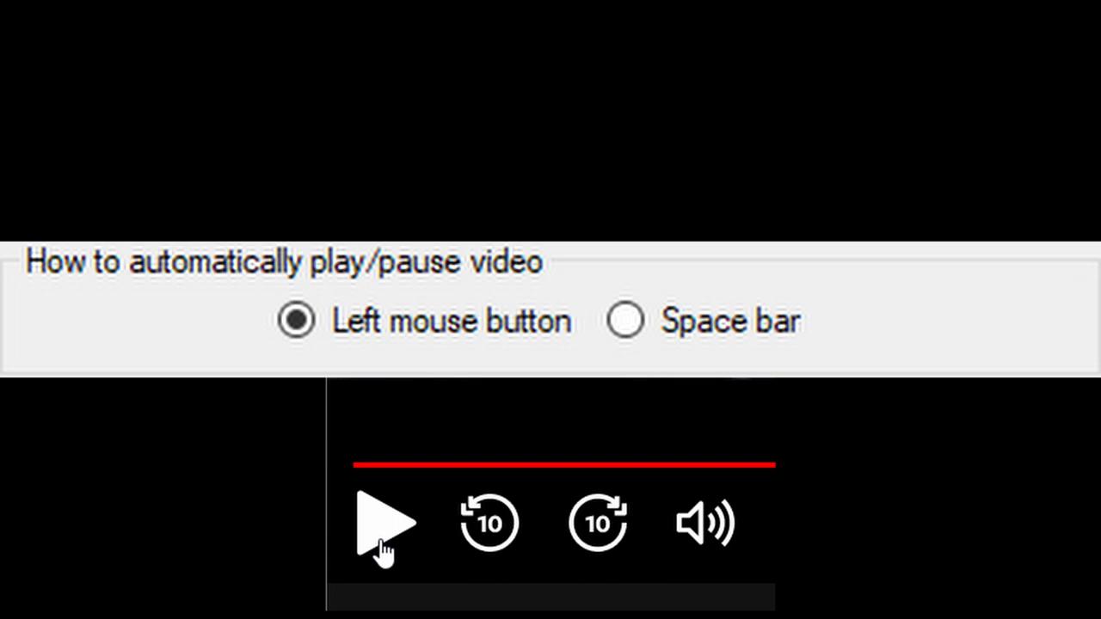
# - Set video play/pause to the left mouse button and focus Anki's Front field
pyautogui.click(626, 319)
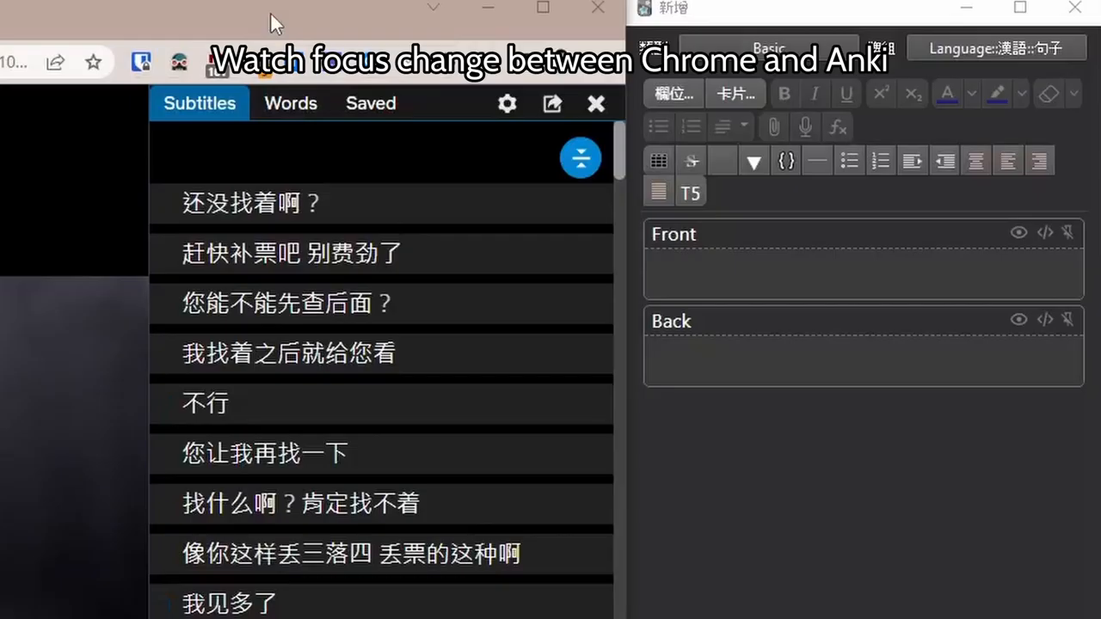
pyautogui.click(860, 266)
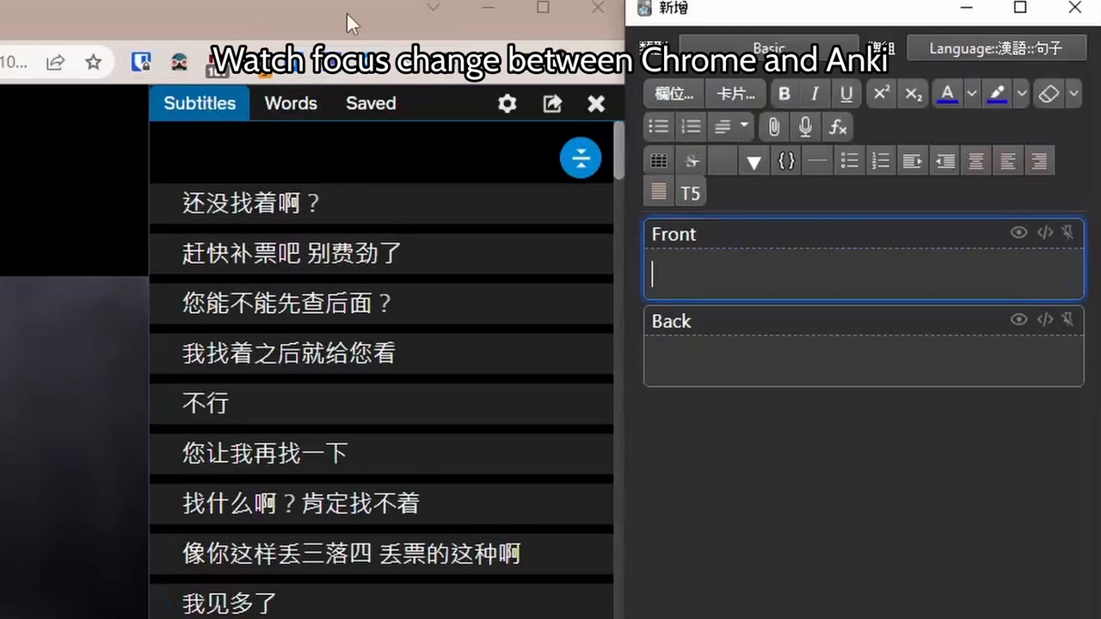
pyautogui.moveTo(433, 24)
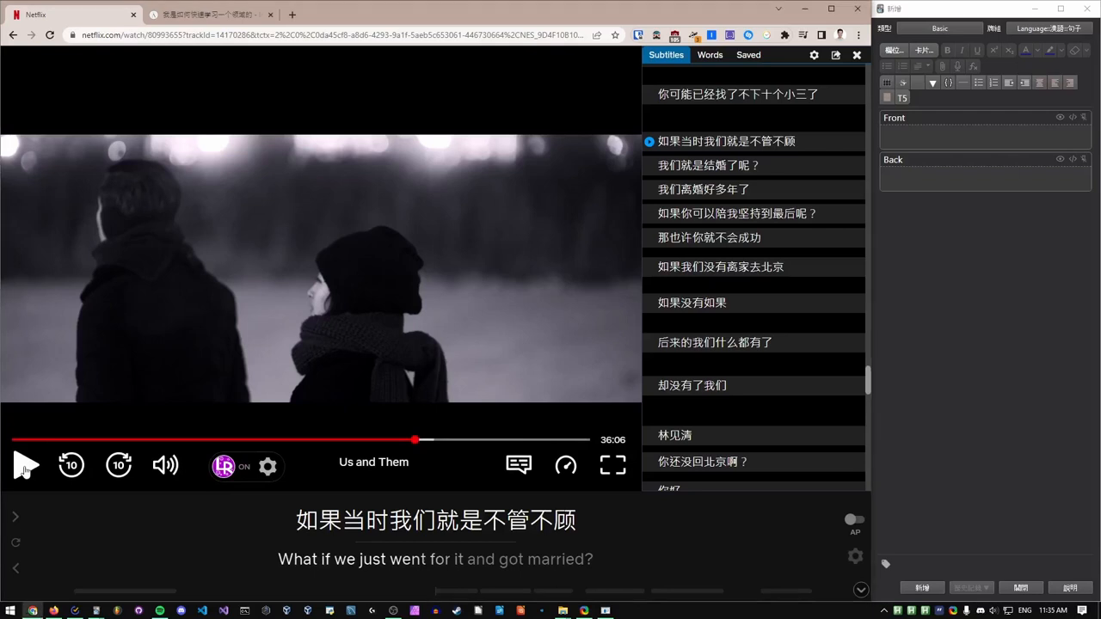
# - Play the video and paste a screenshot plus audio clip into Anki's Front field with Ctrl+Shift+F2
pyautogui.click(24, 465)
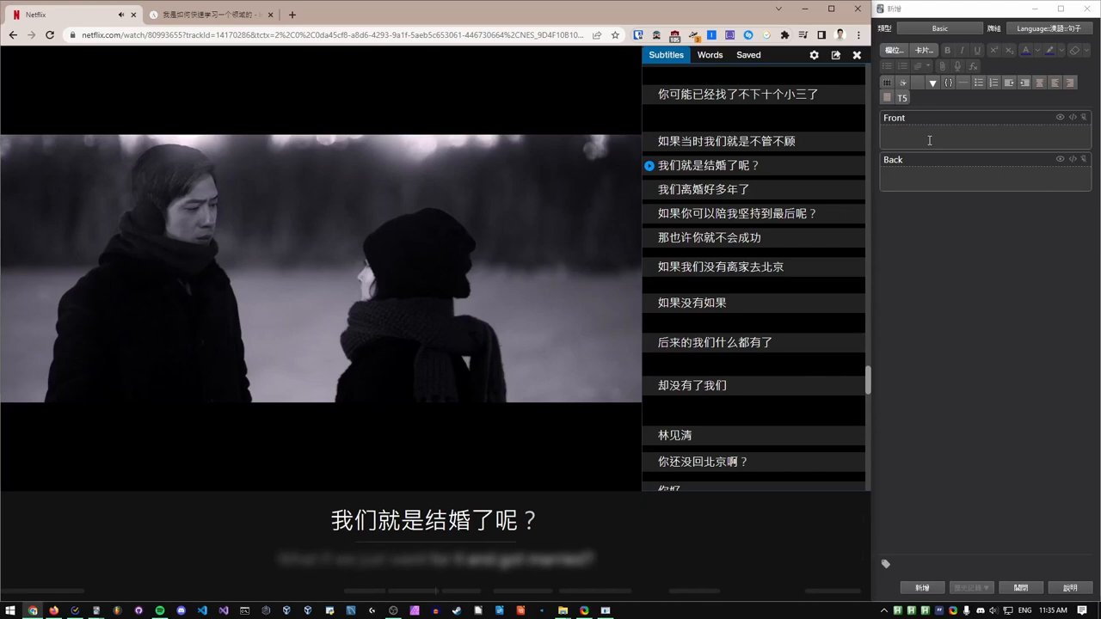
pyautogui.click(984, 136)
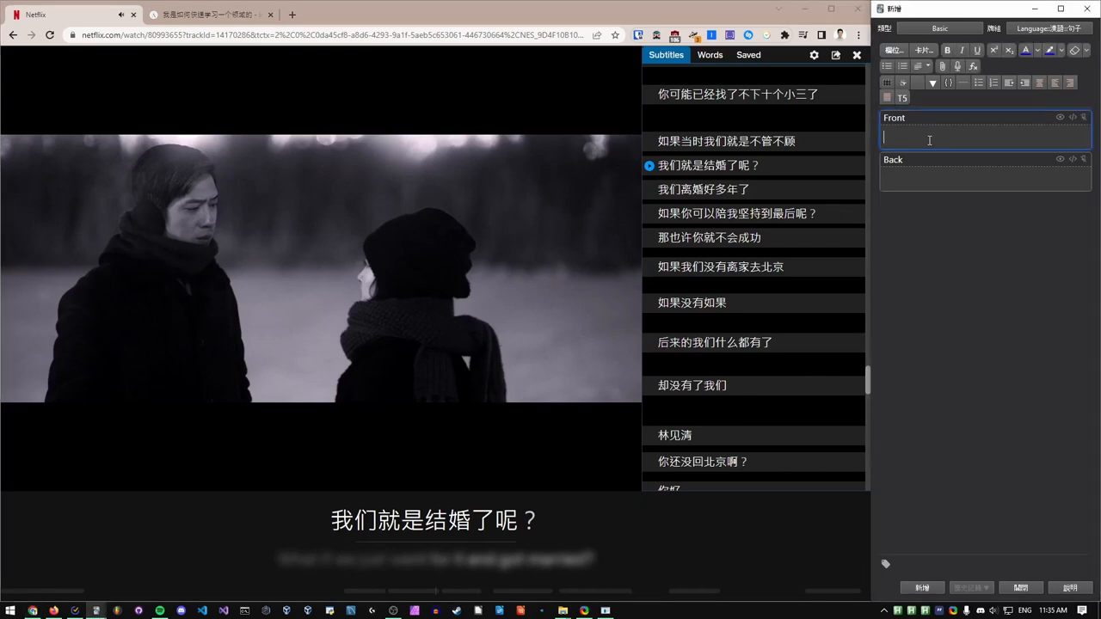
pyautogui.press('ctrl+shift+f2')
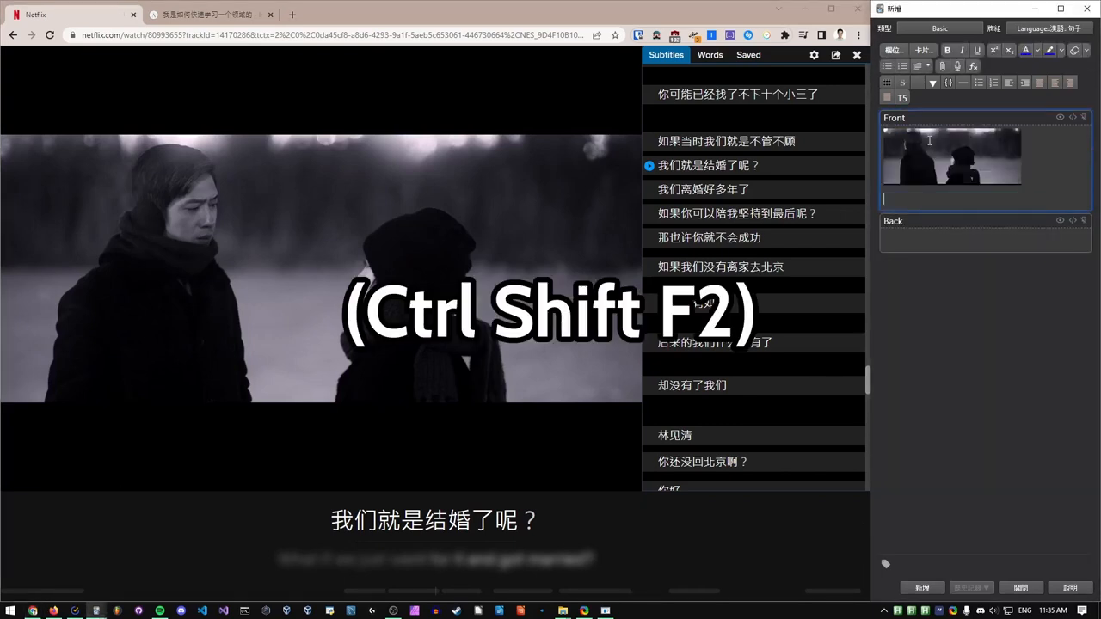
pyautogui.press('ctrl+shift+f2')
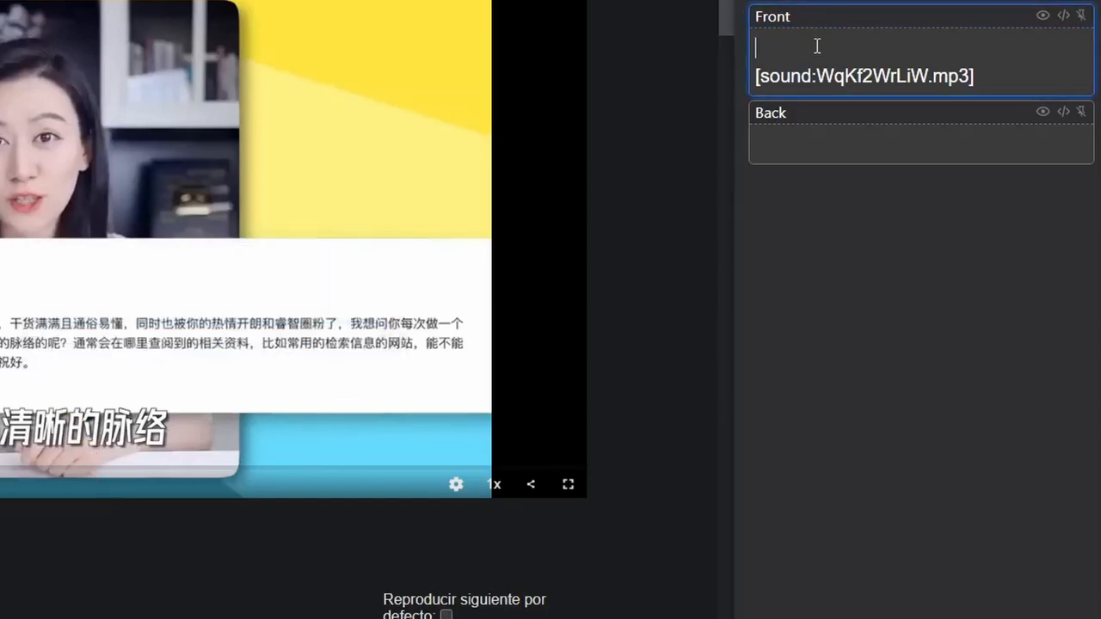
pyautogui.write('你每次在整理内容的时候')
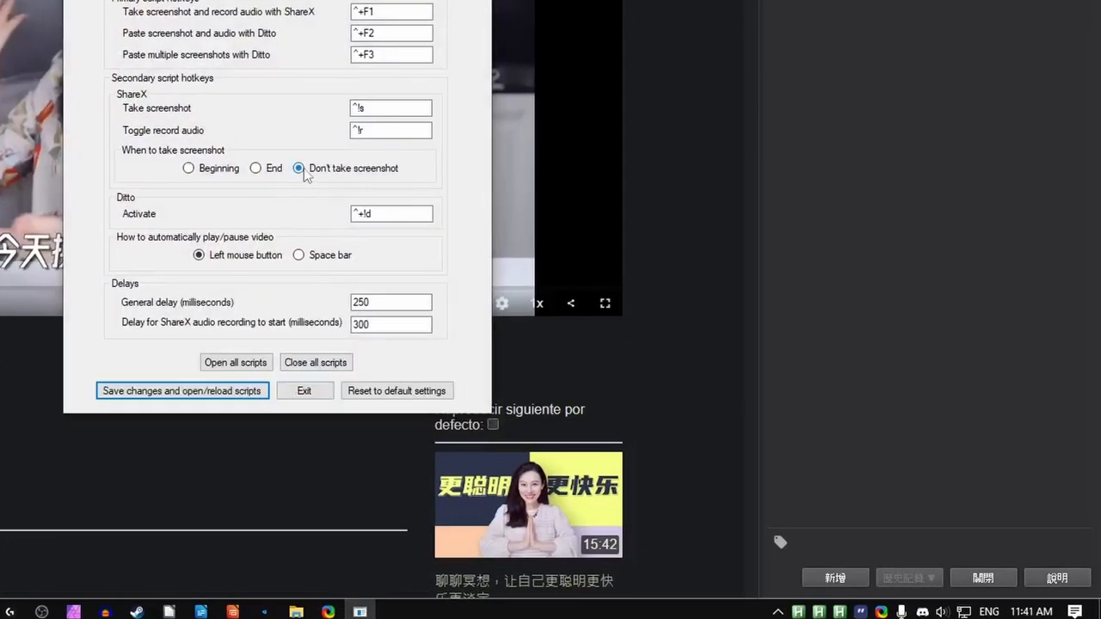
# - Choose 'Don't take screenshot', then save the settings and reload the scripts
pyautogui.click(182, 391)
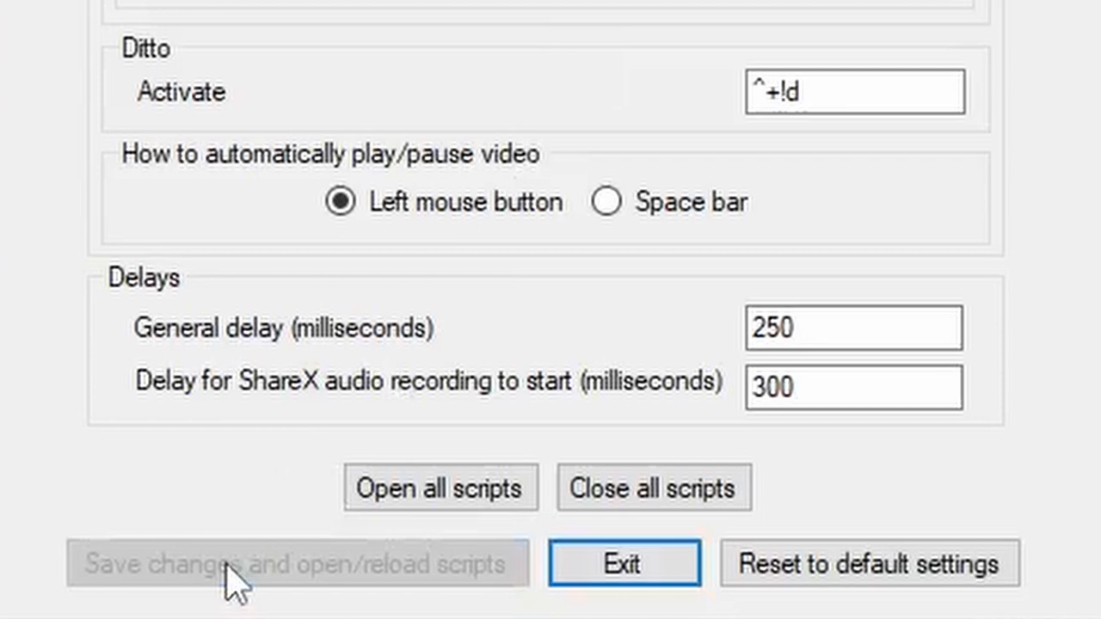
pyautogui.click(623, 564)
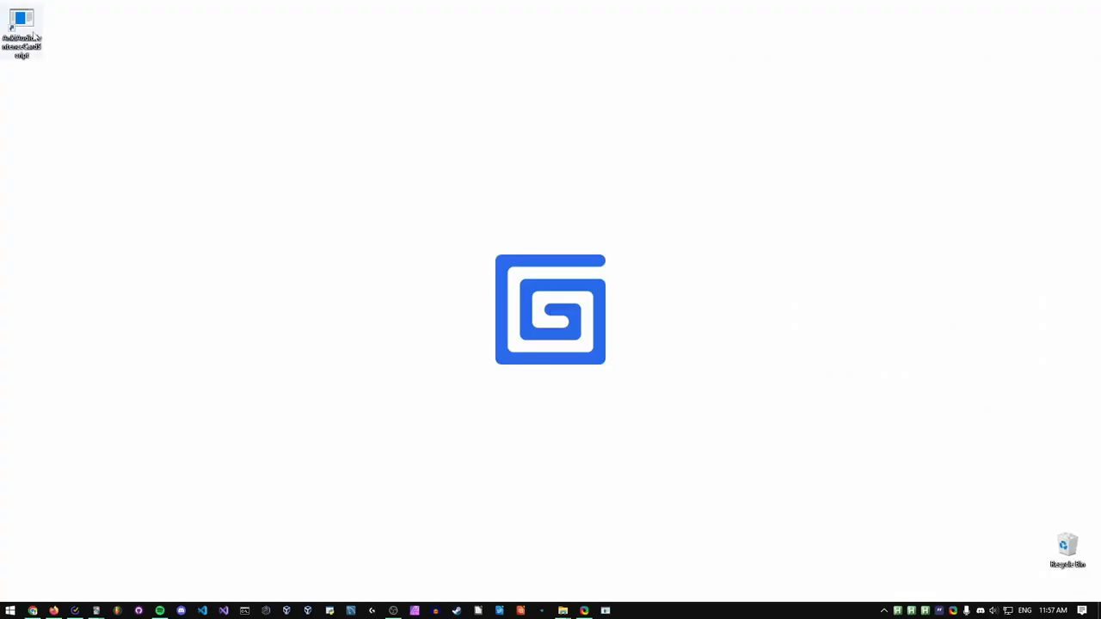